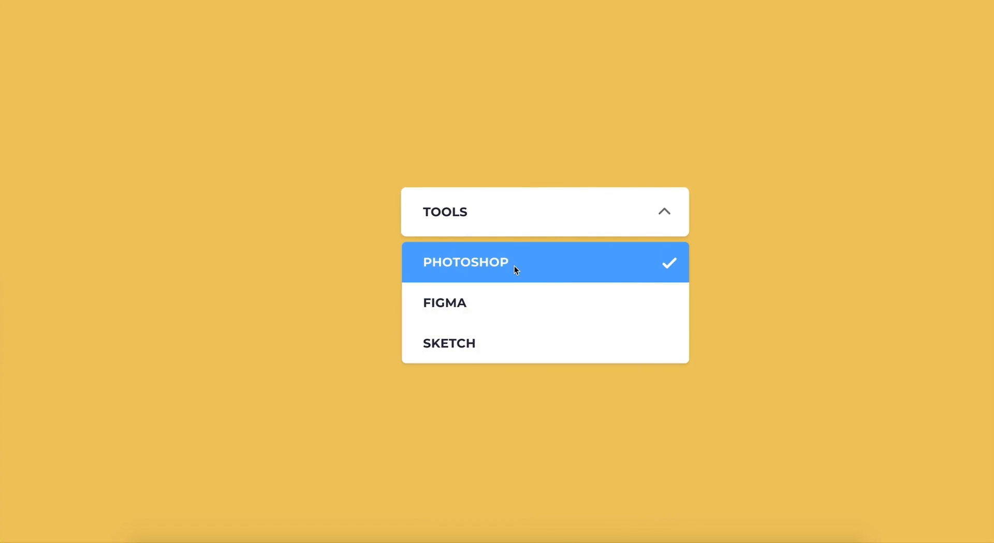
Leave the dropdown demo and start a blank untitled draft from Drafts
left_click(448, 343)
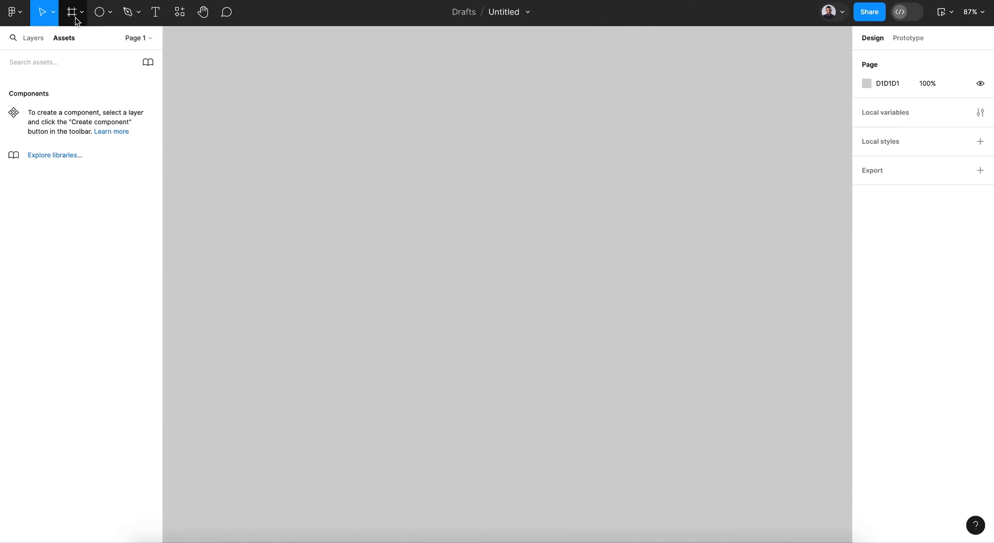
Draw Frame 1 and size it to 277 wide by 48 tall, repositioned on the canvas
left_click_drag(320, 121, 490, 151)
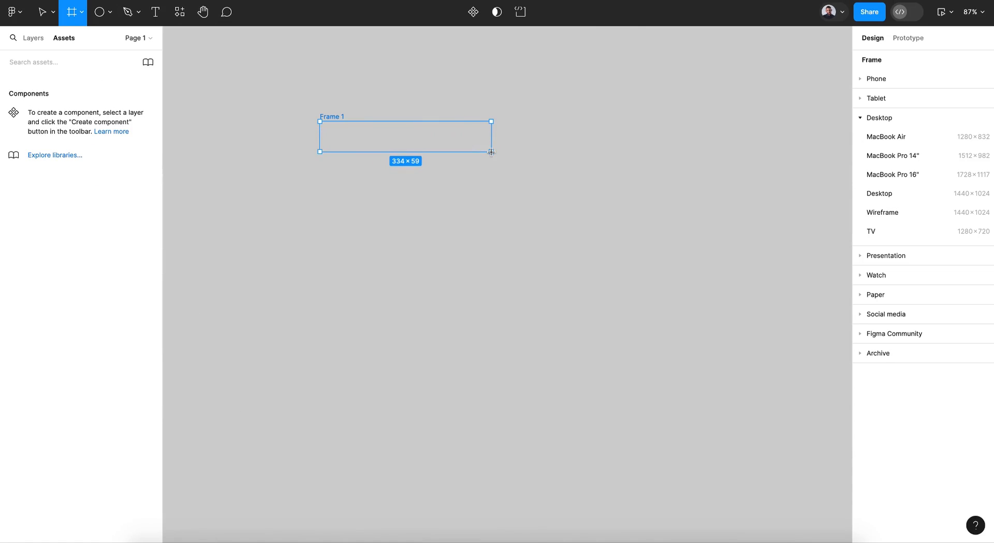
left_click(41, 12)
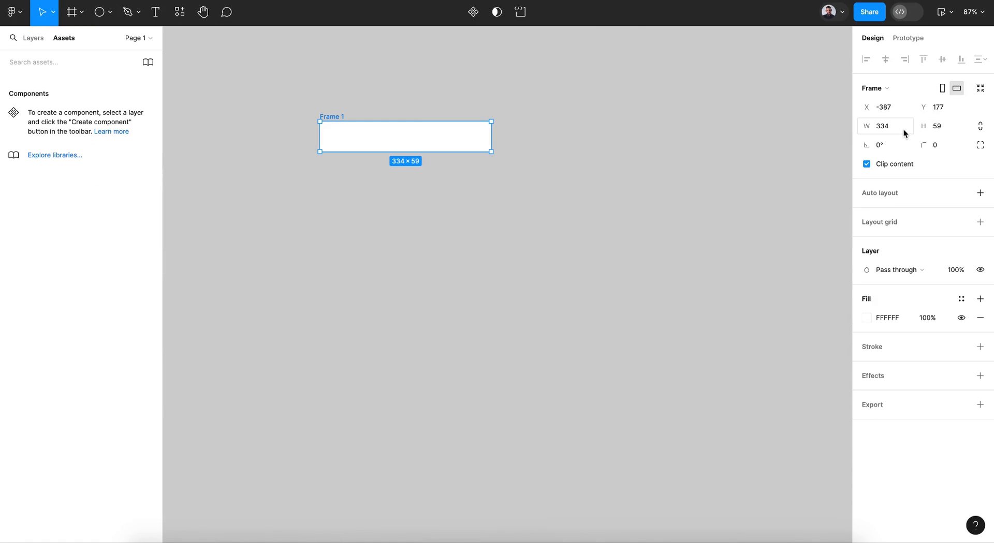
left_click_drag(493, 136, 464, 136)
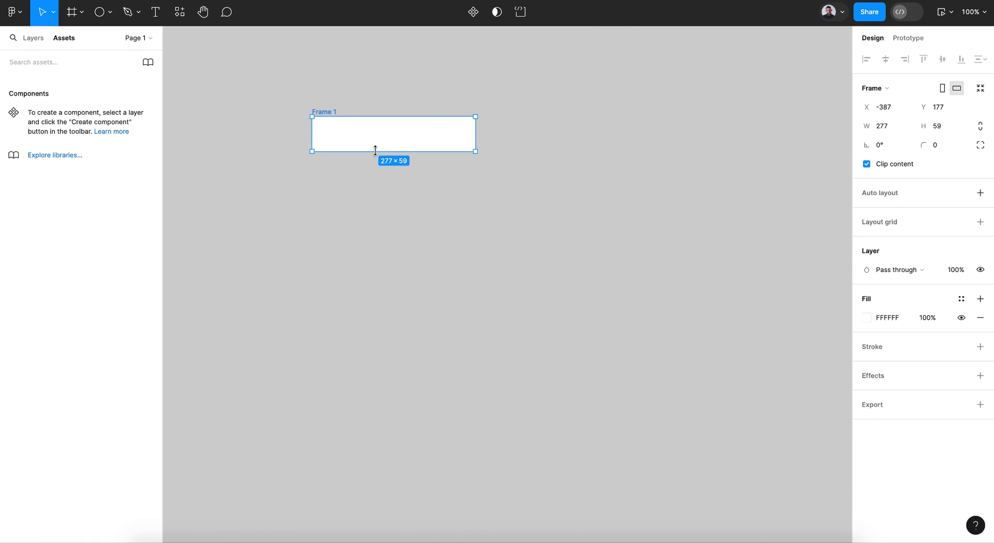
left_click_drag(394, 132, 442, 176)
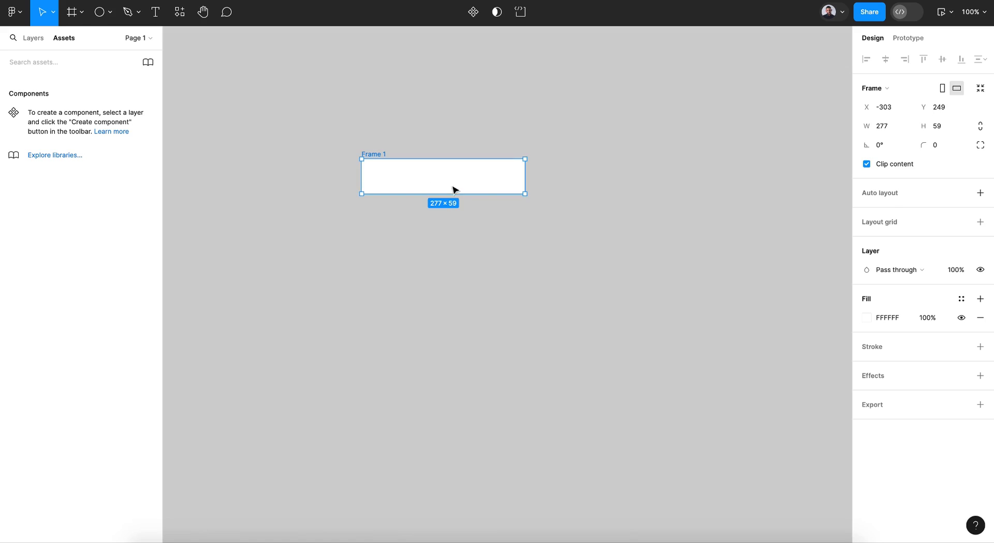
left_click_drag(443, 195, 443, 187)
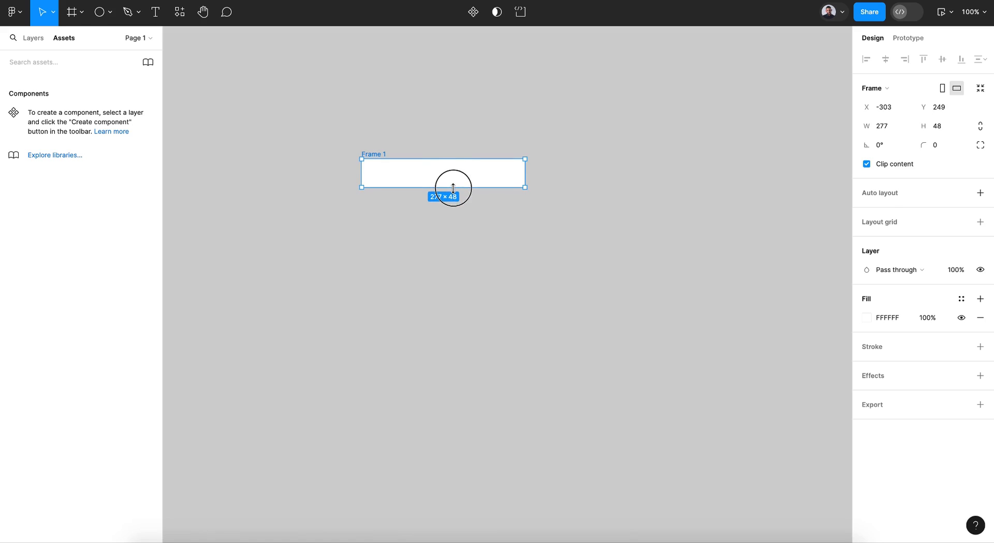
Add a text layer 'Item 1' inside Frame 1 in Semi Bold at size 15
left_click(133, 12)
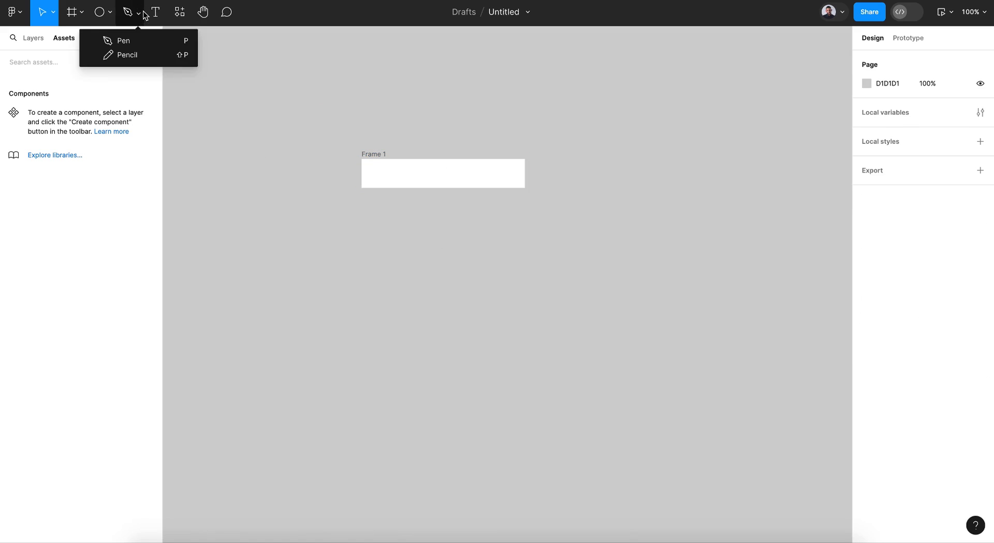
left_click(154, 12)
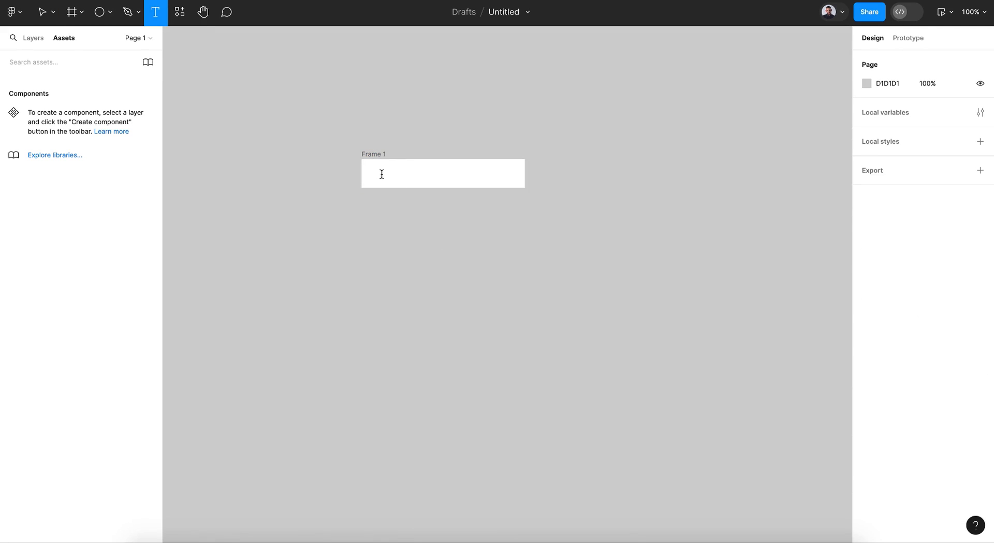
type("Item")
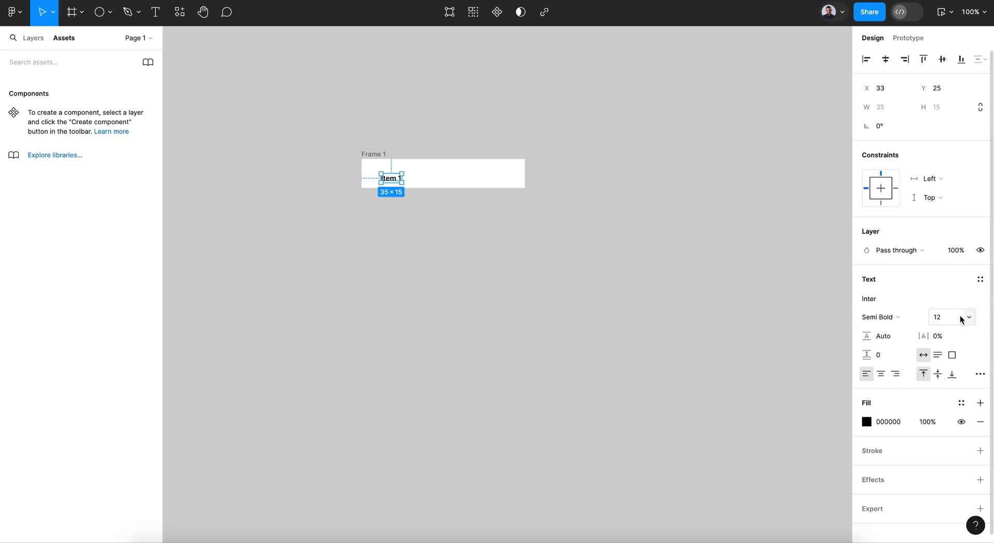
type("15")
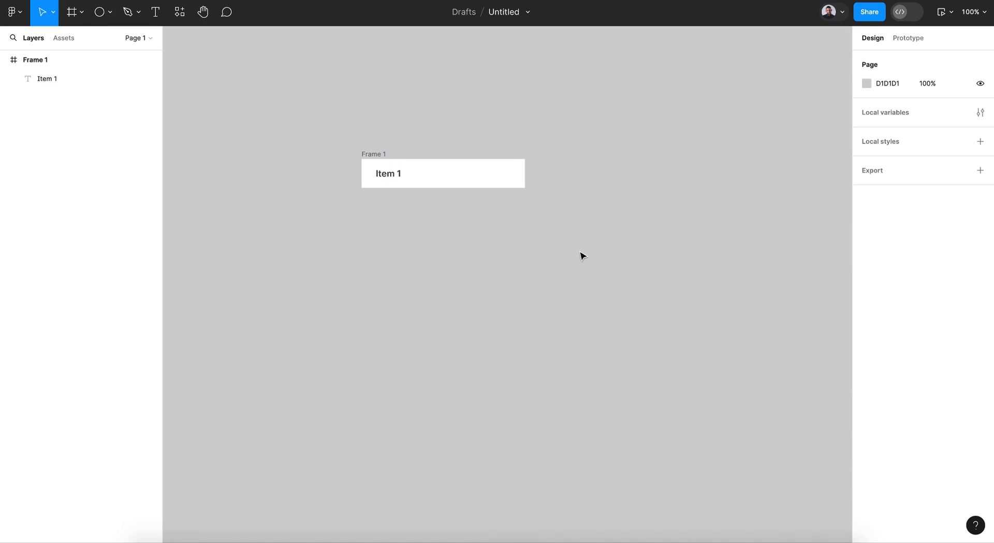
Import a Material Symbols check icon via the Iconify plugin by searching 'che'
left_click(179, 11)
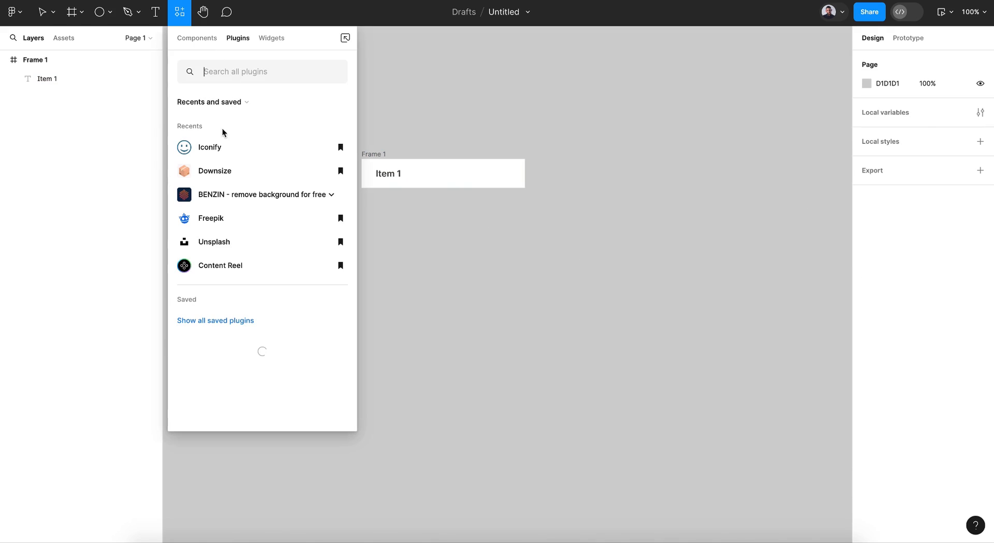
left_click(208, 147)
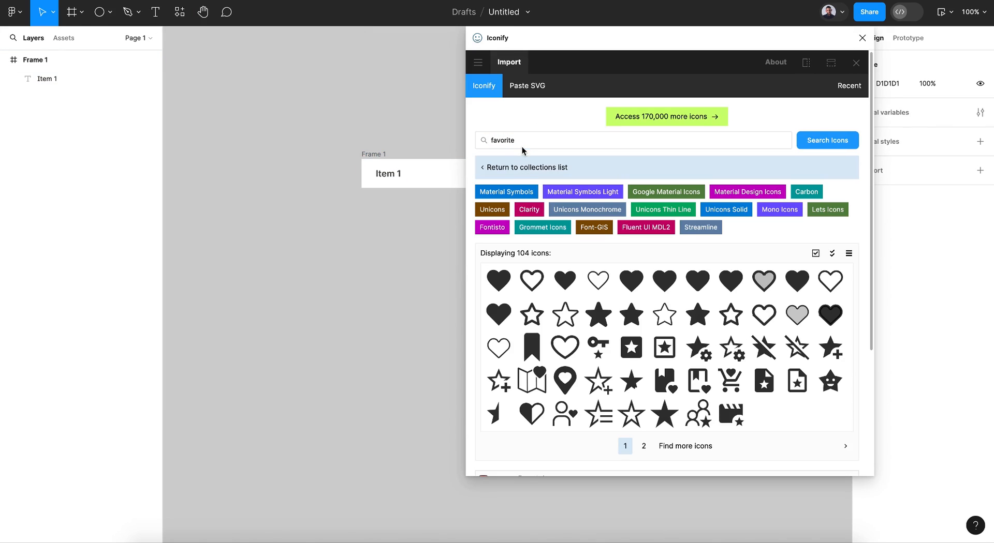
type("check")
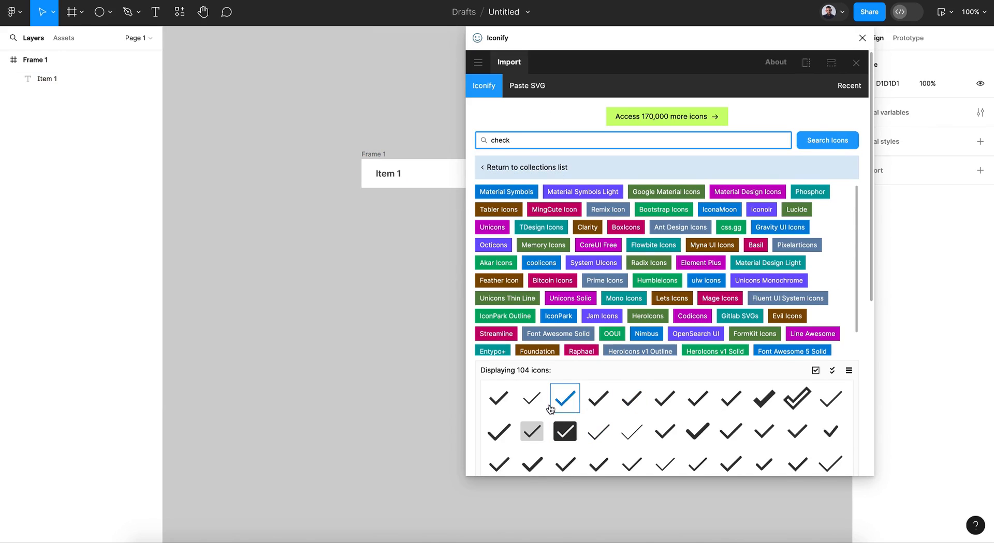
left_click(565, 398)
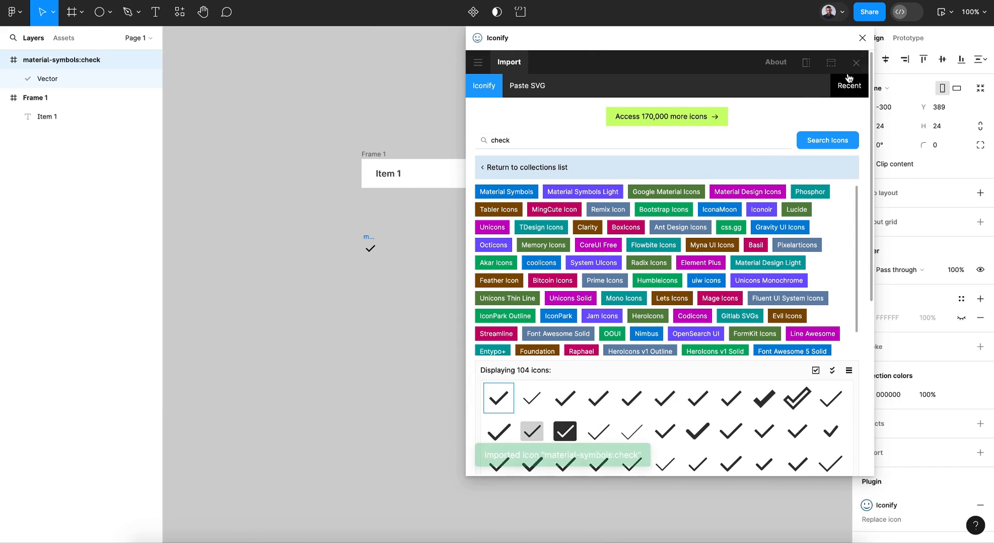
left_click(862, 38)
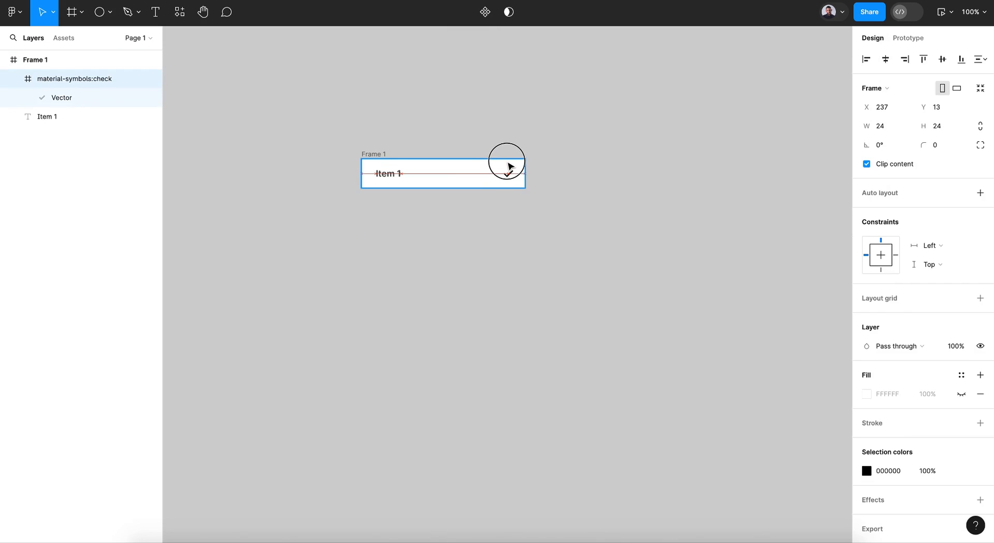
Recolour the check icon to white FFFFFF and move it above Frame 1 so it is hidden
left_click_drag(508, 165, 509, 174)
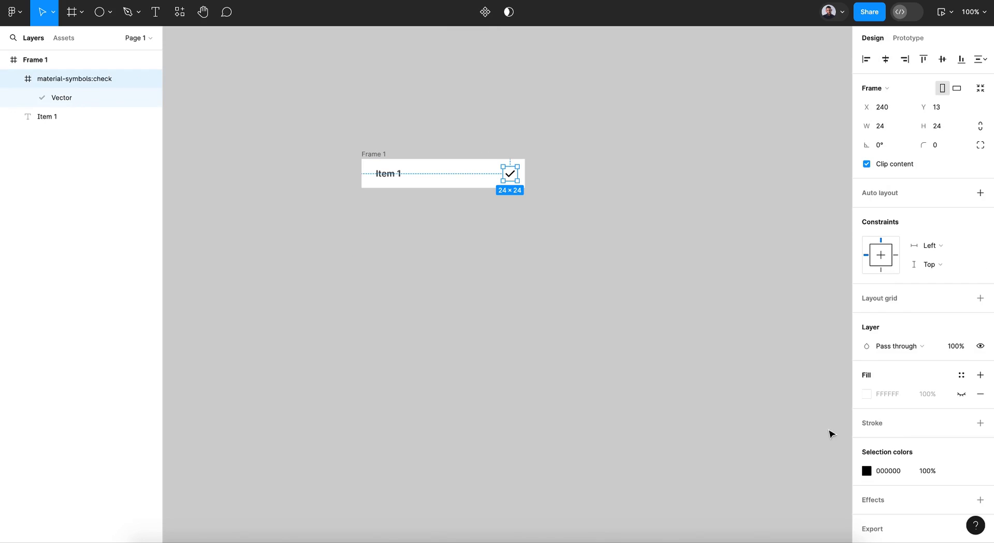
left_click(868, 394)
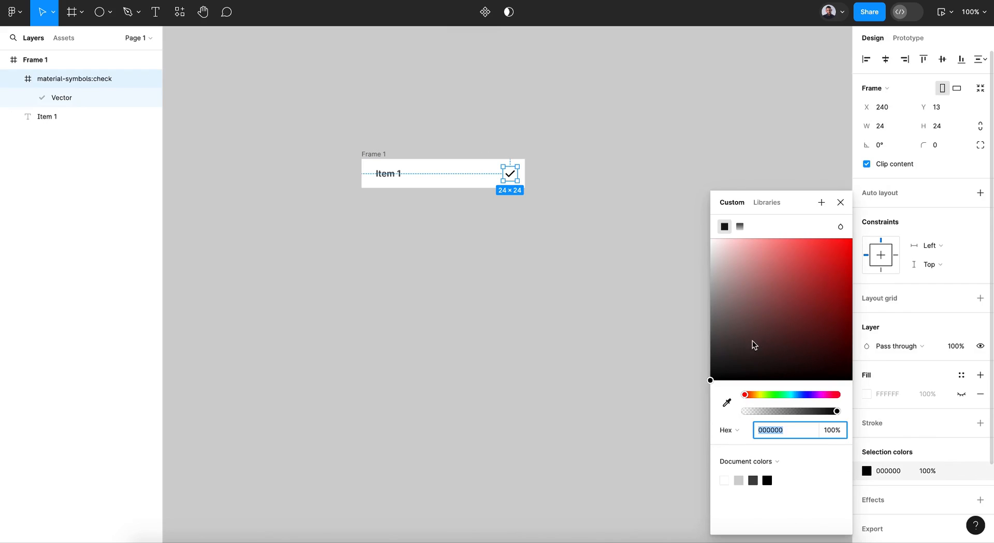
left_click(696, 346)
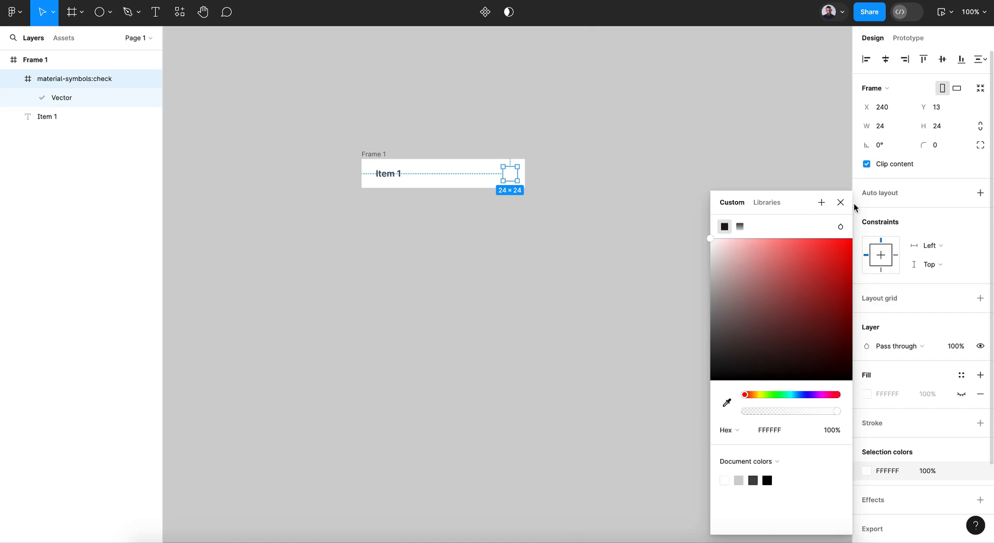
left_click(840, 202)
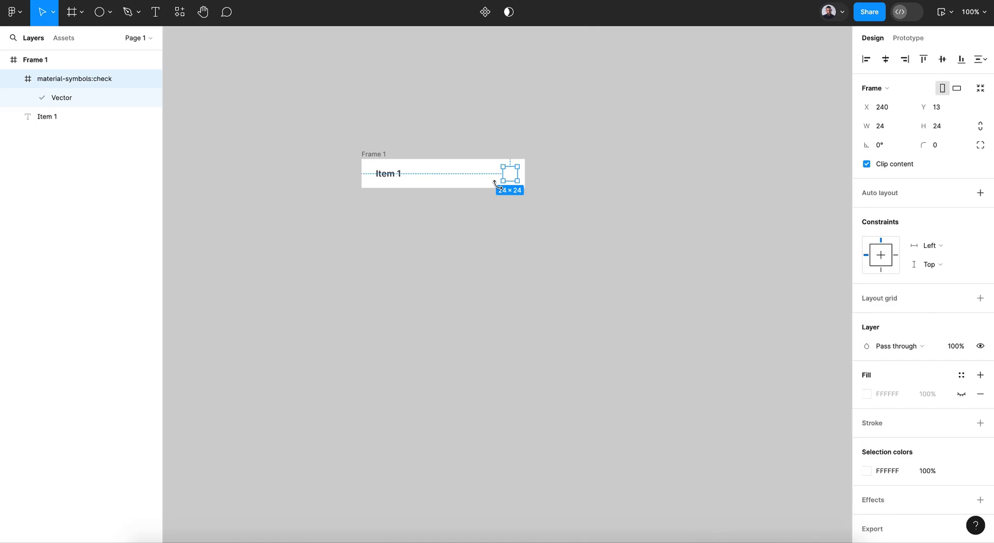
left_click_drag(509, 177, 509, 145)
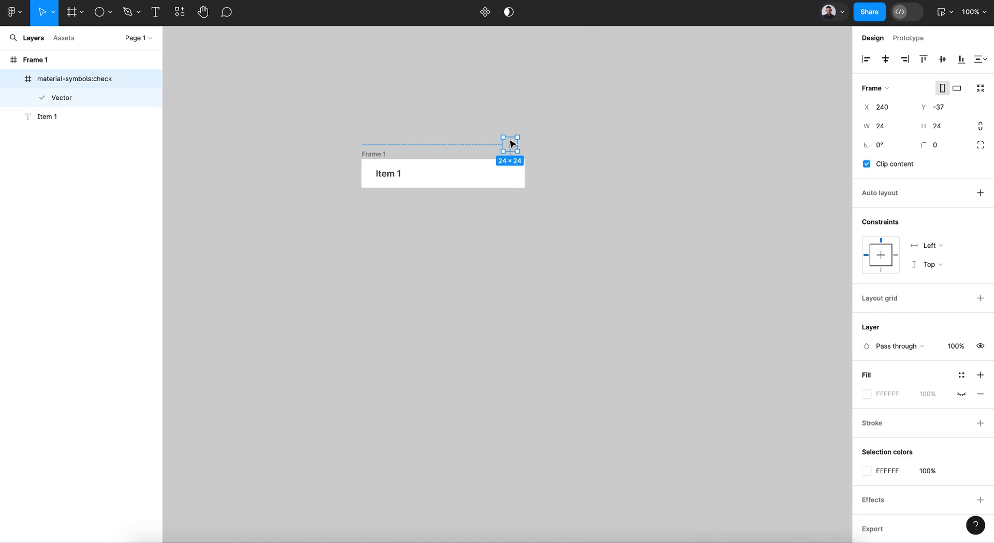
left_click(35, 60)
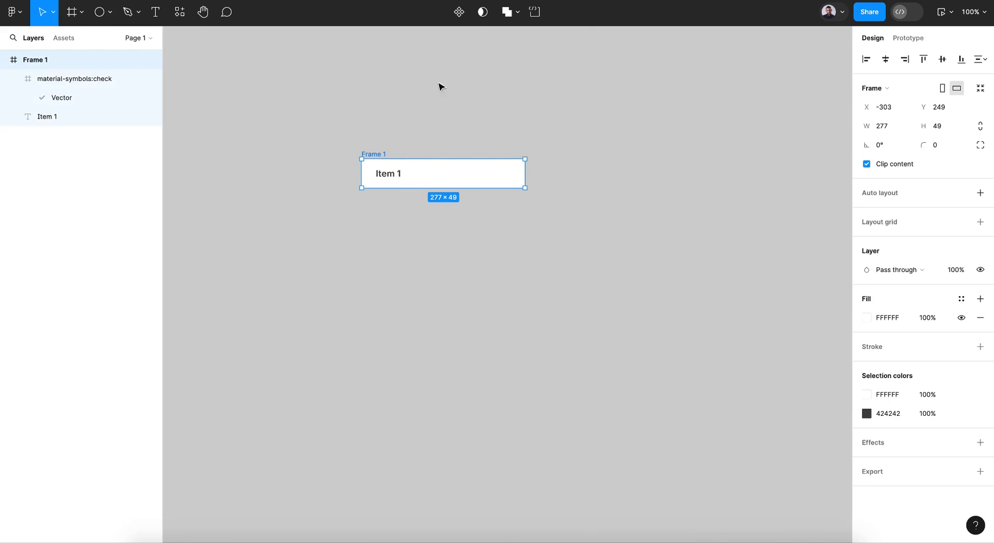
Create a 'list item' component from Frame 1 with Default and Variant2 variants
left_click(457, 13)
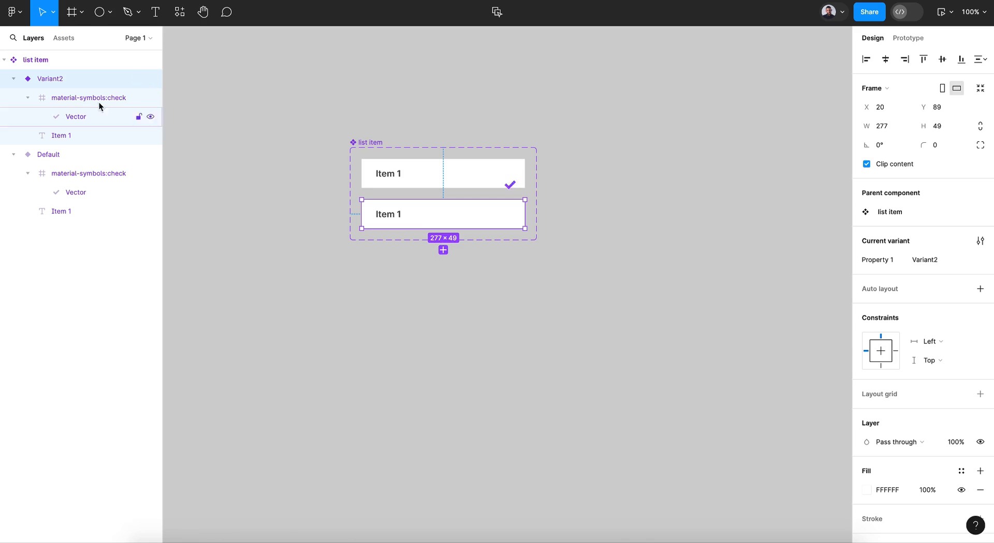
Draw a grey Ellipse 1 behind Item 1 in Variant2 and scale it to 411×411
left_click(99, 12)
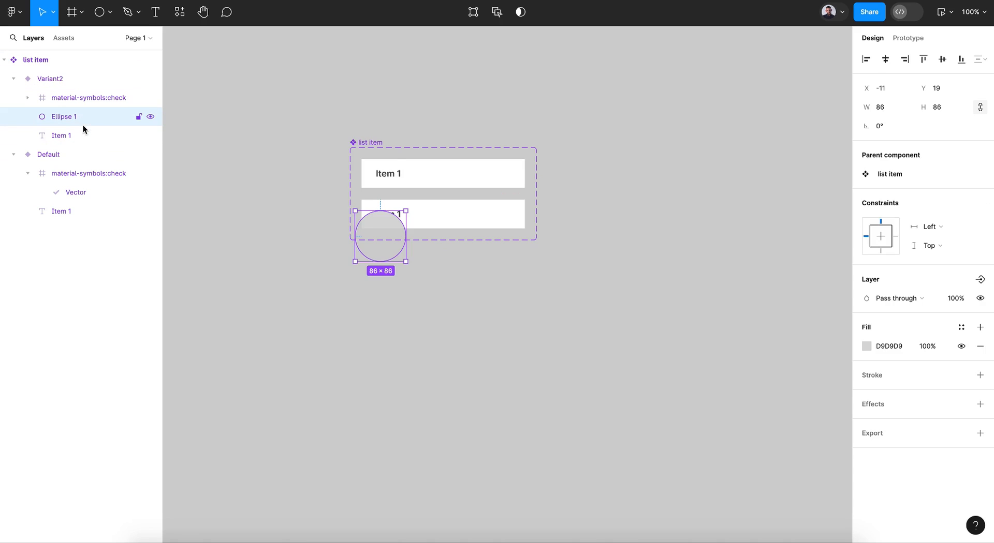
mouse_move(81, 135)
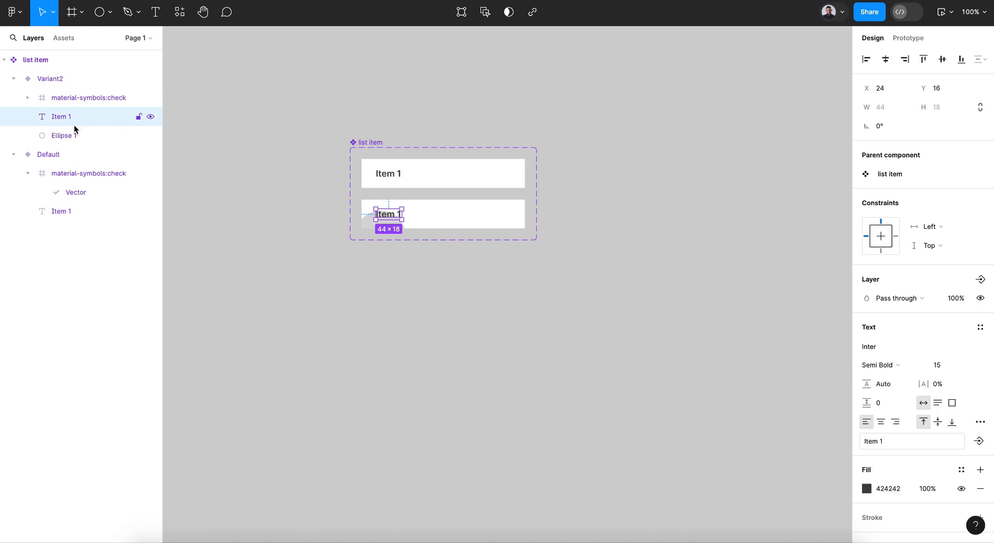
left_click(61, 135)
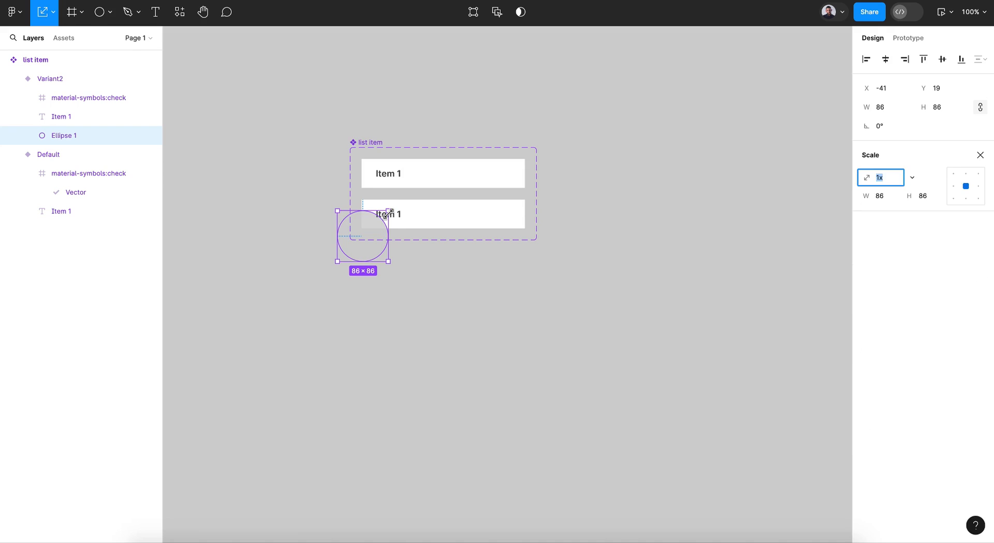
left_click_drag(391, 264, 570, 262)
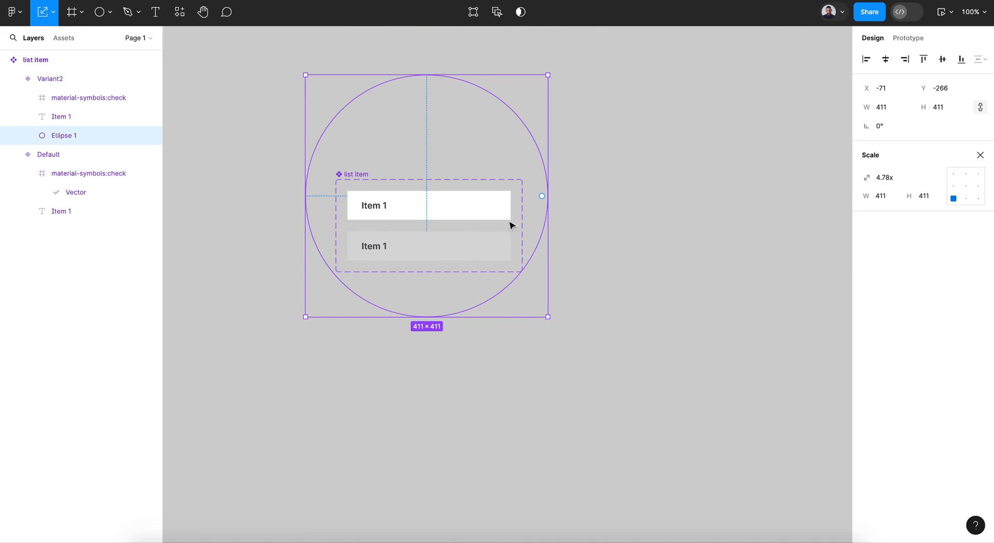
mouse_move(371, 242)
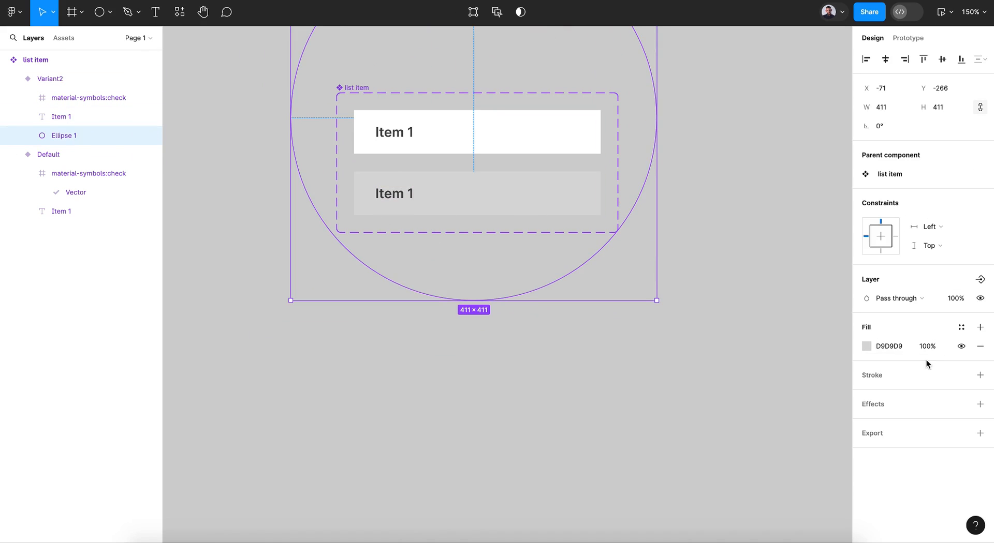
Fill Variant2's circle light blue and make its Item 1 text white so the checkmark shows
left_click(866, 347)
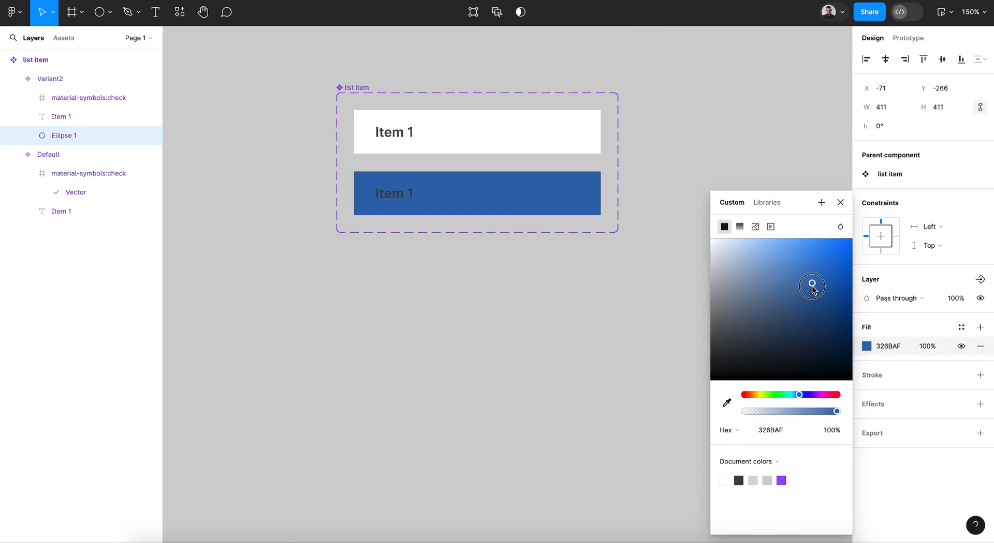
left_click_drag(811, 285, 794, 232)
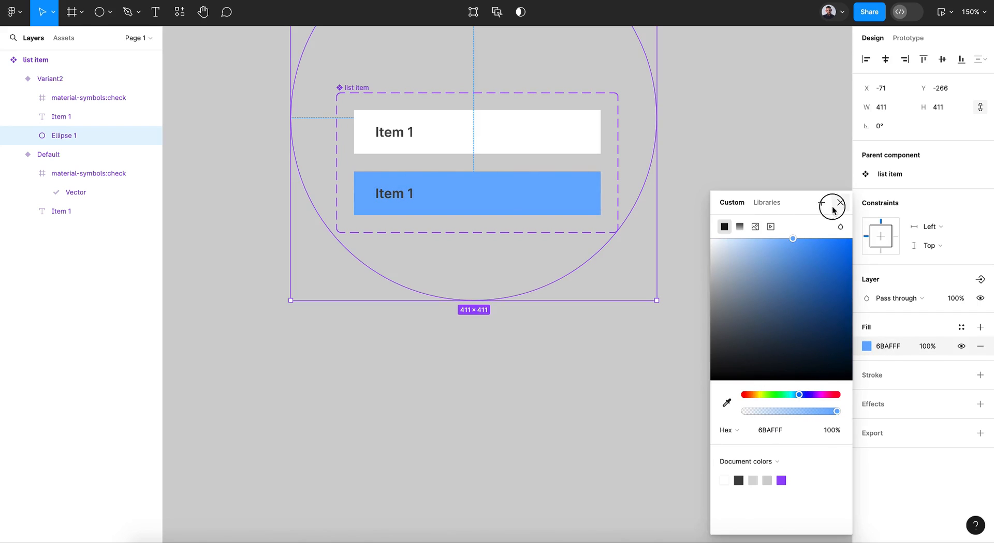
left_click(394, 193)
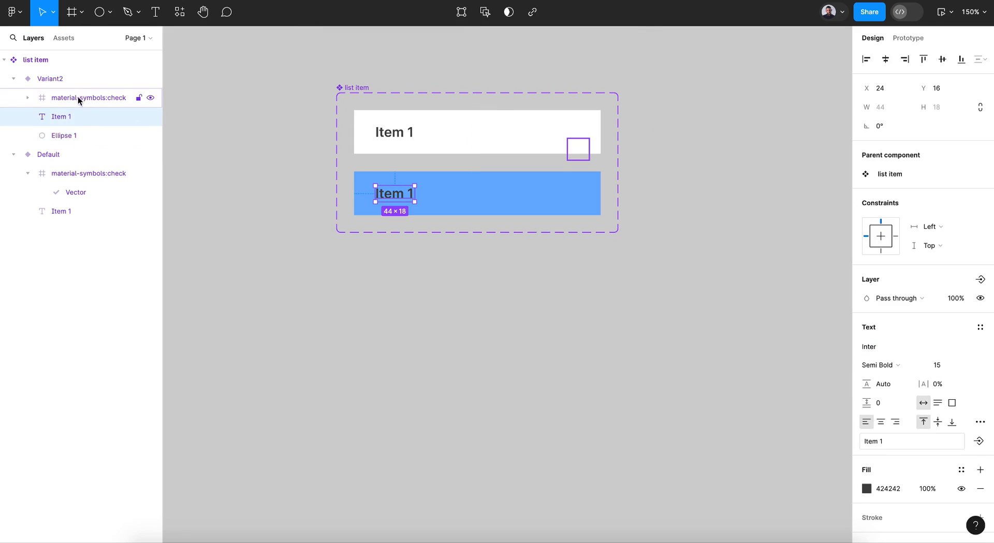
left_click(88, 97)
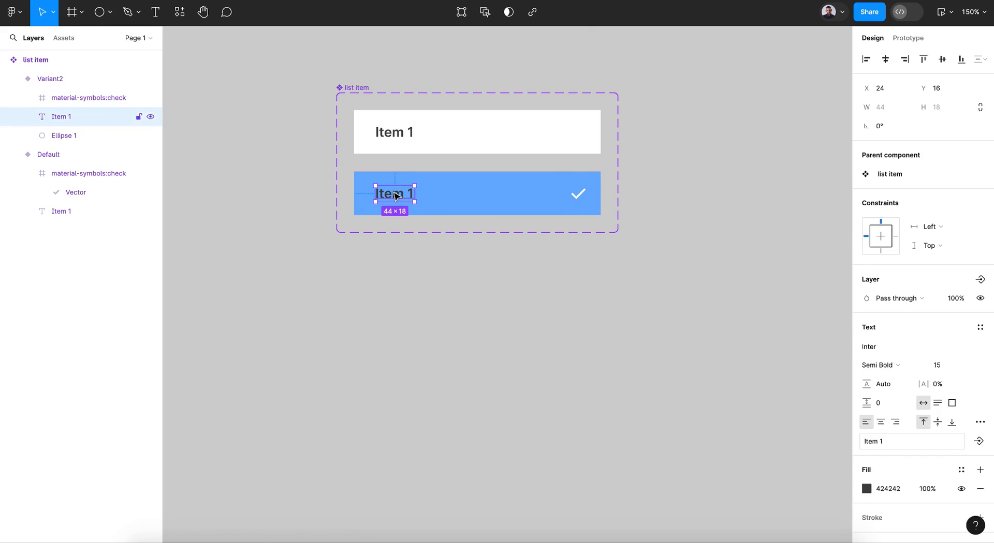
left_click(867, 489)
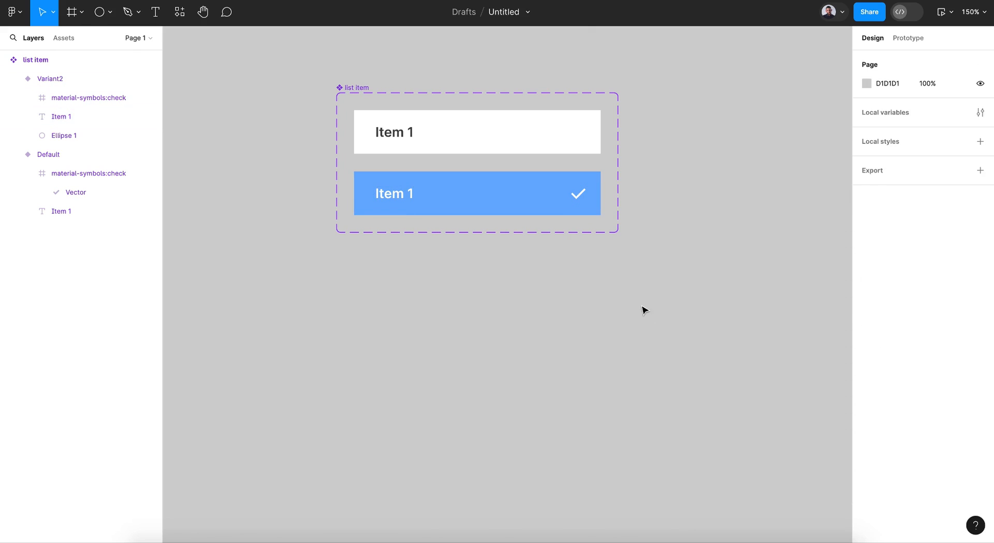
Give the Default variant a While hovering interaction changing to Variant2 with smart animate
left_click(46, 154)
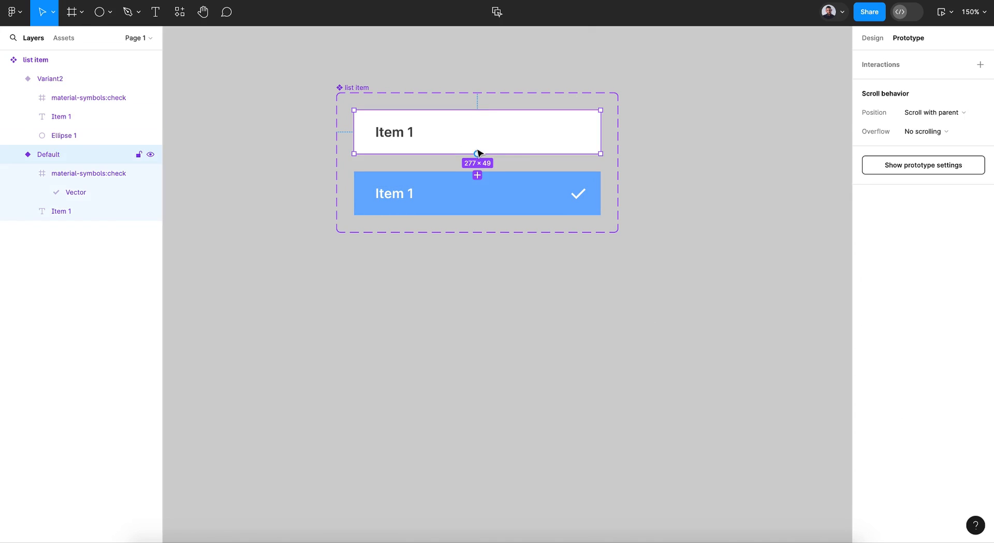
left_click(477, 175)
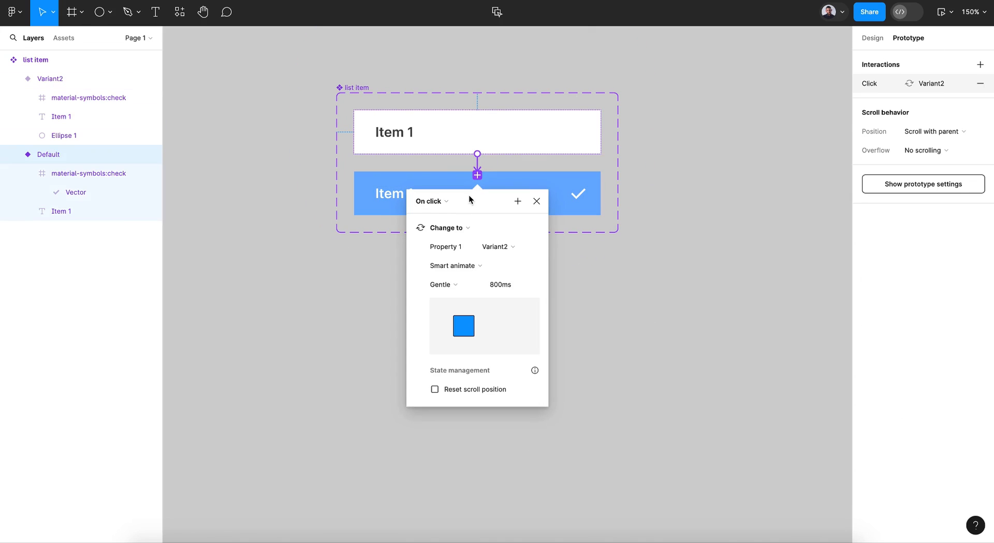
left_click(429, 201)
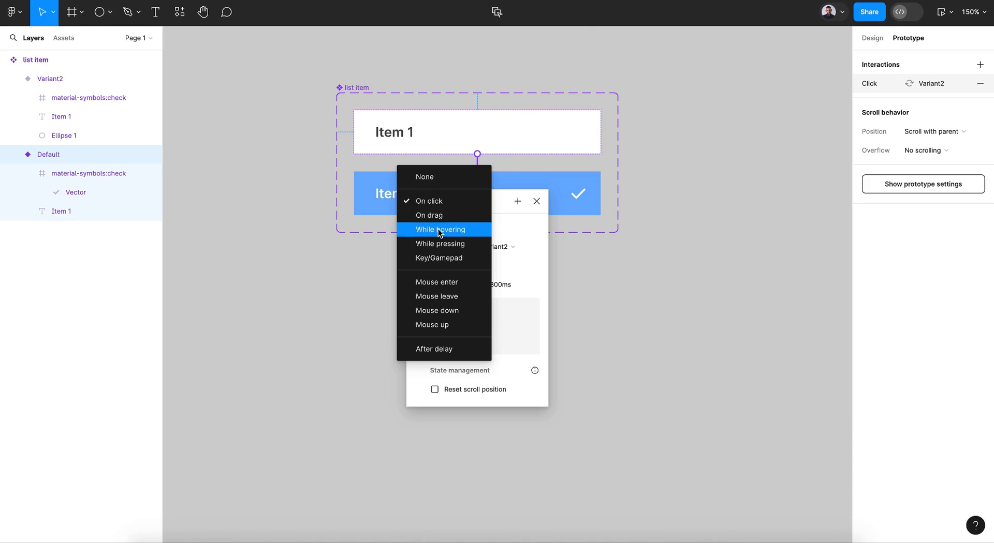
left_click(439, 229)
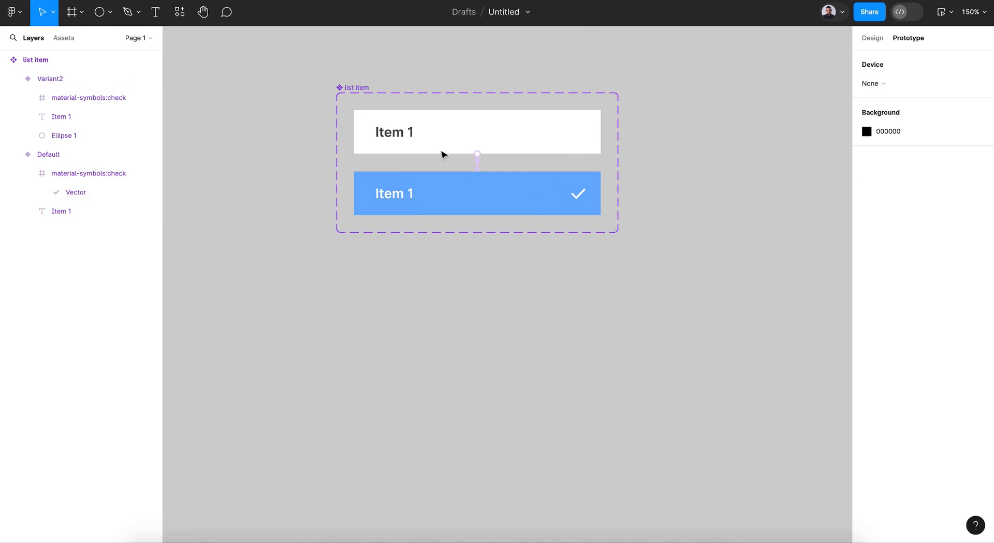
Draw a new Frame 1, drop a list item instance into it and fill it CDCDCD grey
left_click(71, 13)
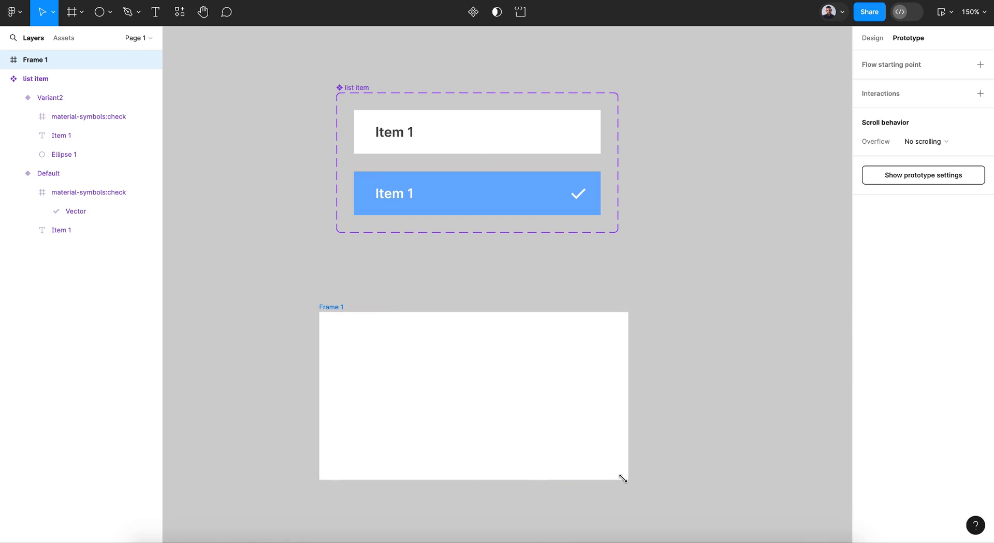
left_click(63, 38)
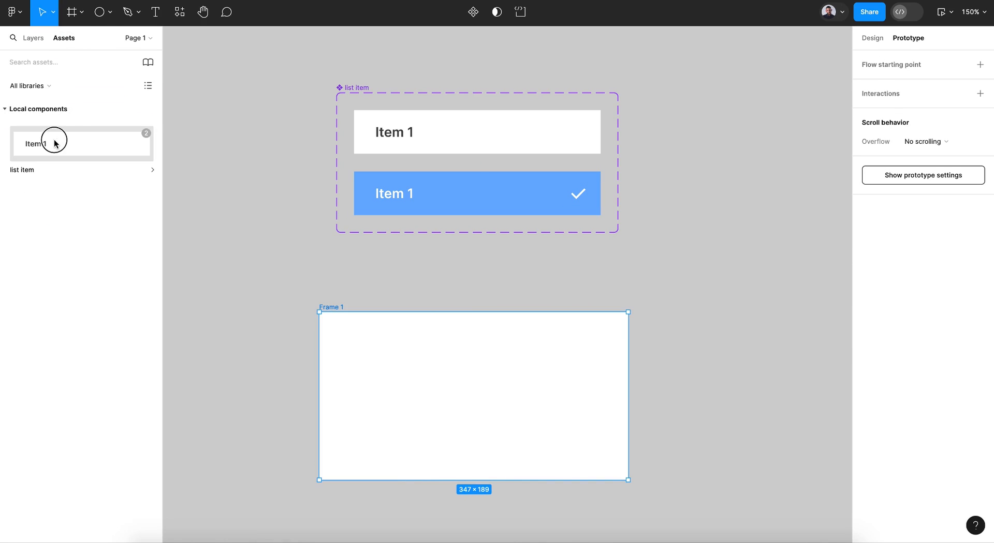
left_click_drag(35, 144, 402, 390)
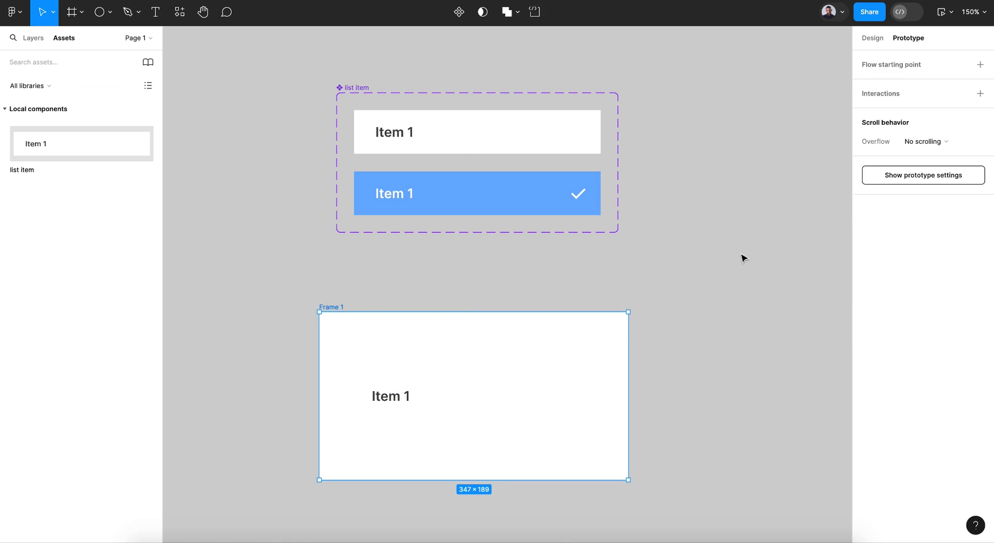
left_click(871, 38)
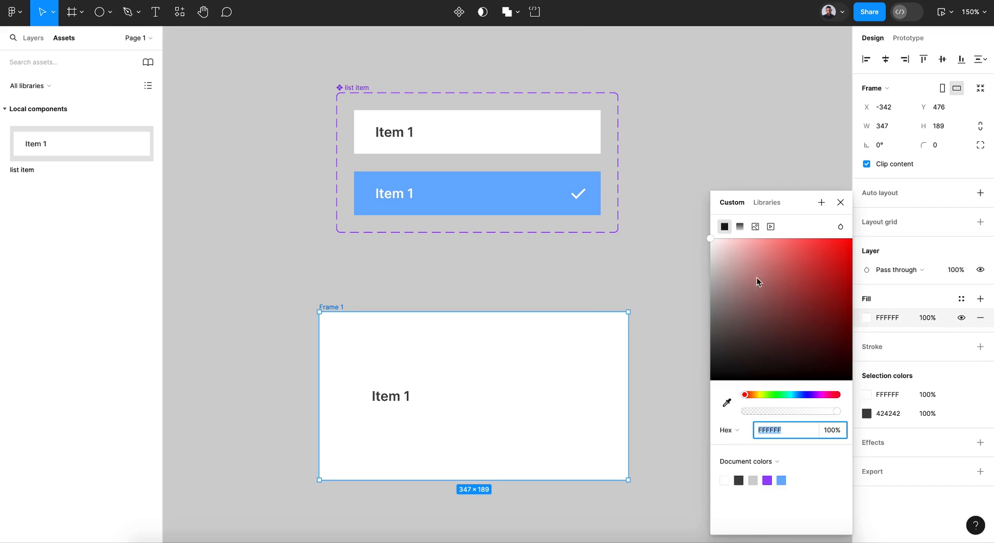
left_click(839, 201)
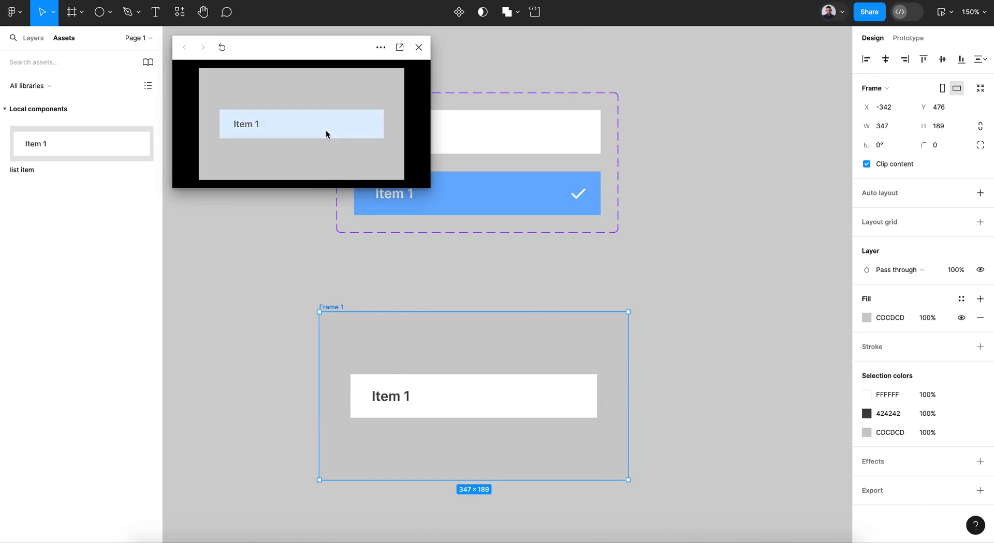
left_click(302, 125)
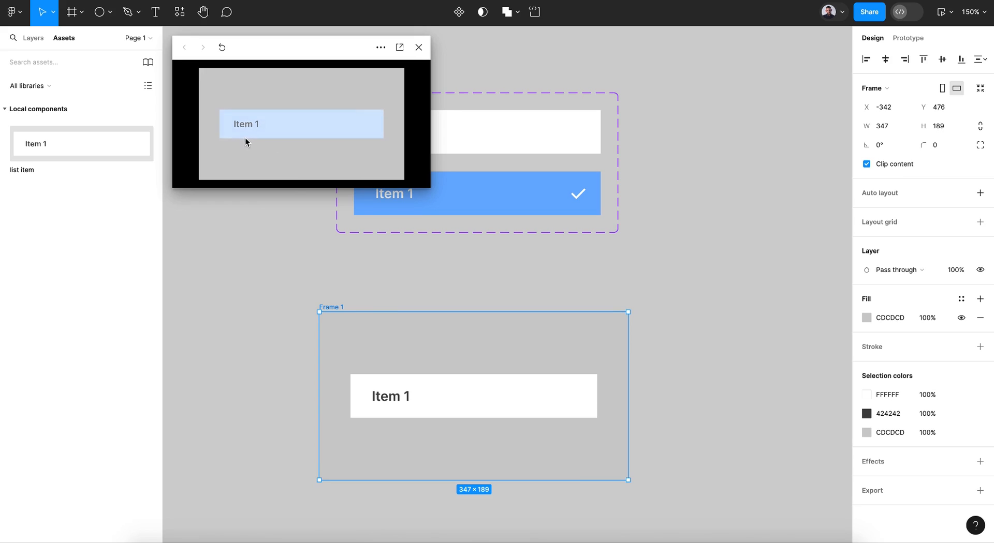
left_click(301, 123)
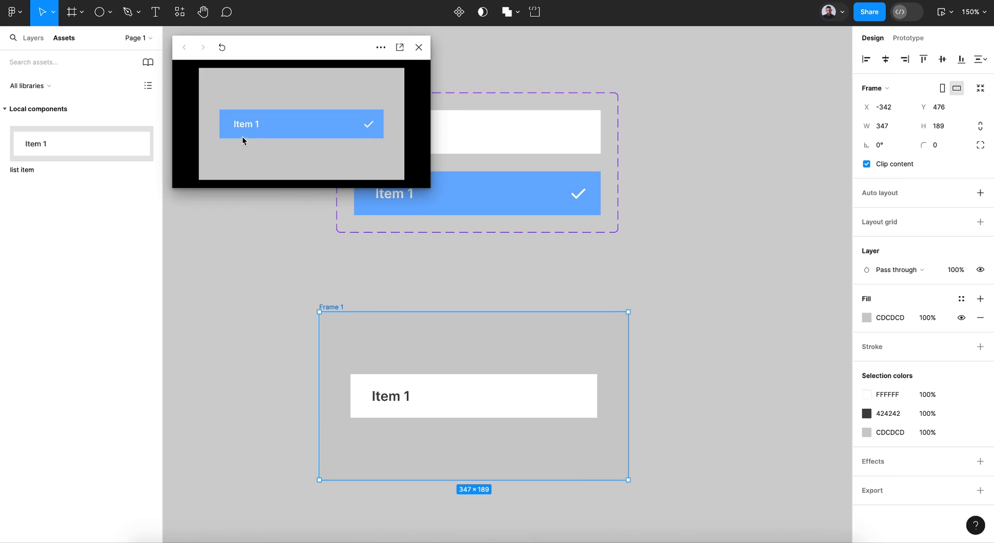
mouse_move(424, 92)
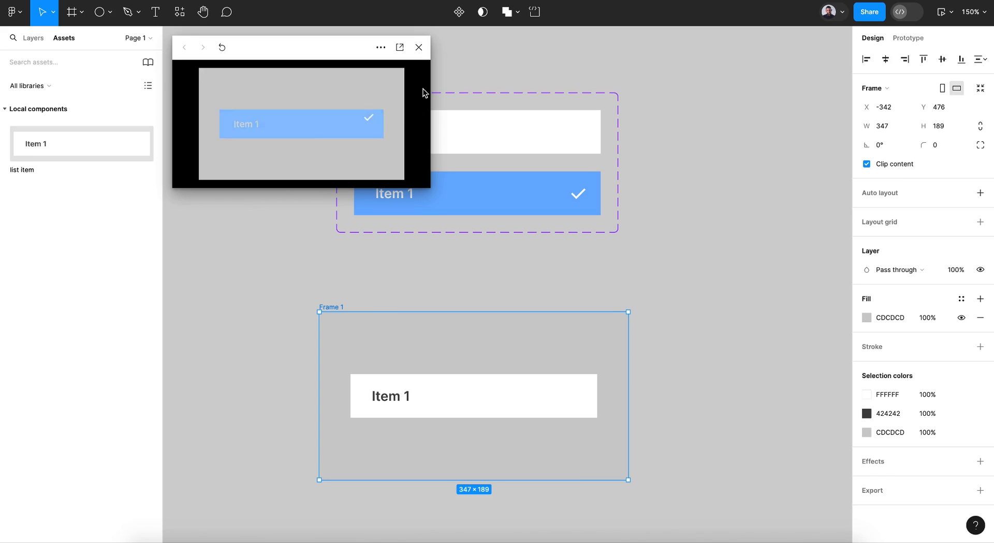
left_click(417, 46)
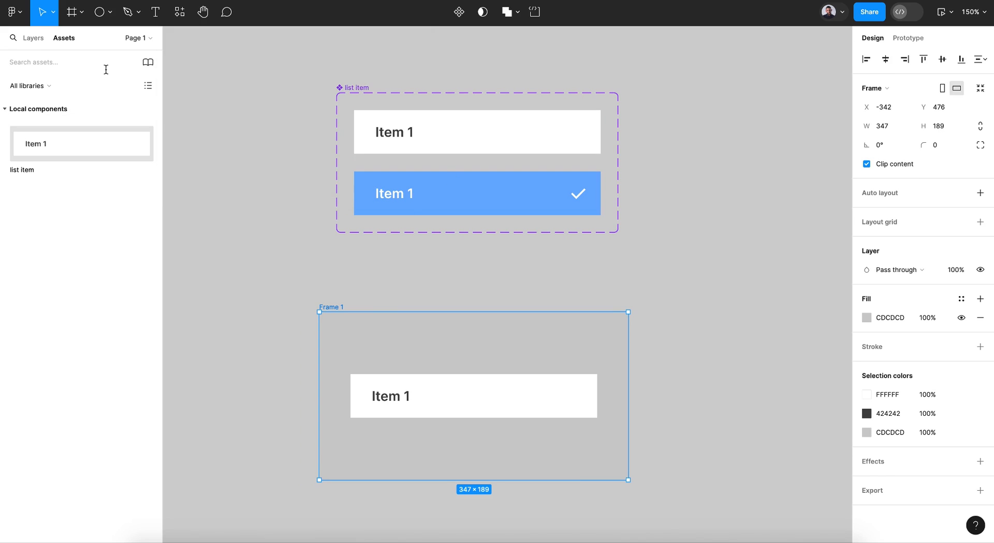
Paste Ellipse 1 into the Default item, shrink it to 67×67 and place it on the left edge
left_click(32, 38)
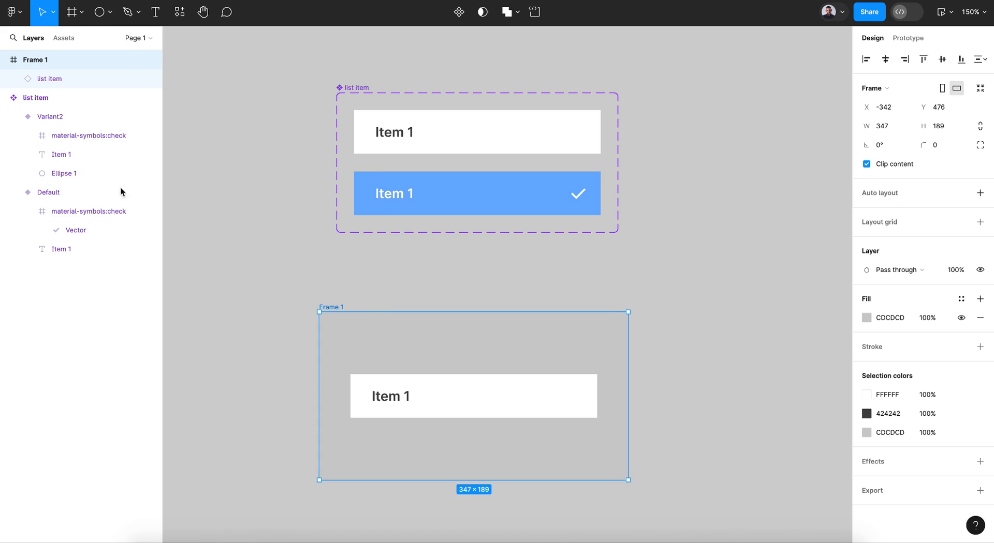
left_click(63, 174)
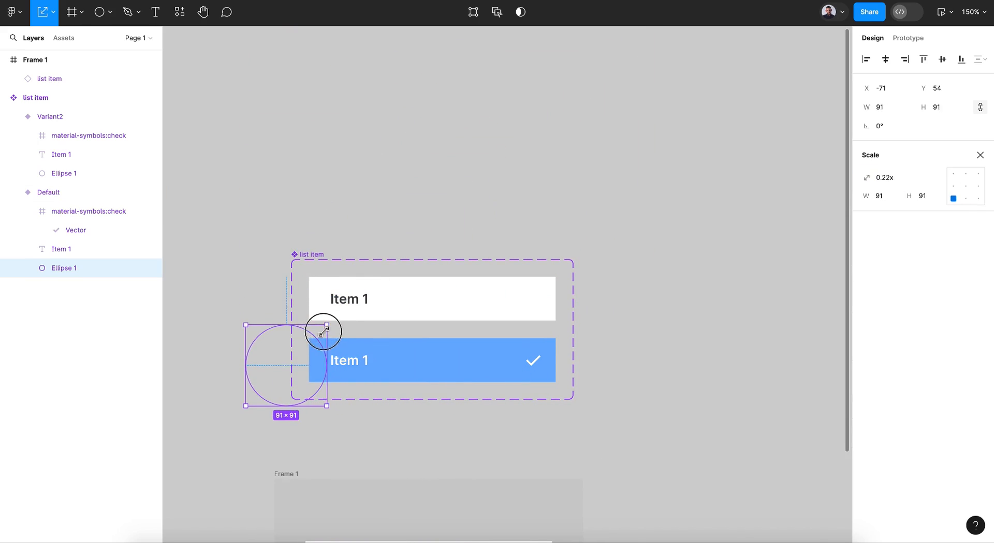
left_click_drag(325, 331, 293, 362)
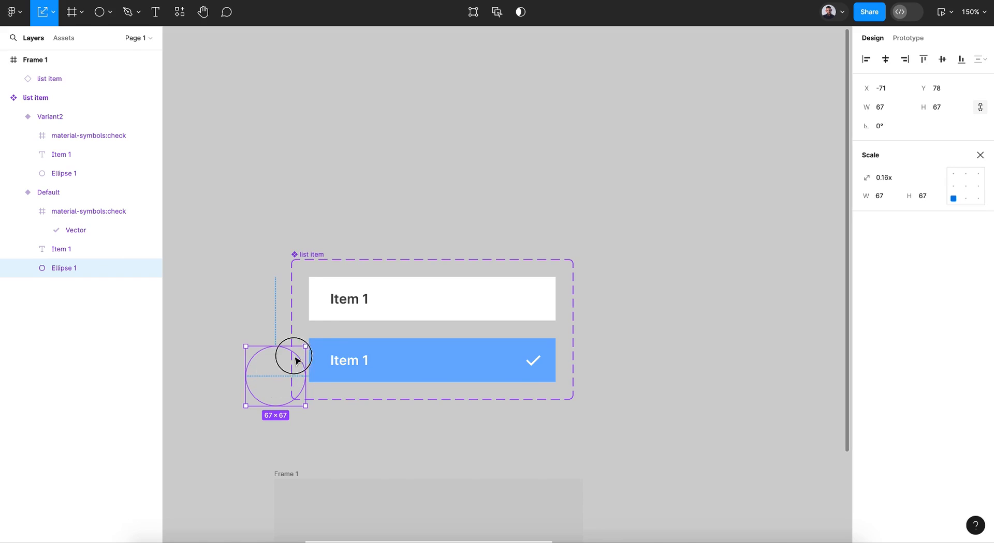
left_click_drag(293, 355, 302, 341)
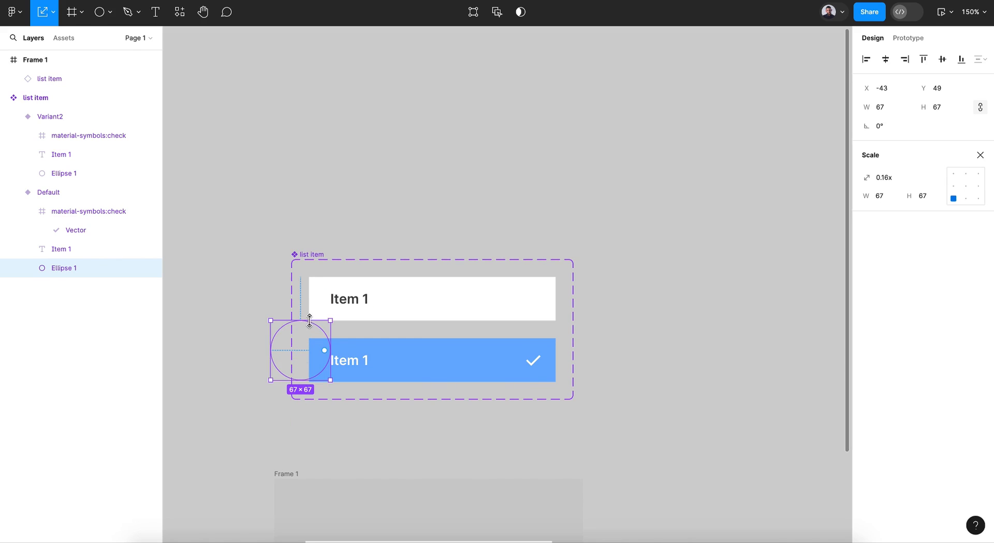
mouse_move(303, 361)
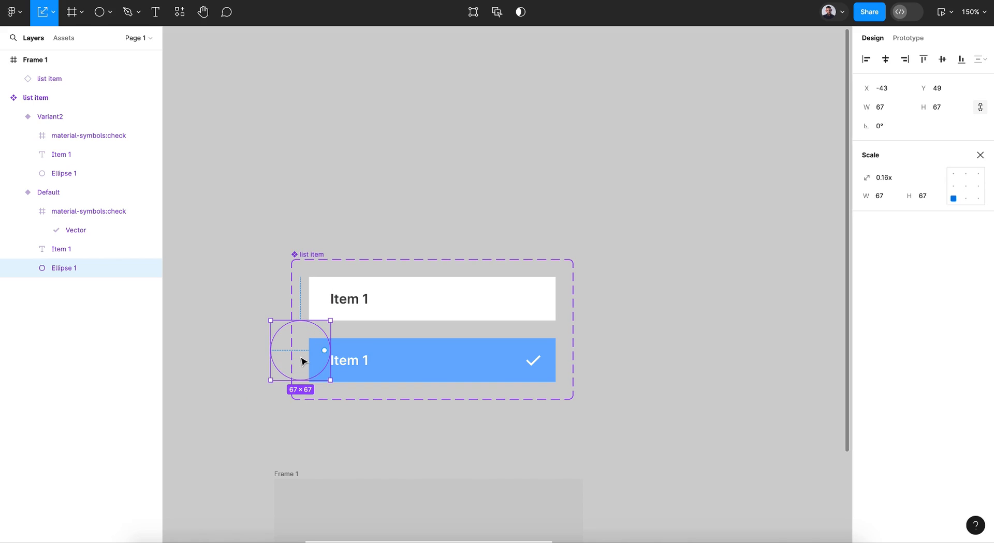
left_click(314, 272)
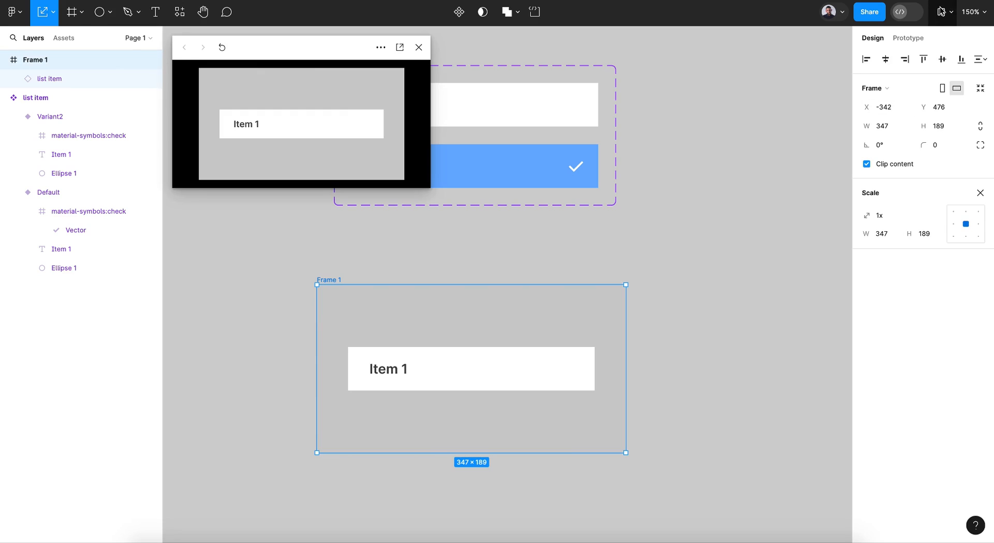
mouse_move(325, 141)
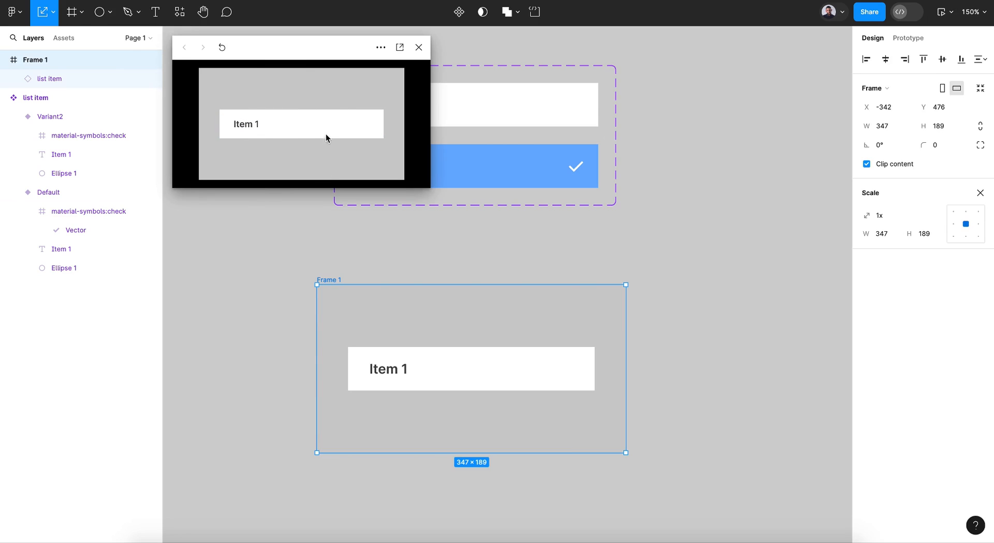
mouse_move(325, 149)
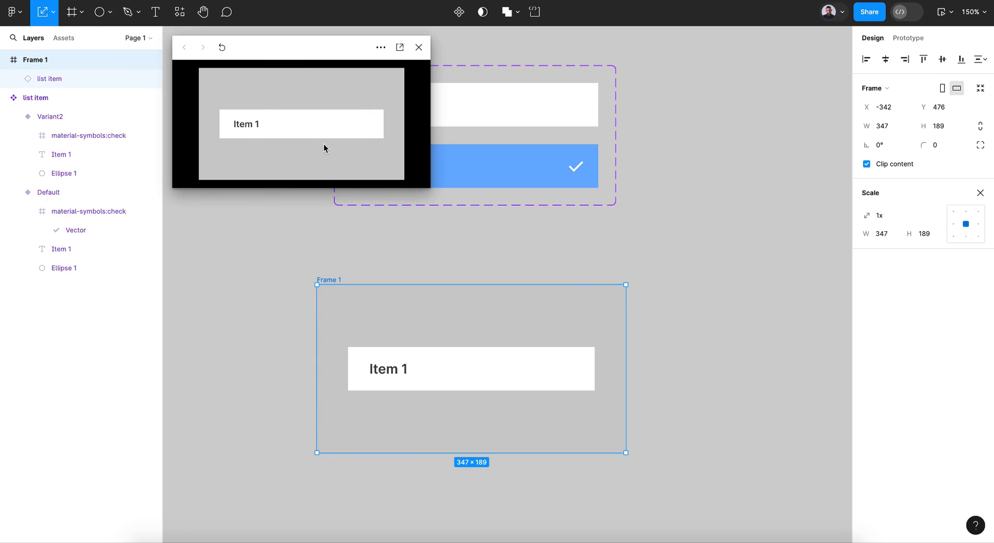
left_click(418, 47)
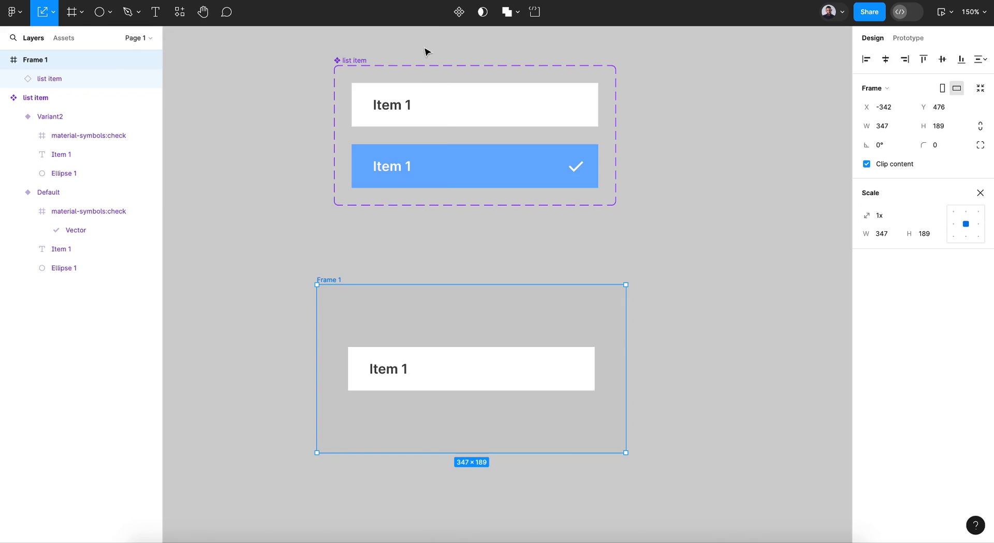
left_click(42, 11)
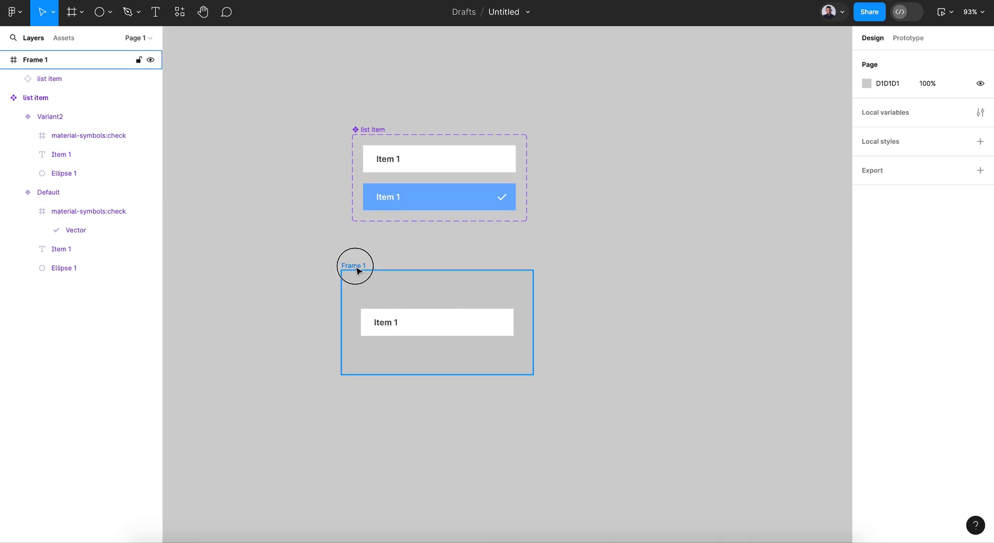
Replace Frame 1 with a new small white frame rounded to radius 8
key("Delete")
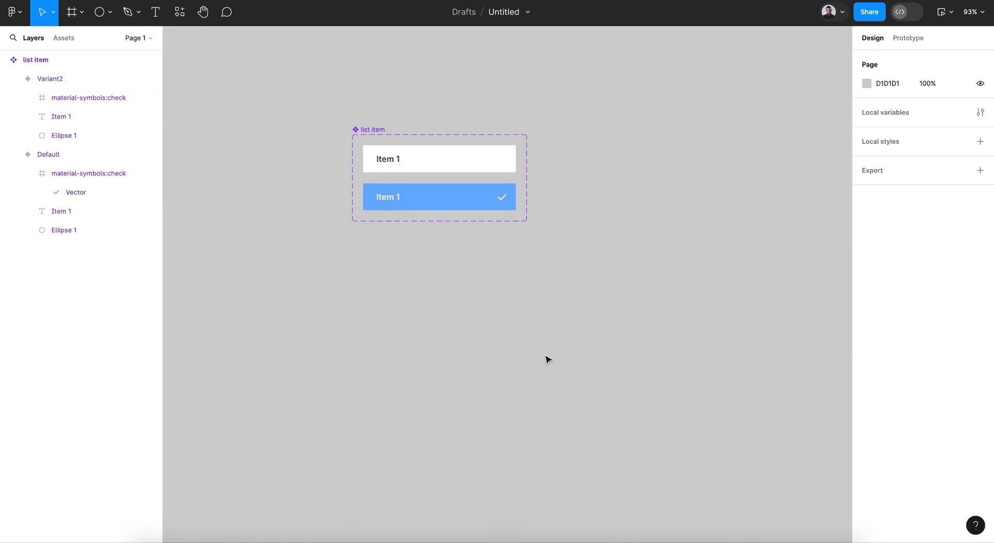
left_click(72, 11)
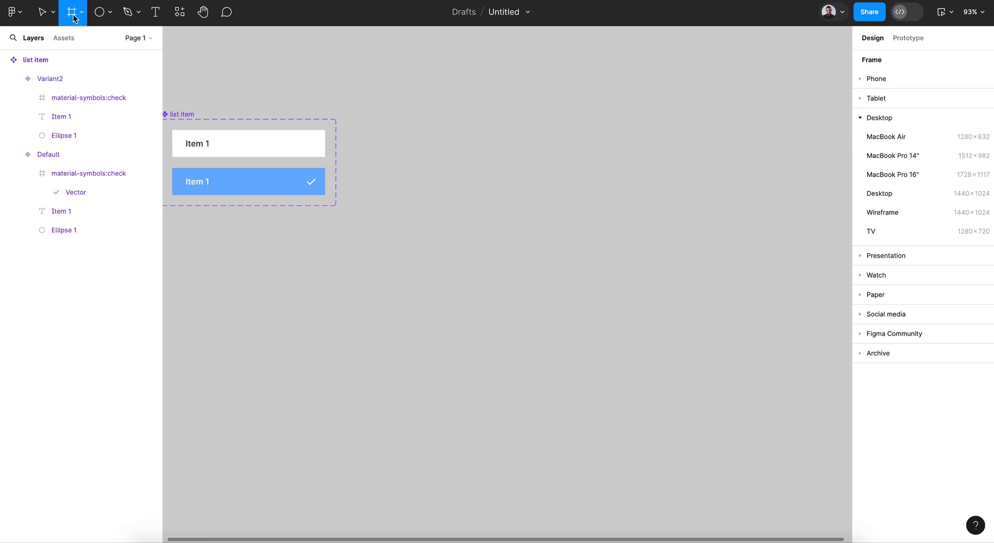
left_click_drag(385, 126, 481, 171)
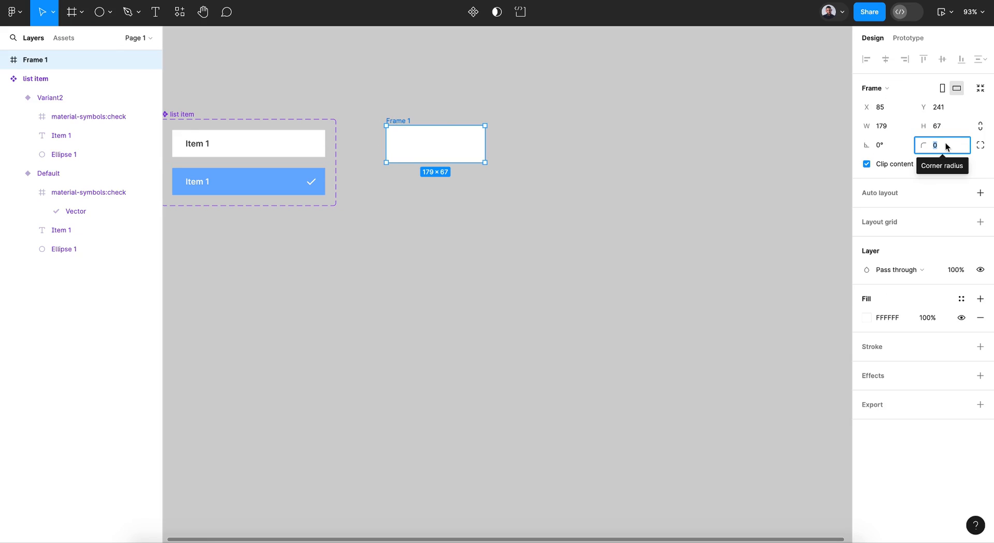
type("8")
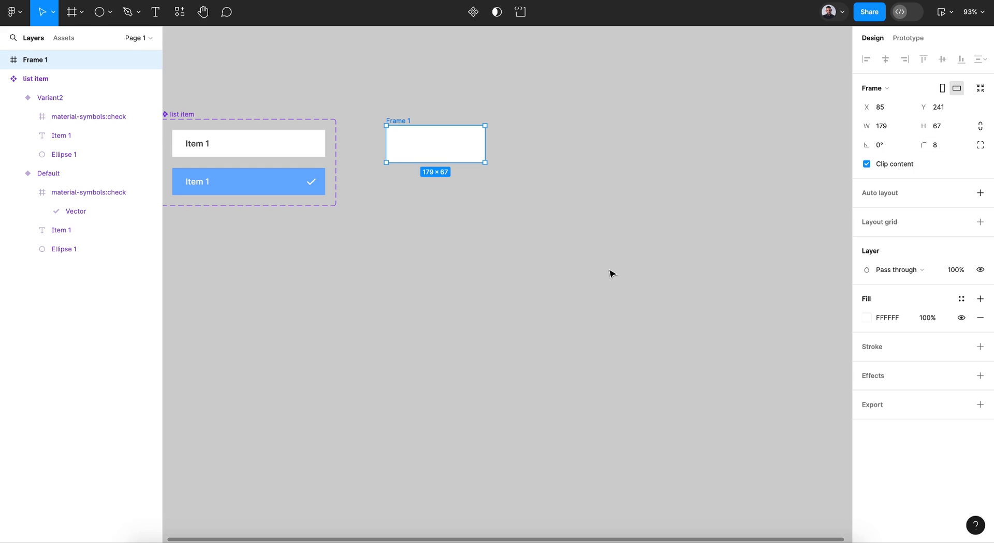
Add a semi-bold 'Tools' text label in the frame, coloured dark grey 2F2F2F
left_click(155, 12)
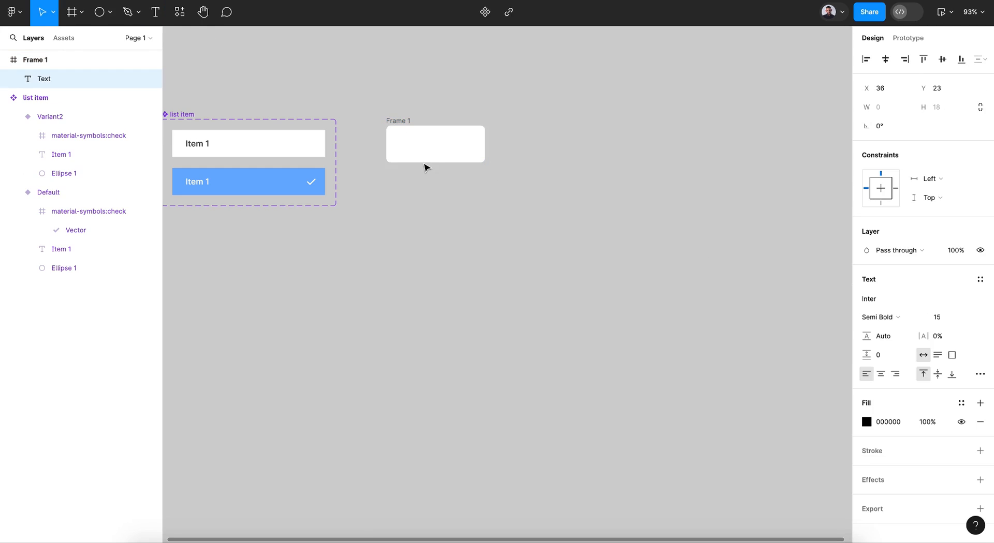
type("Tools")
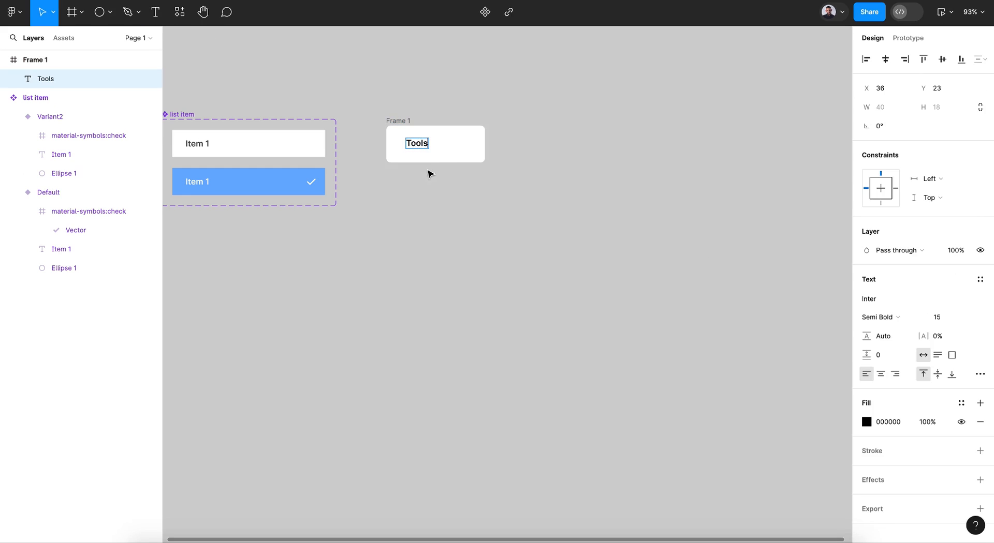
left_click(942, 59)
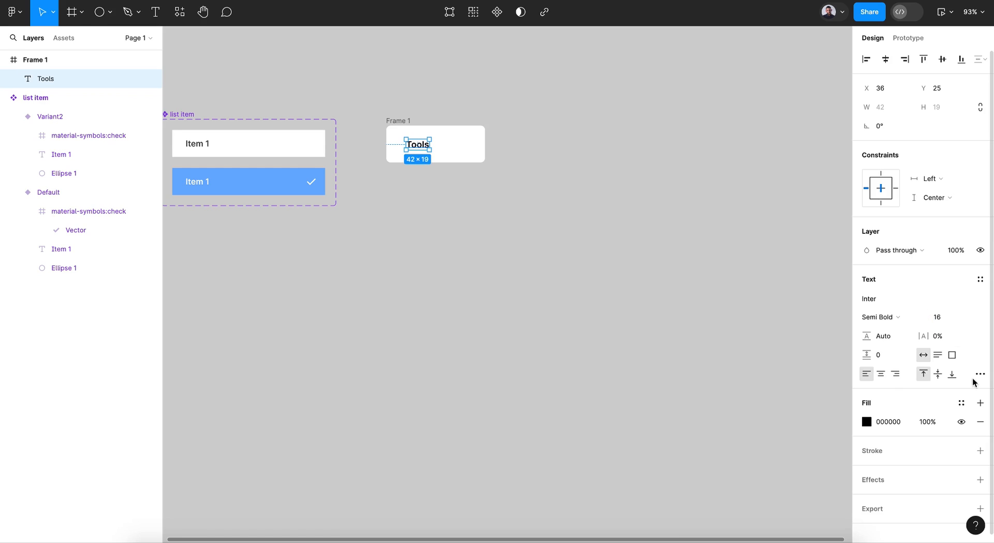
left_click(870, 422)
type("2F2F2F")
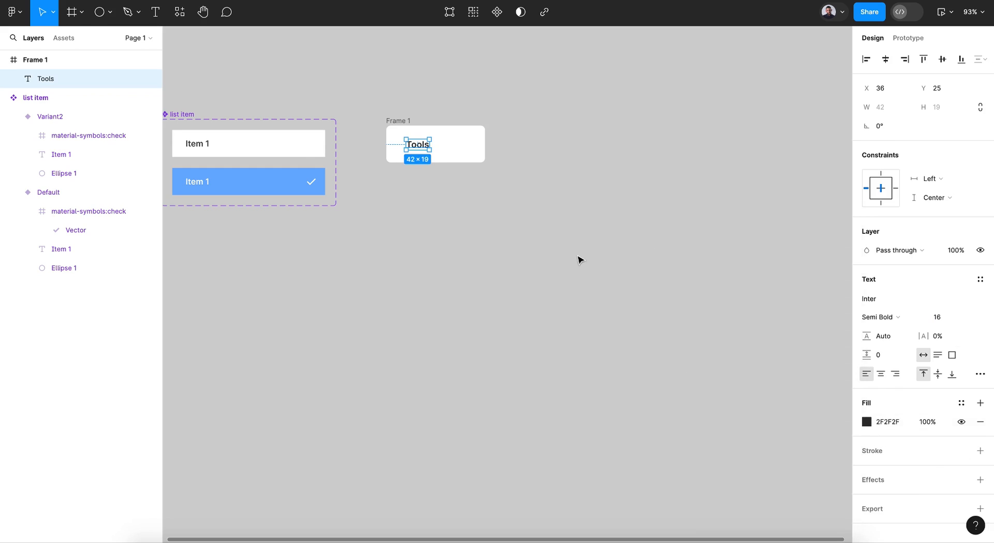
Run the Iconify plugin and search for 'arrow bottom' icons
left_click(179, 11)
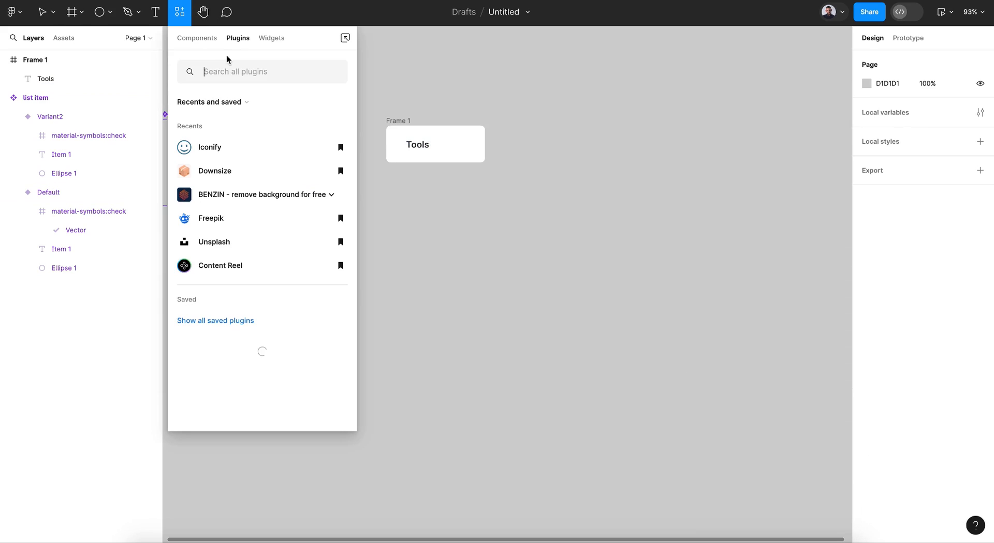
left_click(208, 147)
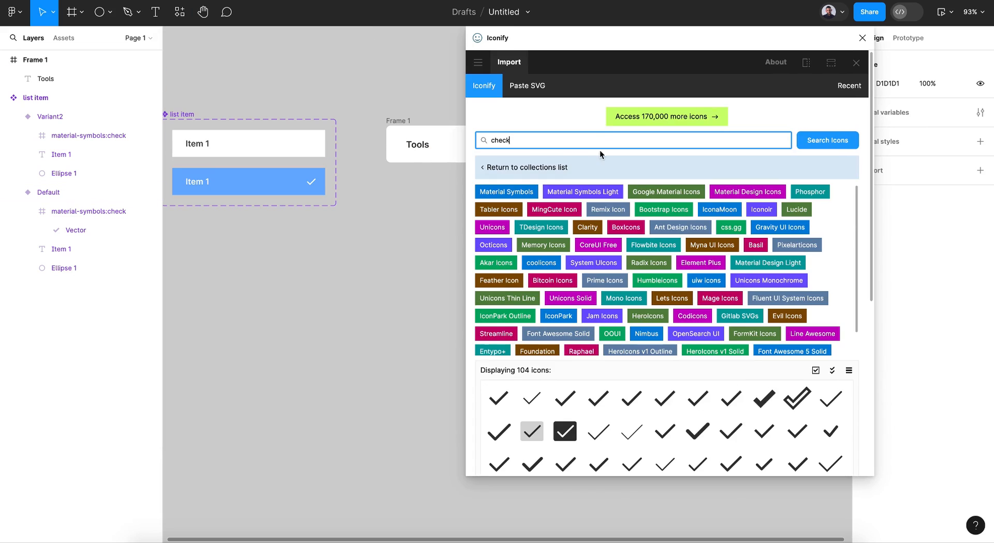
type("ar")
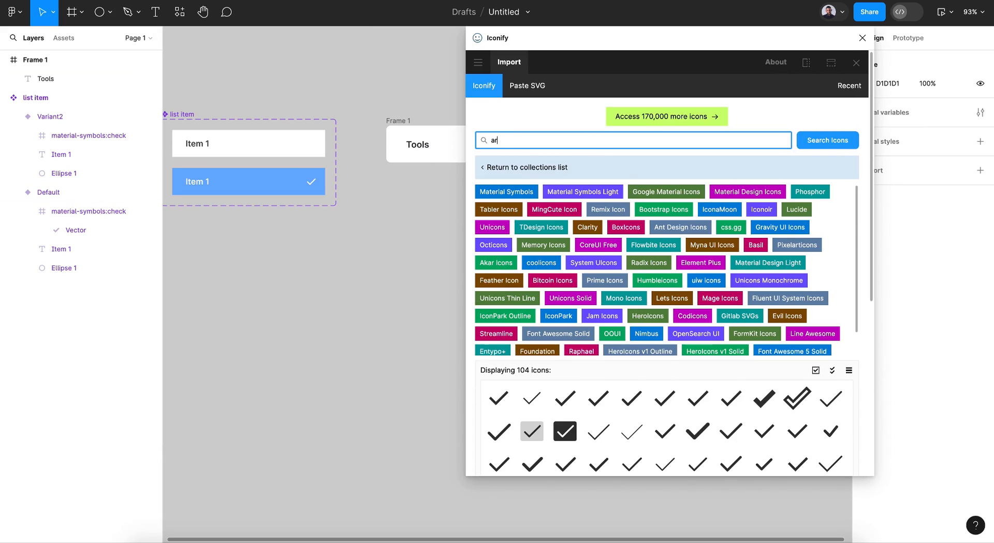
type("rrow bottom")
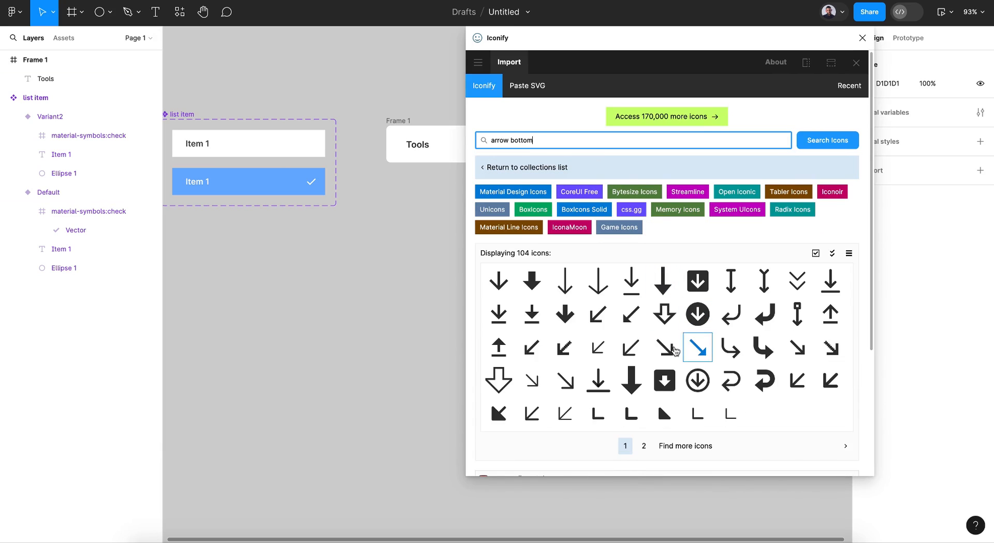
mouse_move(629, 437)
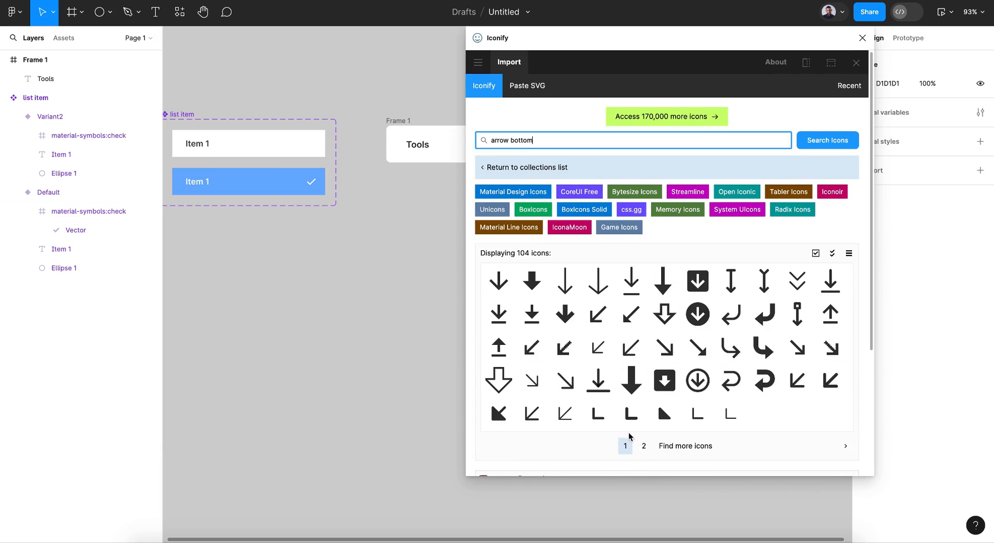
Insert the IconaMoon bottom-left arrow as a 24×24 frame and close the plugin
left_click(642, 446)
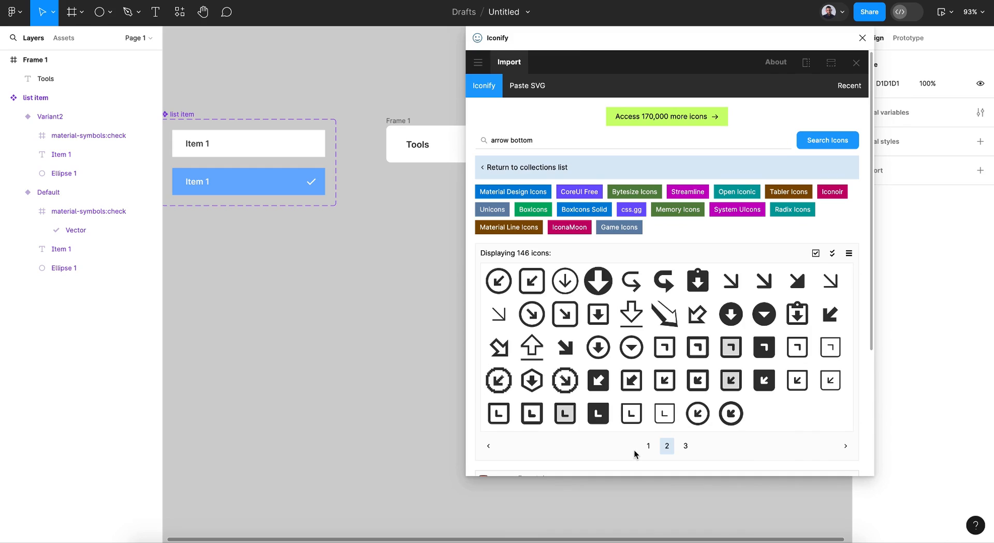
left_click(686, 446)
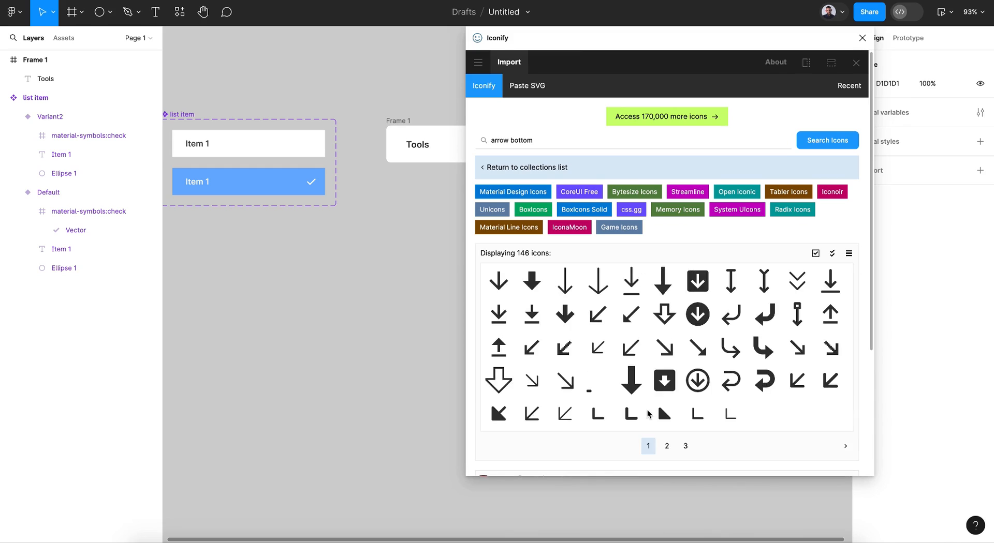
left_click(598, 414)
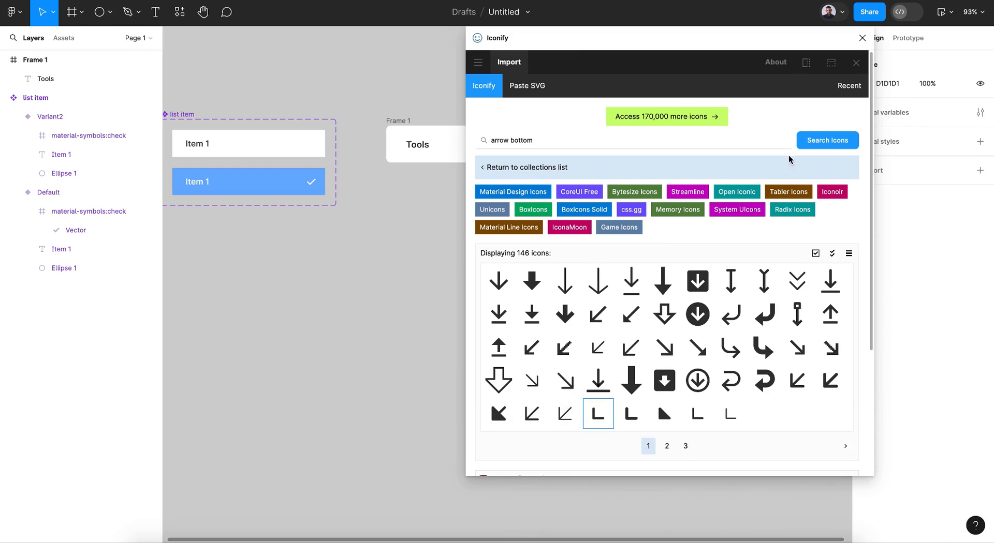
left_click(598, 413)
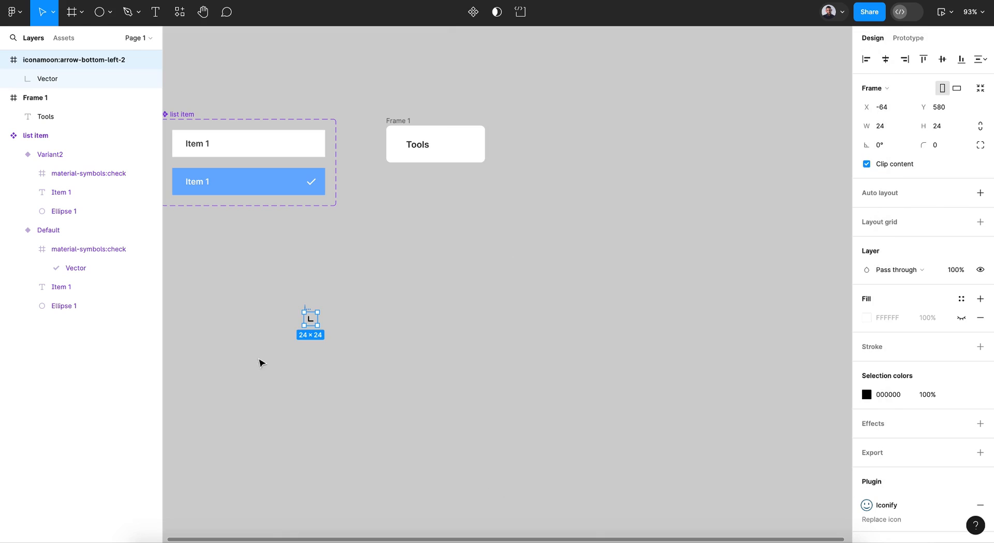
Place the arrow in Frame 1 beside Tools as a 45° downward chevron in 2F2F2F
left_click_drag(309, 322, 445, 184)
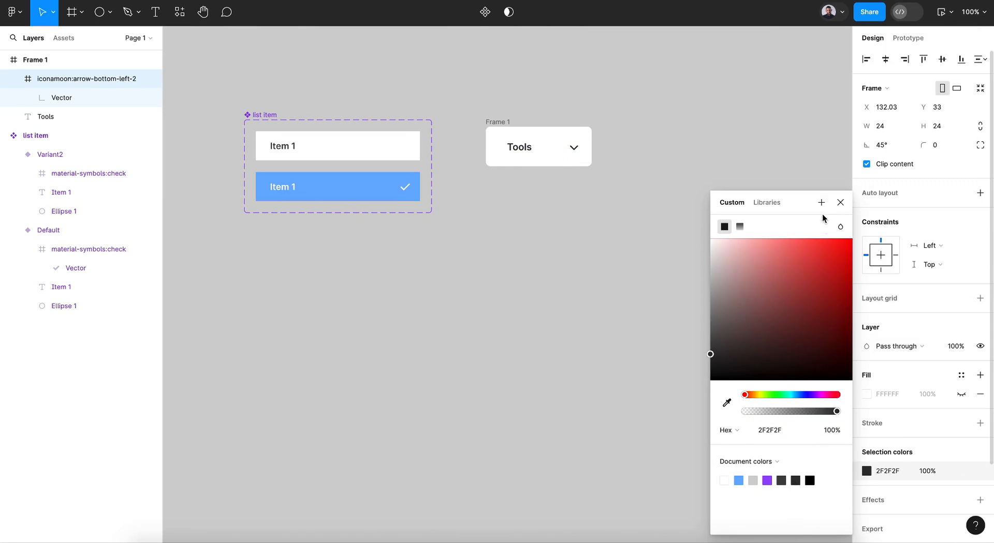
left_click(568, 167)
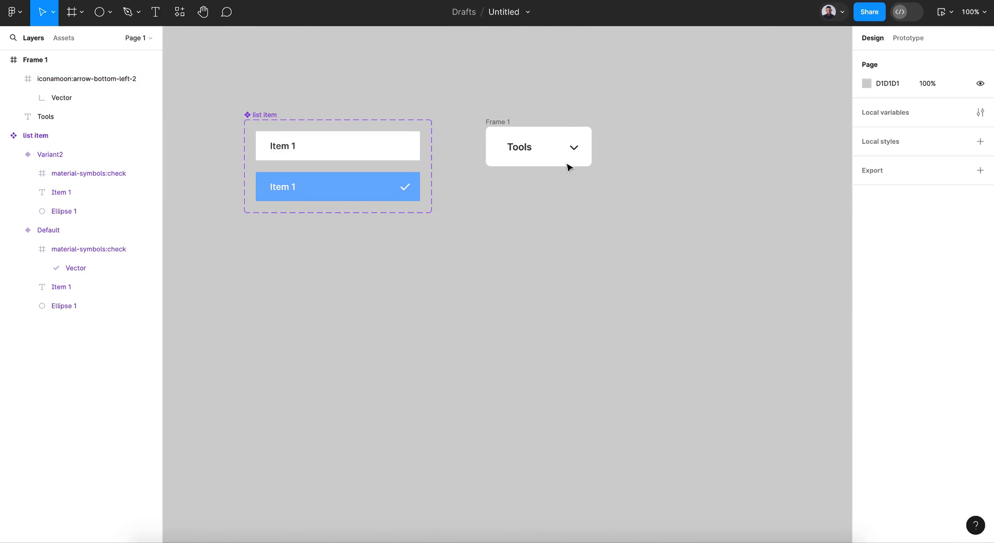
left_click(519, 148)
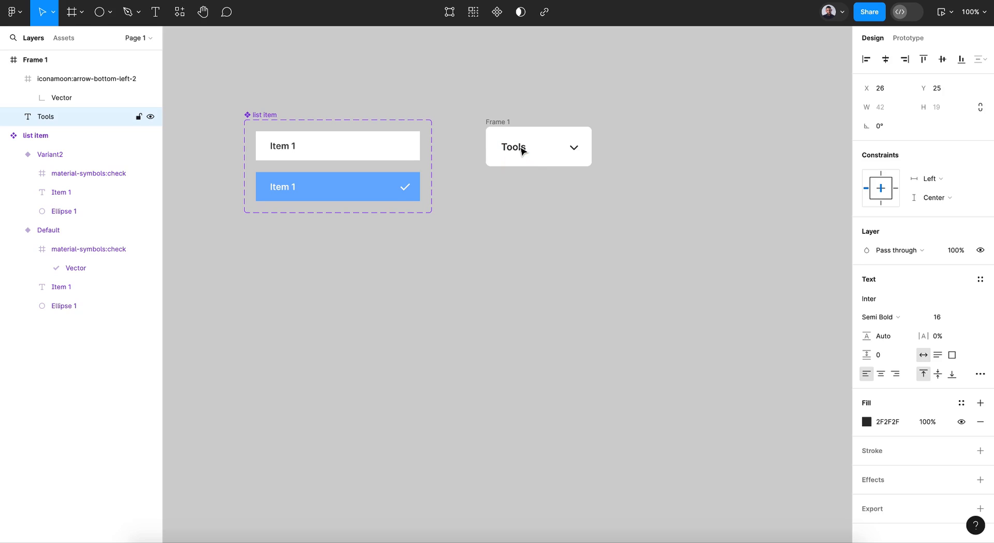
left_click(528, 247)
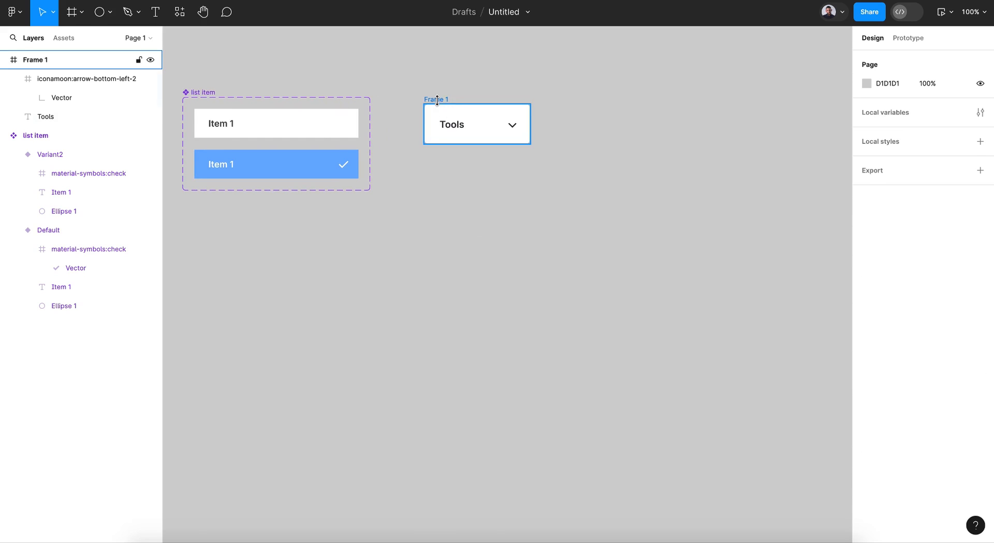
Rename Frame 1 to 'dropdown list'
left_click(476, 123)
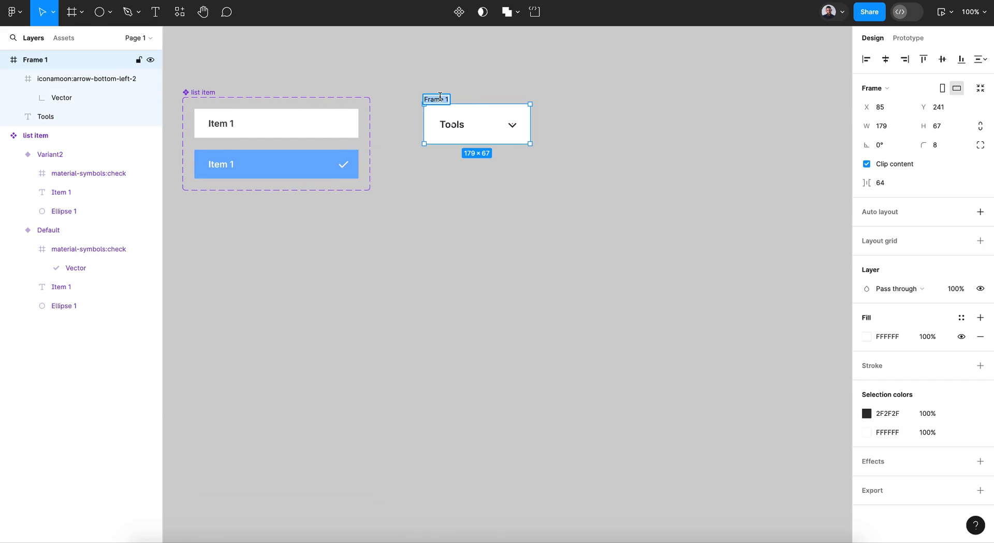
type("dropdown list")
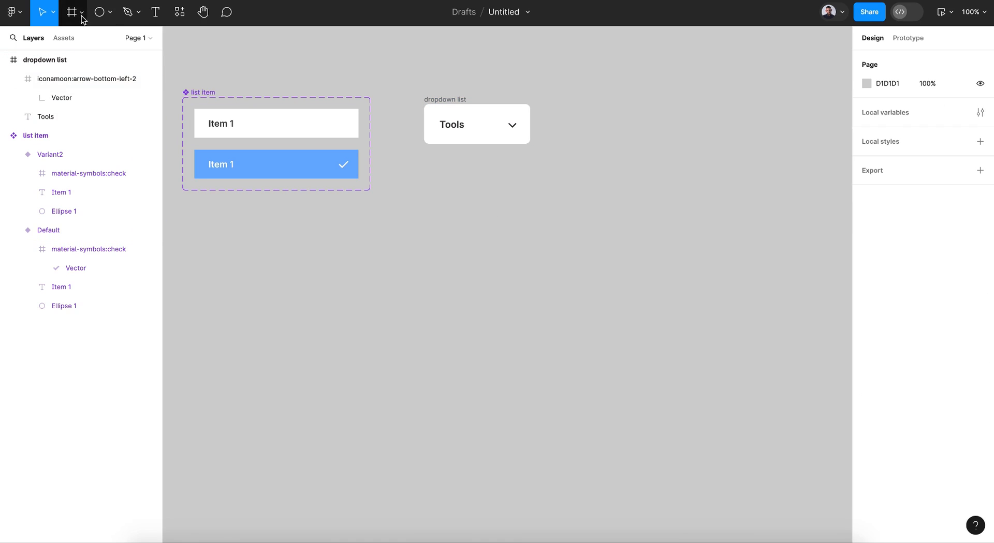
Draw a 379×202 white frame named 'dropdown' directly below the trigger frame
left_click(72, 12)
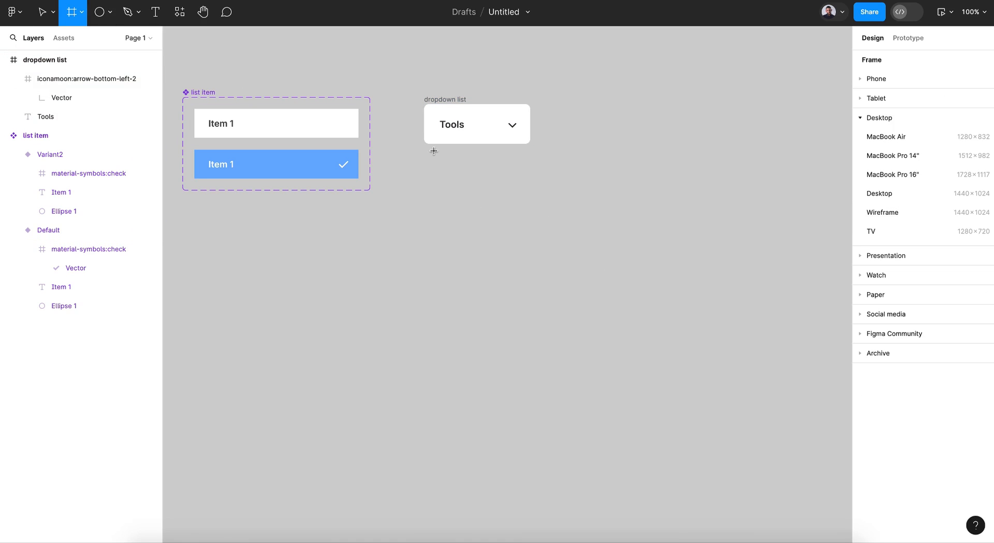
left_click_drag(422, 151, 650, 274)
type("trigger")
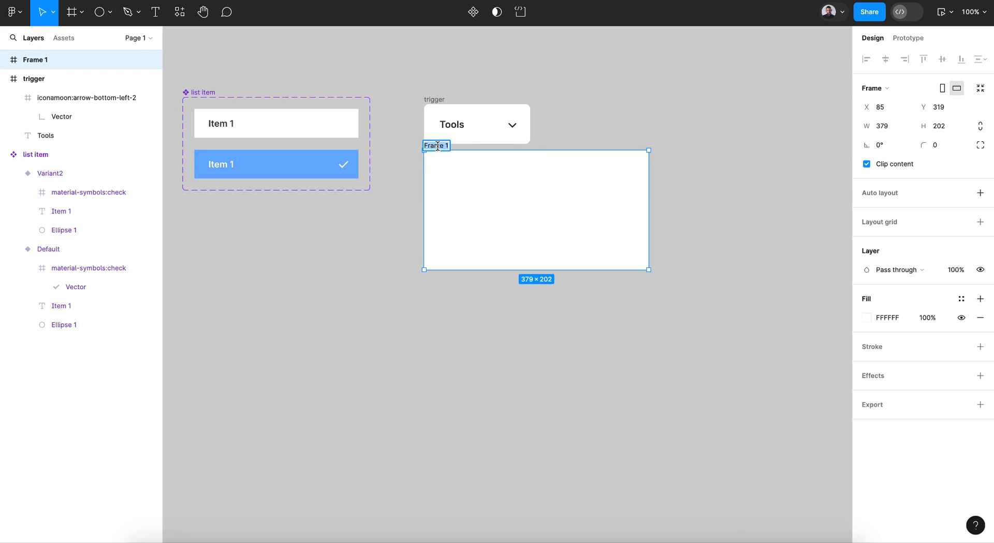
type("drown")
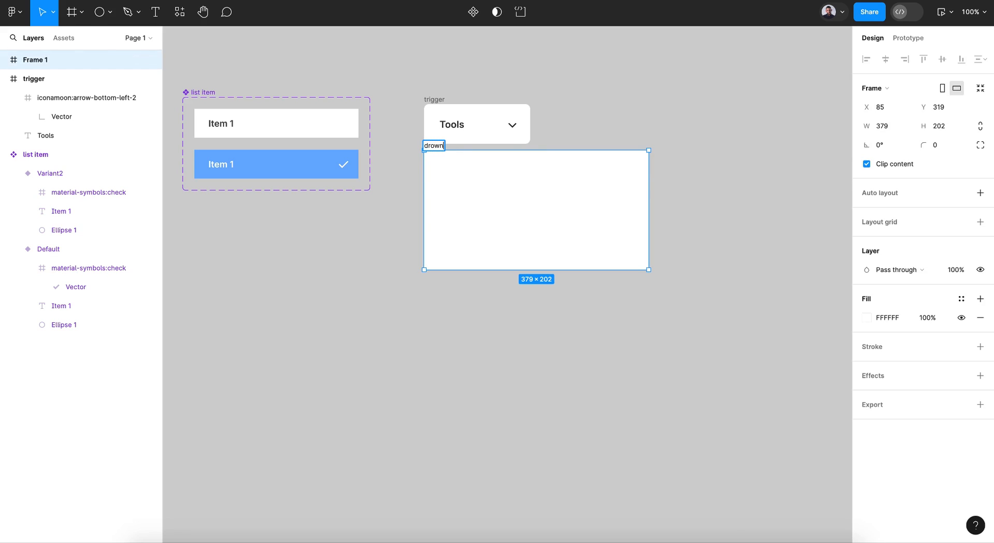
type("pdow")
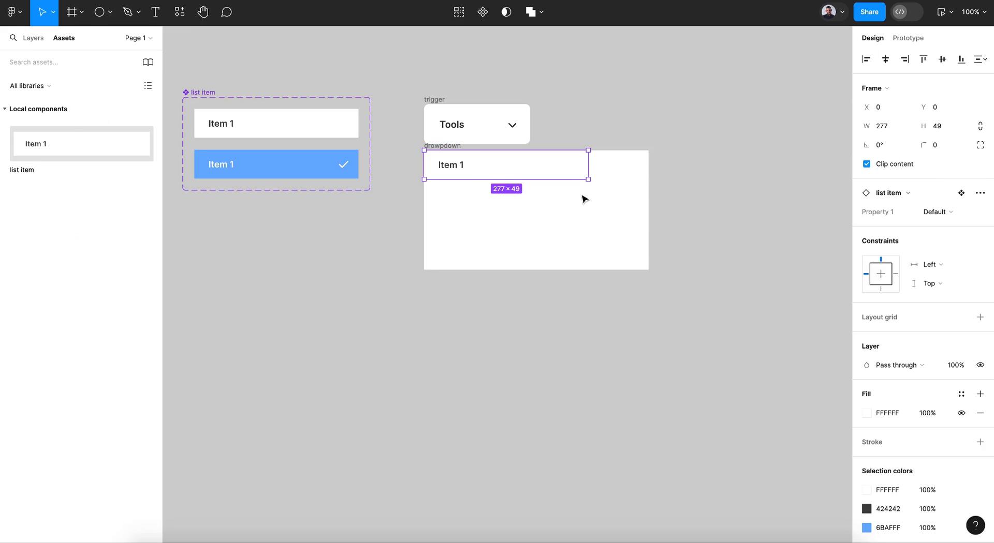
Stretch the list item to 379 wide and stack two copies beneath it in the dropdown
left_click_drag(587, 178, 648, 178)
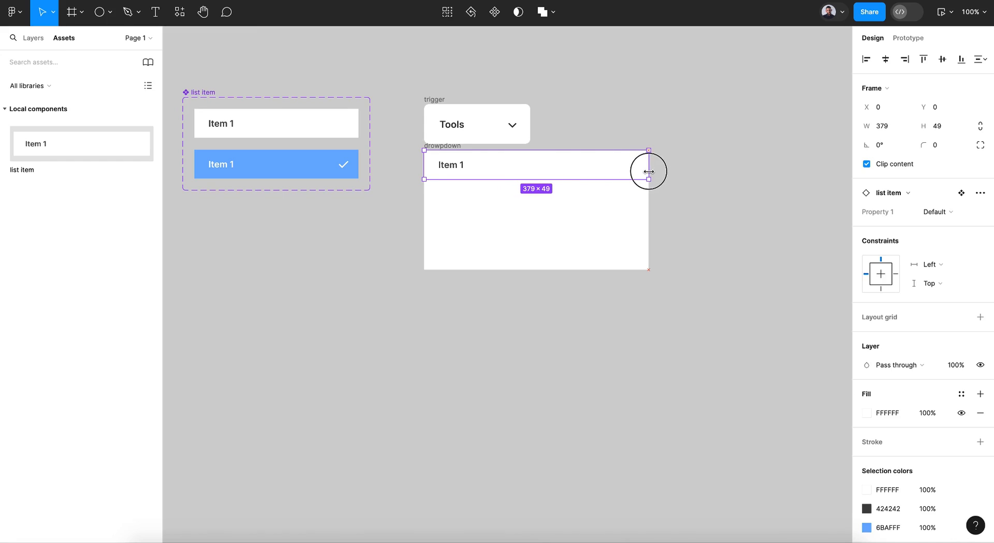
mouse_move(621, 183)
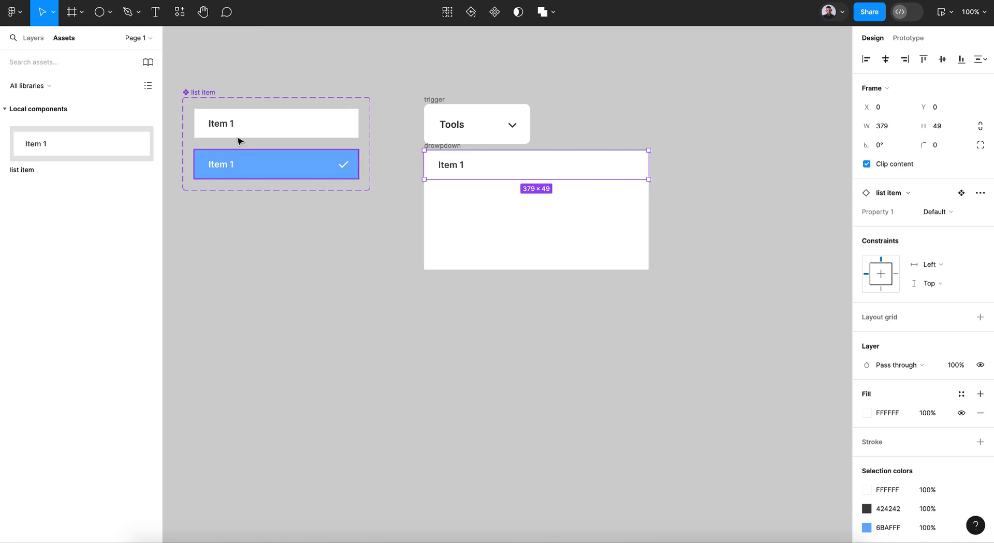
left_click(34, 38)
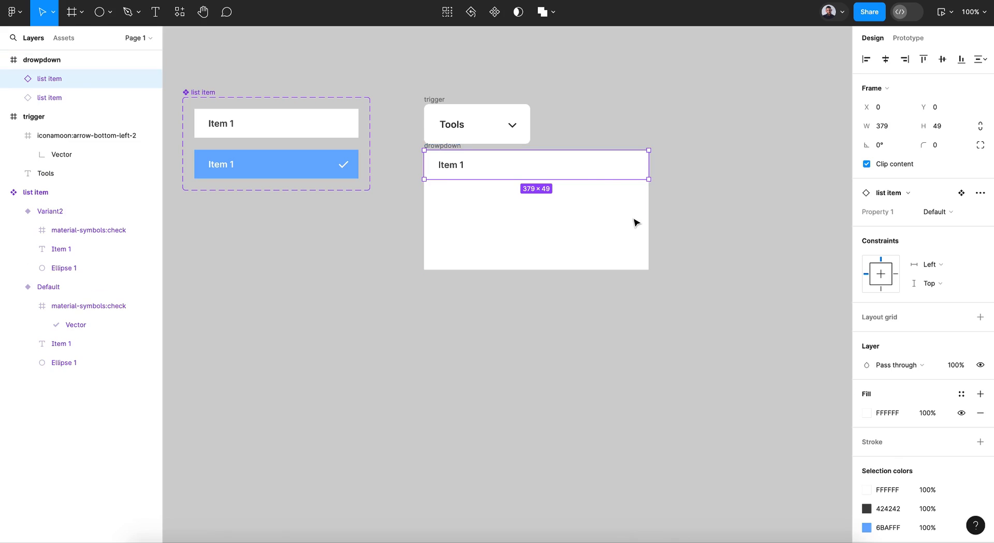
left_click_drag(536, 164, 603, 202)
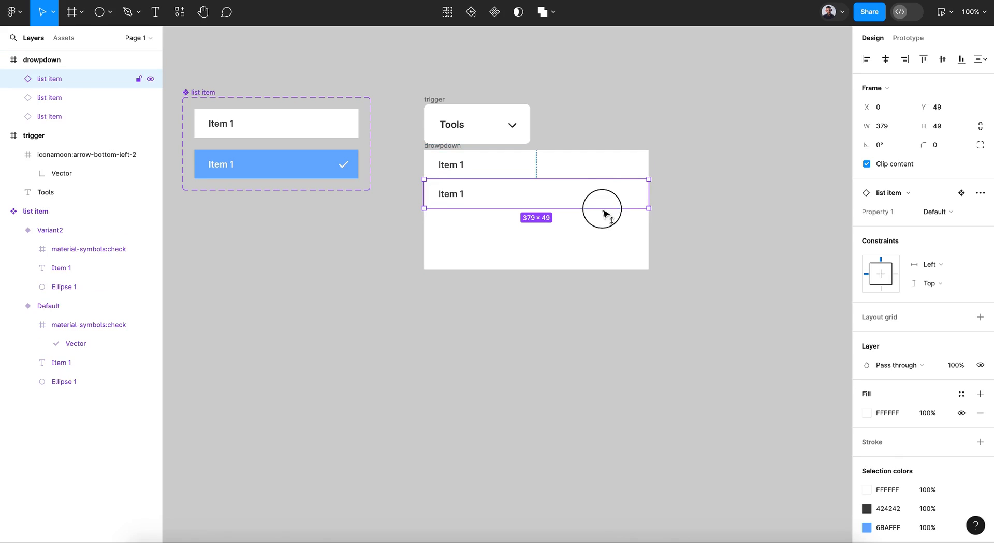
left_click_drag(600, 209, 601, 228)
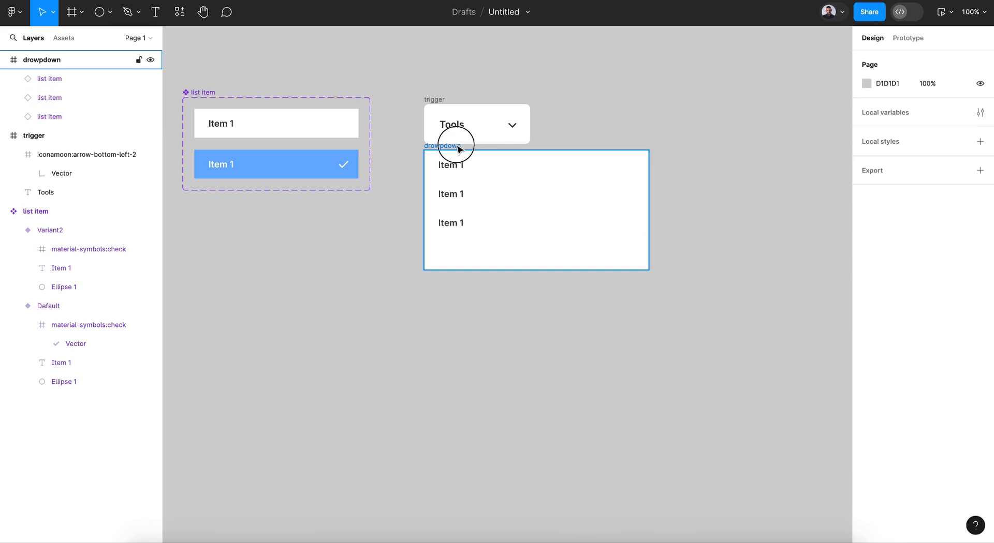
left_click(449, 146)
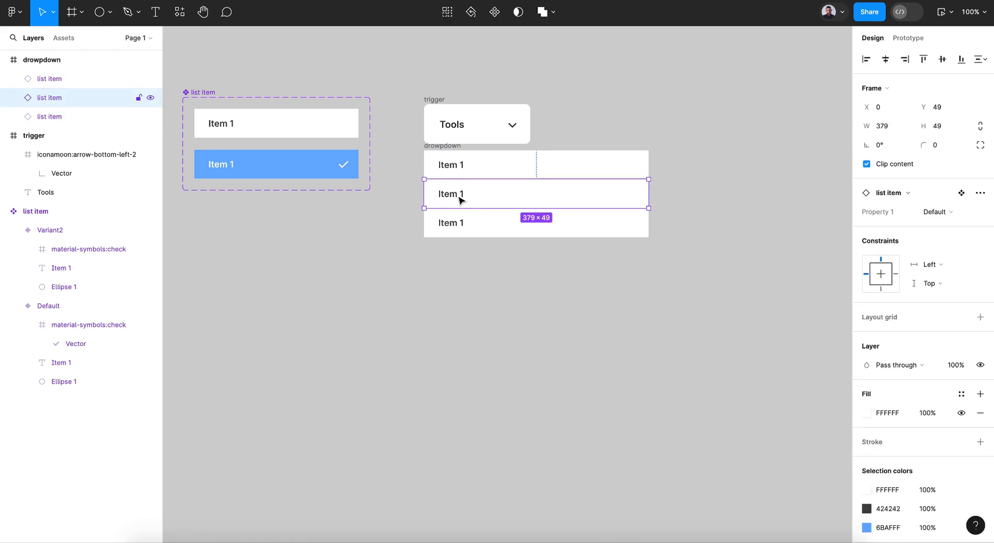
Label the items Photoshop, Figma and Sketch, and round the dropdown corners to 8
double_click(450, 193)
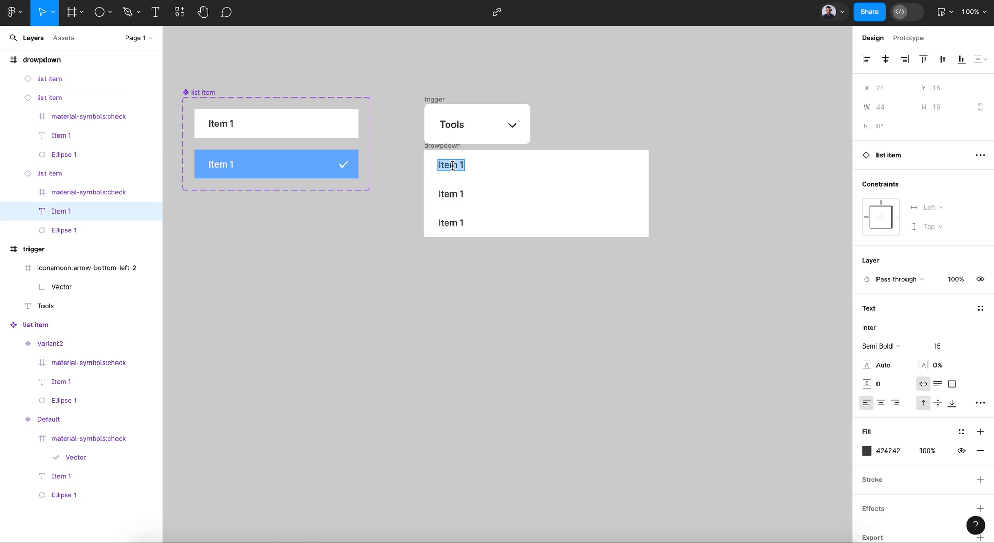
type("Photoshop")
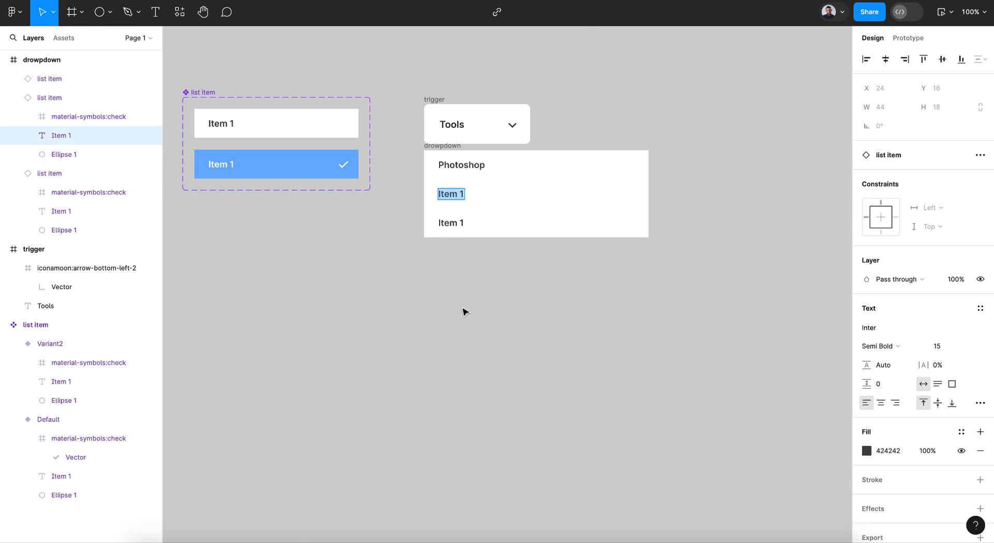
type("Fif")
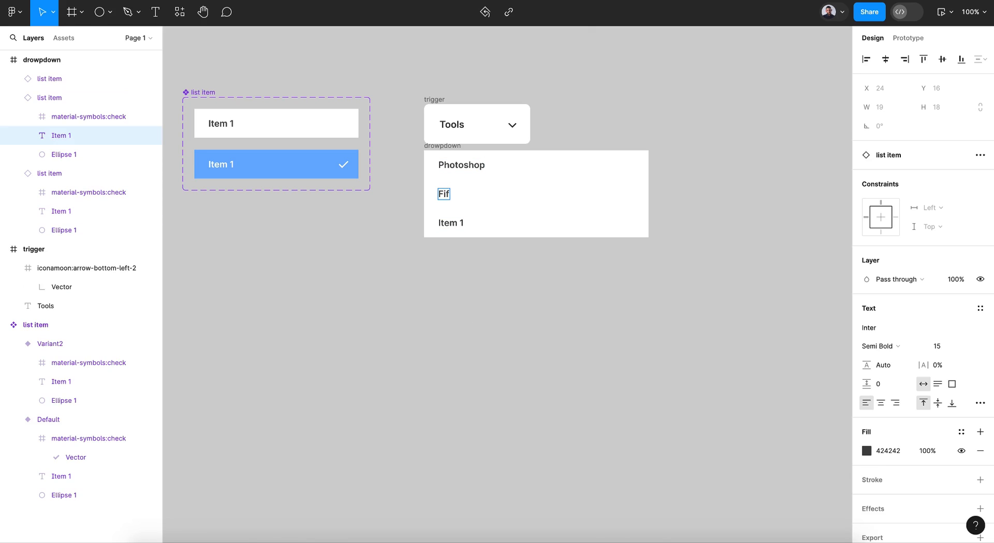
type("igma")
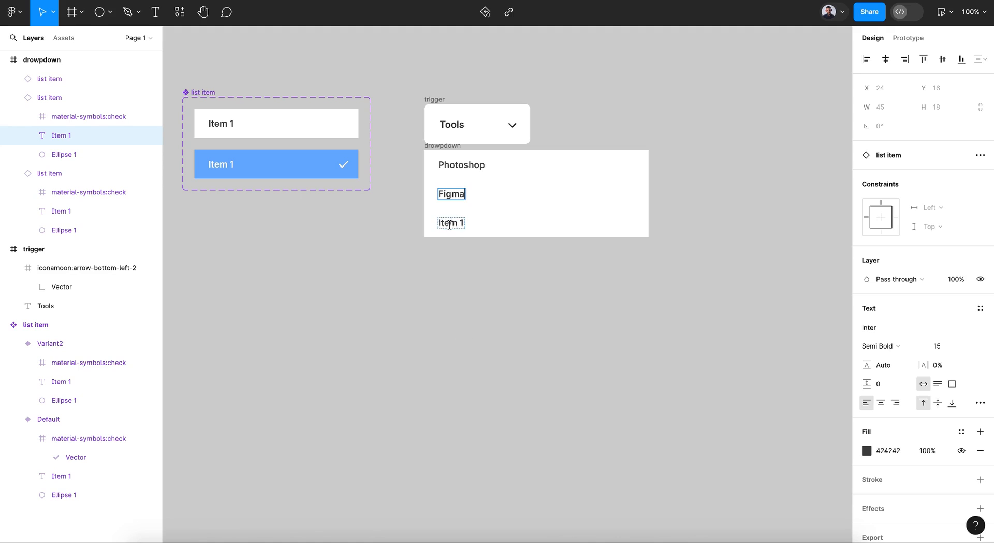
type("Sketch")
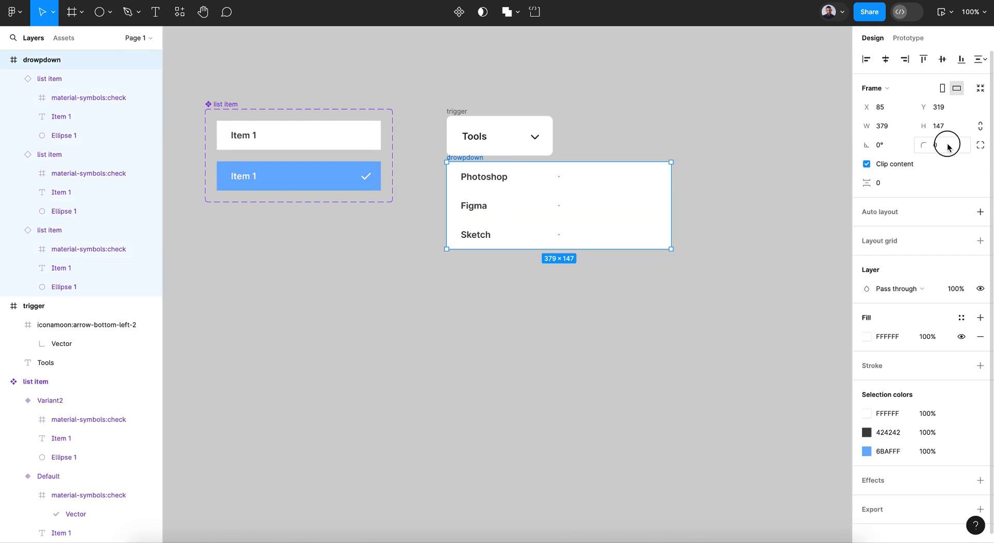
type("8")
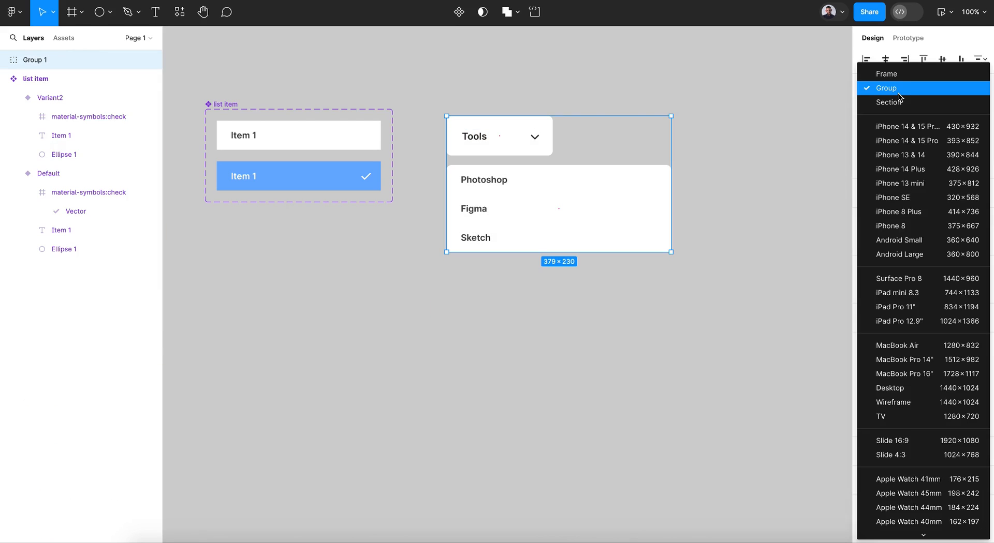
Convert Group 1 to a frame named 'menu' and make it a component
left_click(887, 74)
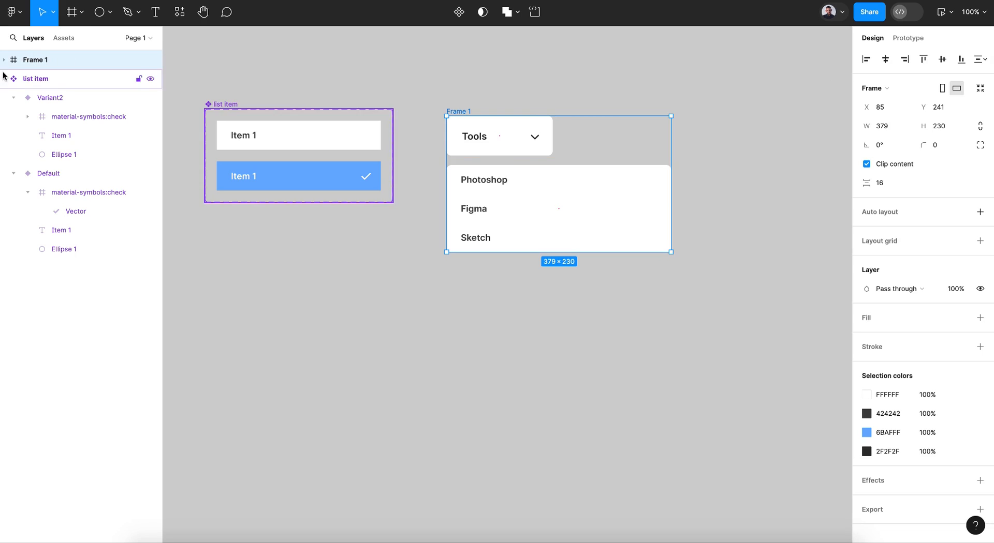
double_click(36, 60)
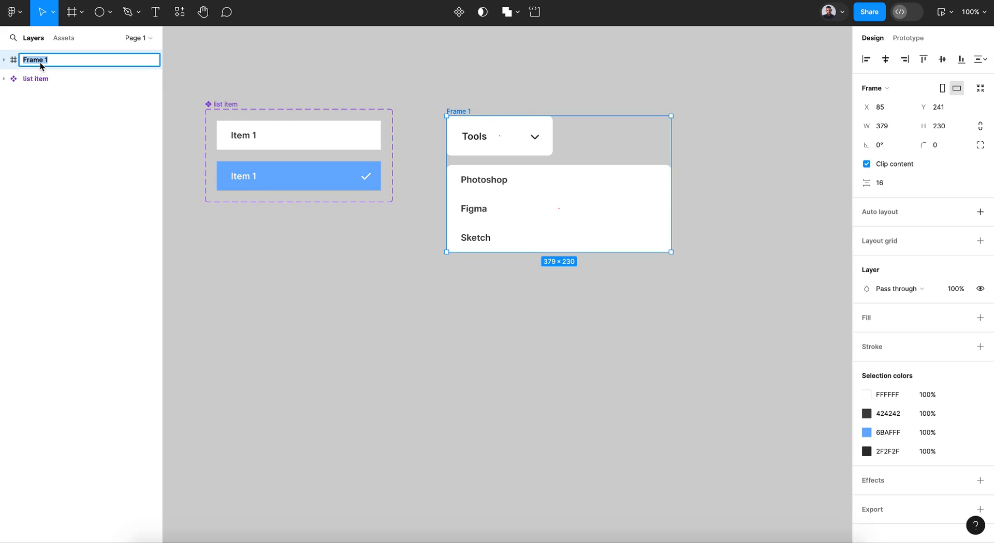
type("menu")
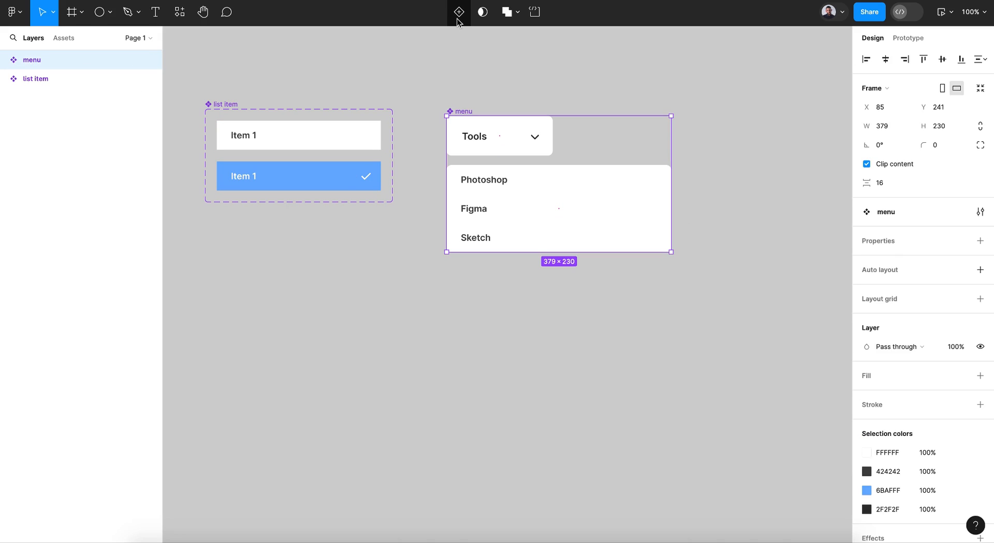
mouse_move(570, 91)
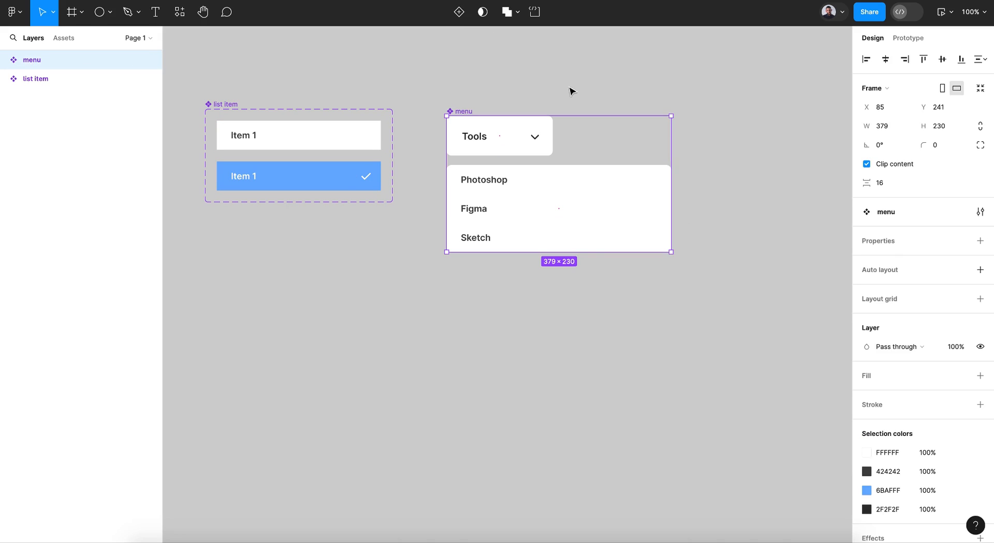
mouse_move(458, 13)
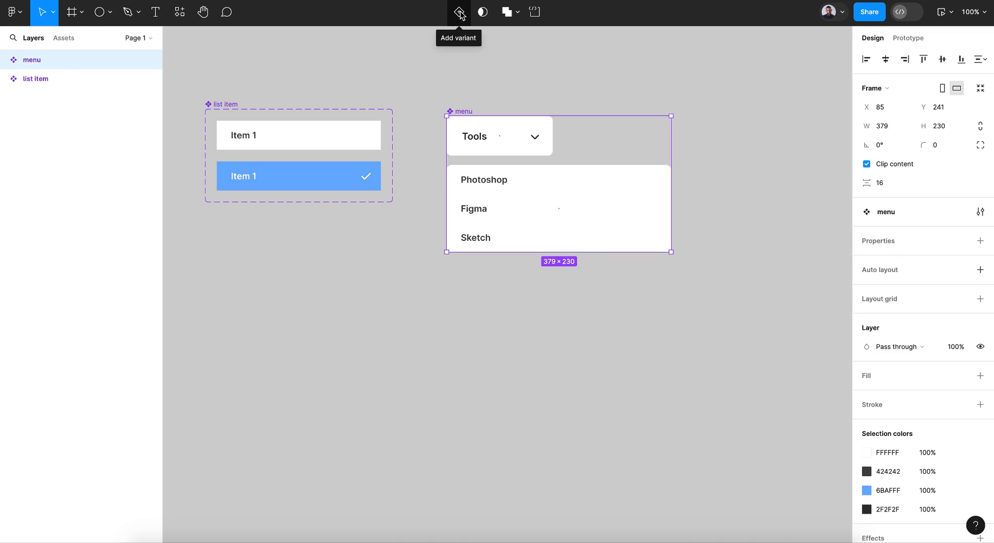
Add Variant2 with the arrow rotated 180° upward and vertically centred
left_click(459, 11)
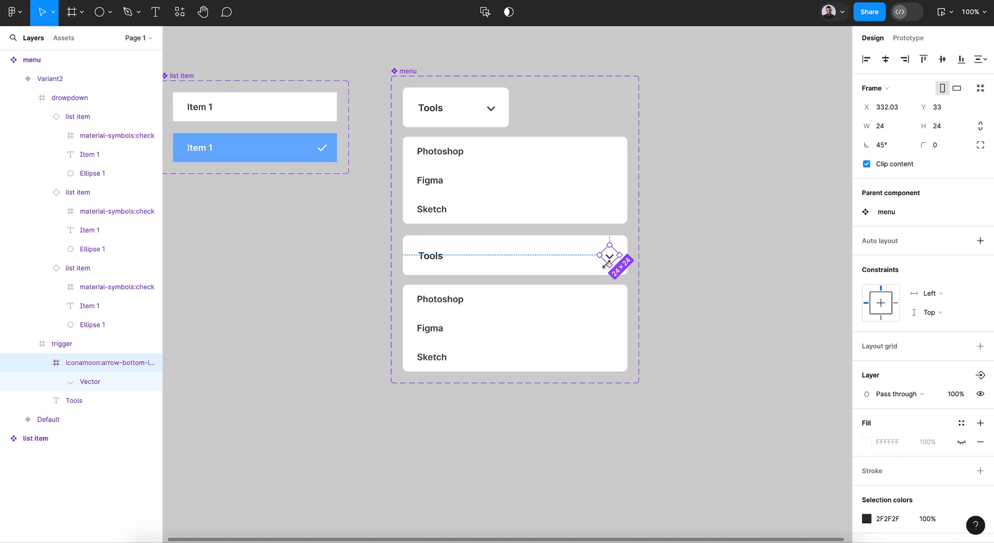
left_click_drag(611, 245, 622, 269)
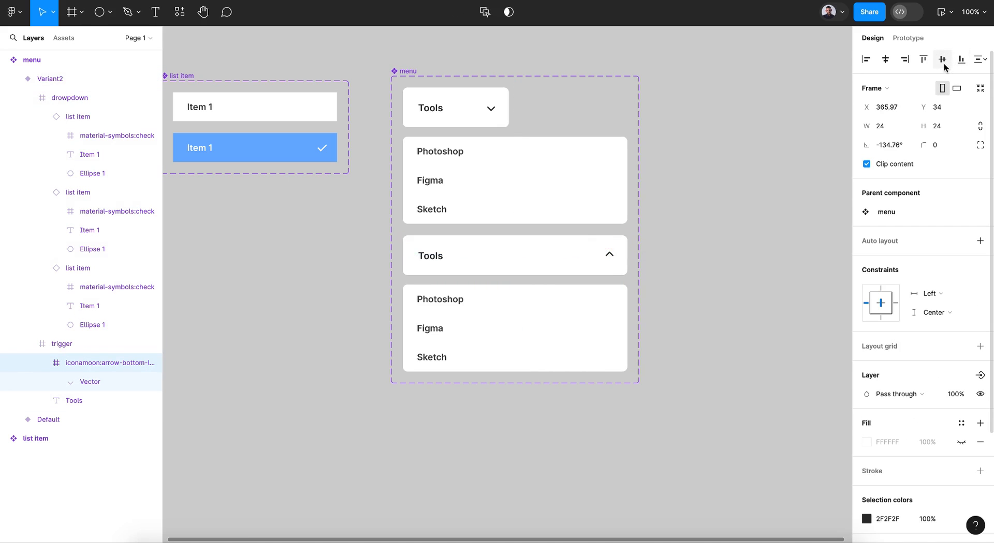
left_click(513, 256)
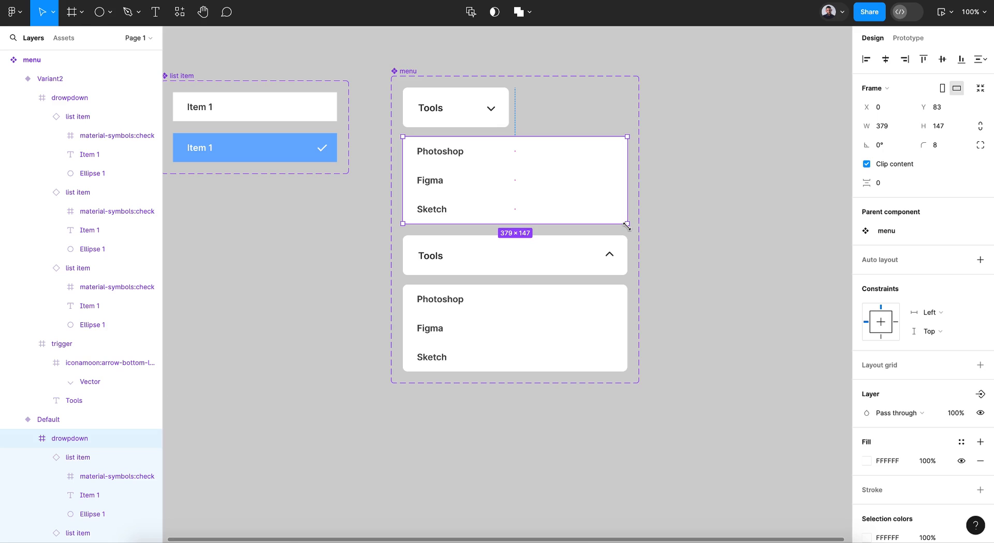
Collapse the Default variant's dropdown panel until only the Tools trigger shows
left_click_drag(626, 226, 518, 179)
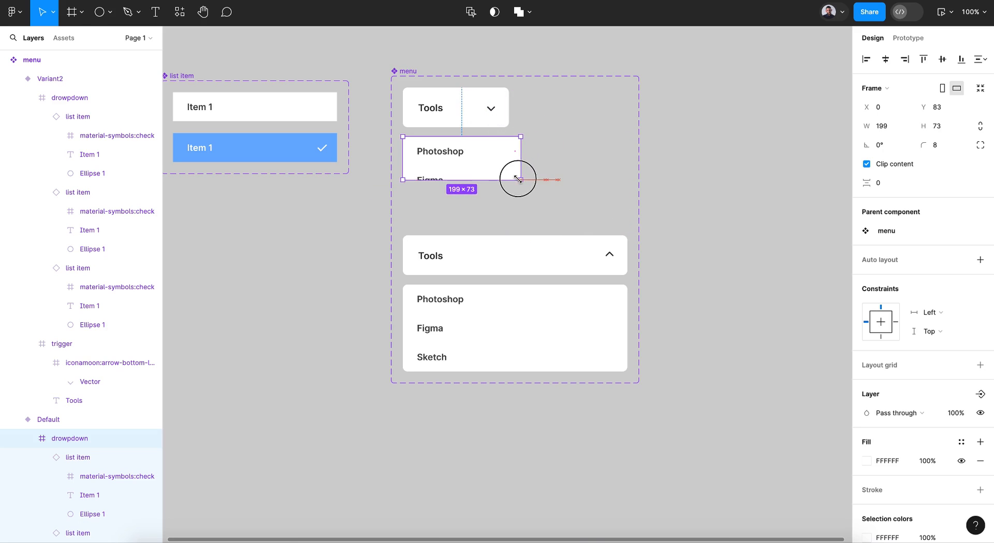
left_click_drag(519, 178, 504, 150)
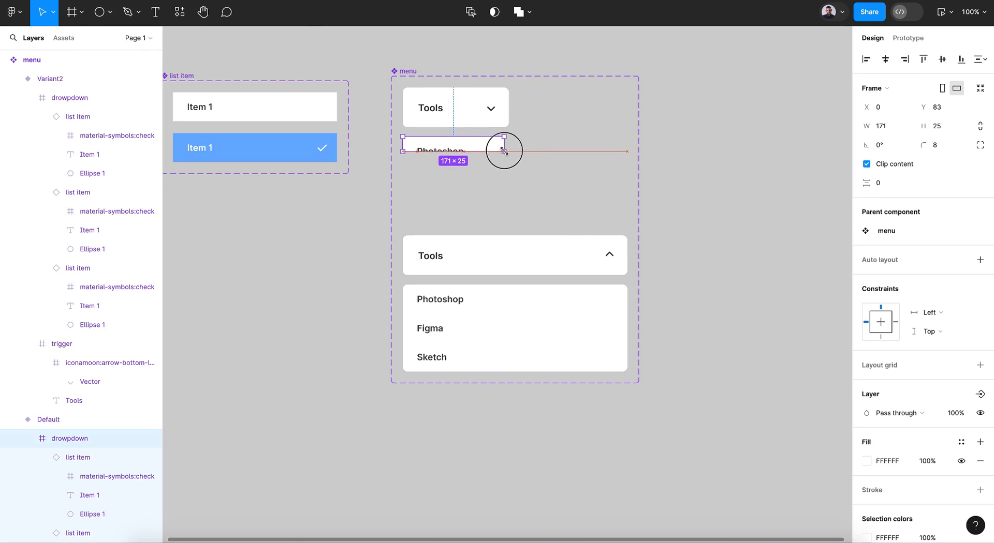
left_click_drag(504, 138, 507, 142)
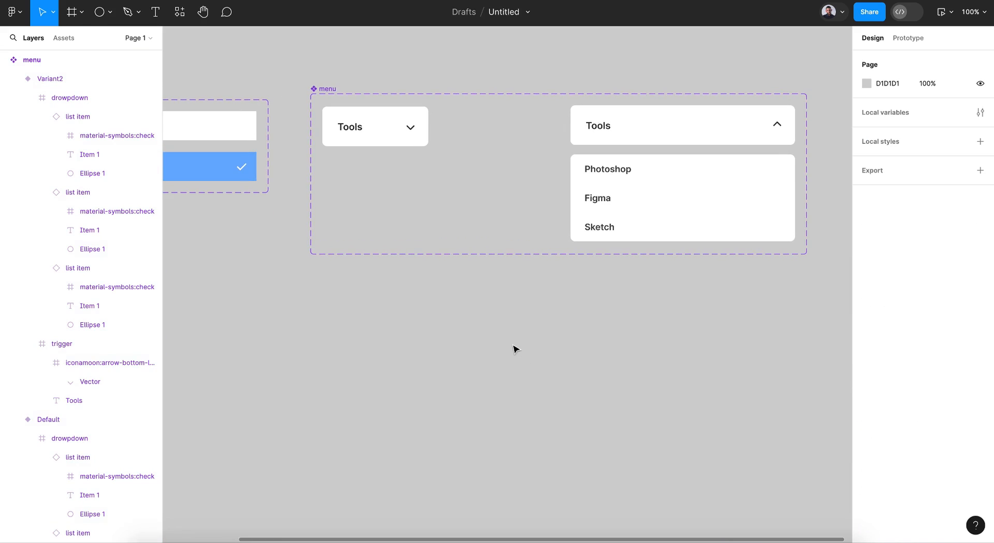
scroll("down", 3)
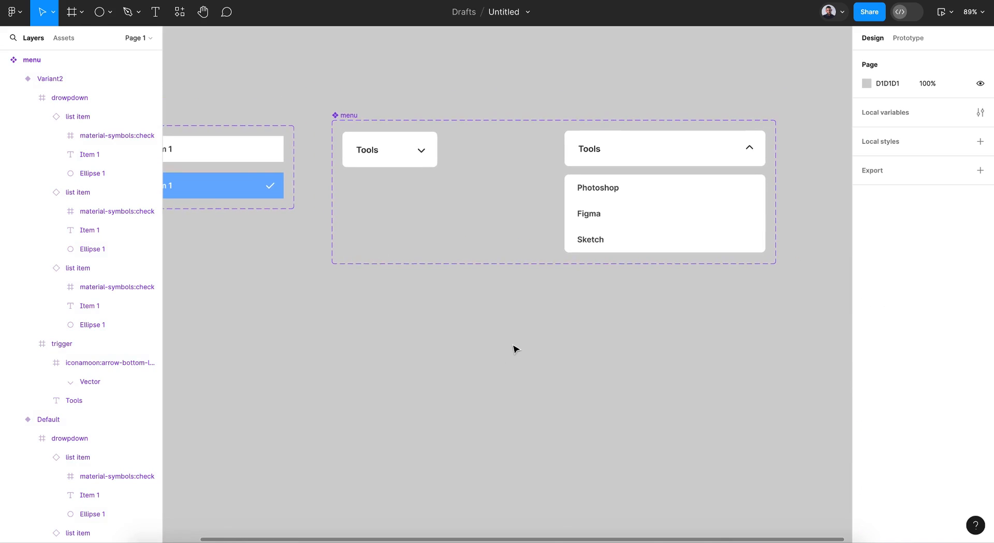
Set Default's trigger to change to Variant2 with Smart animate, and Variant2 back to Default on Mouse leave
left_click(906, 38)
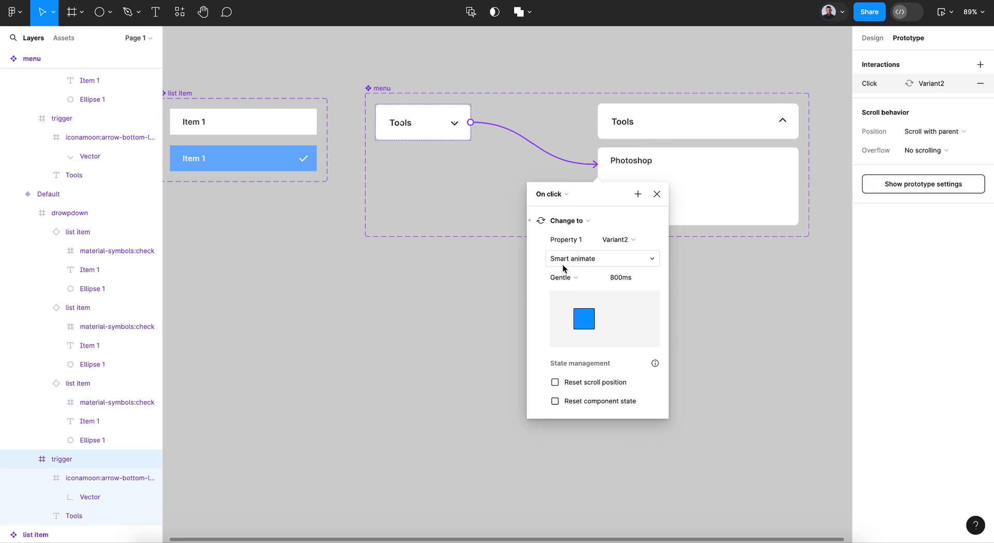
left_click(630, 278)
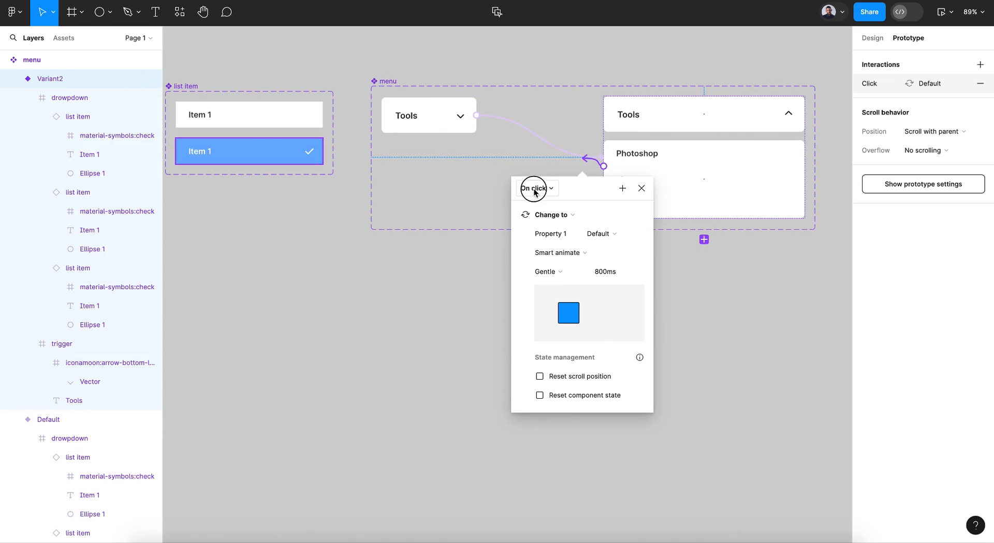
left_click(534, 189)
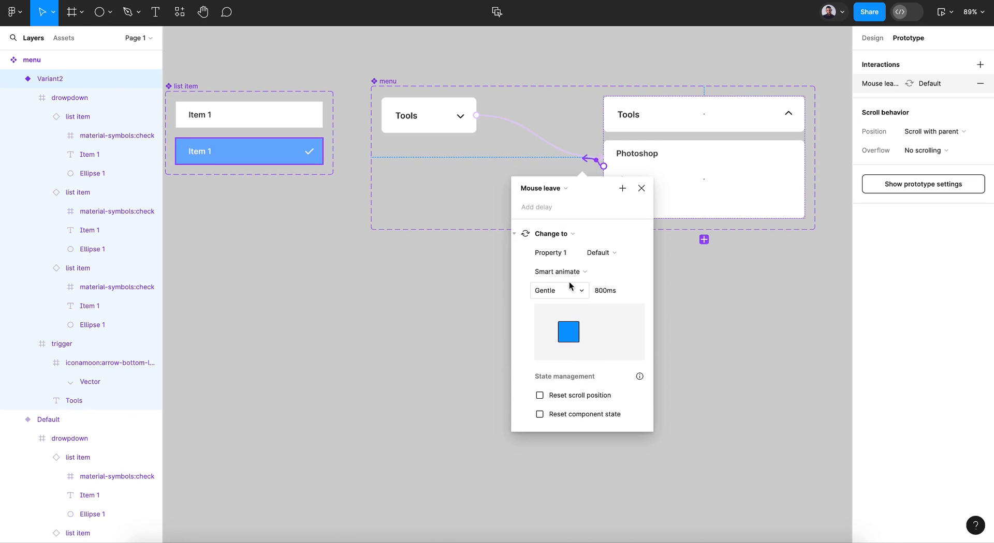
left_click(615, 290)
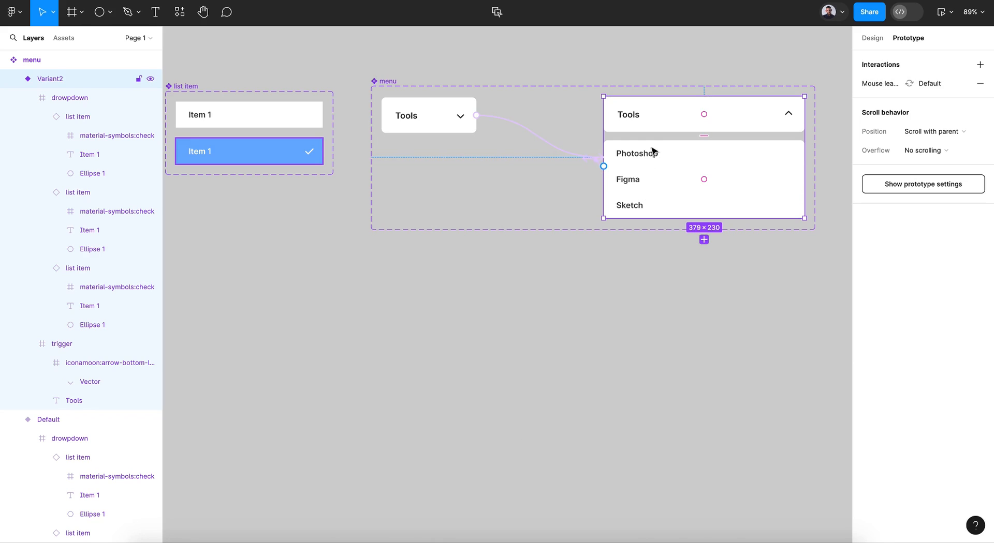
mouse_move(654, 179)
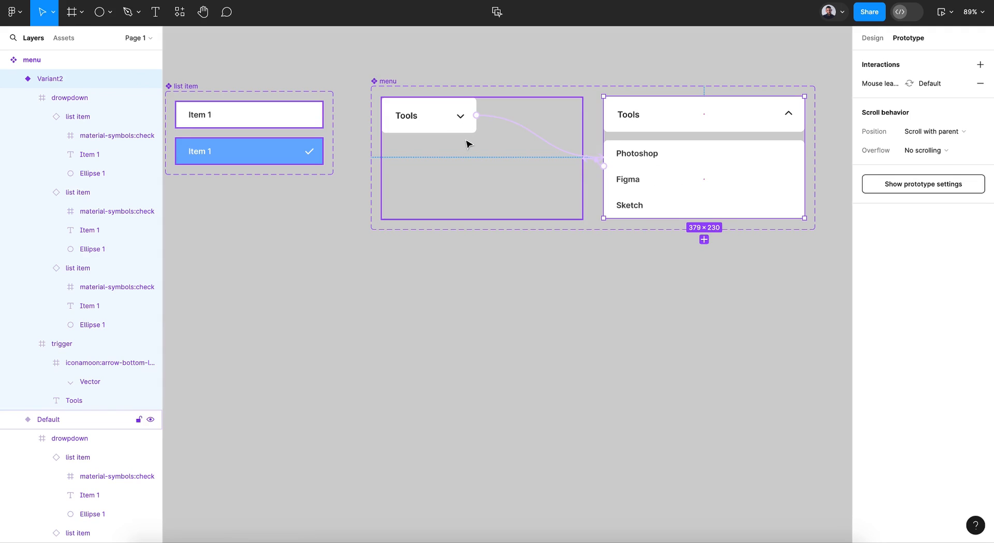
mouse_move(445, 133)
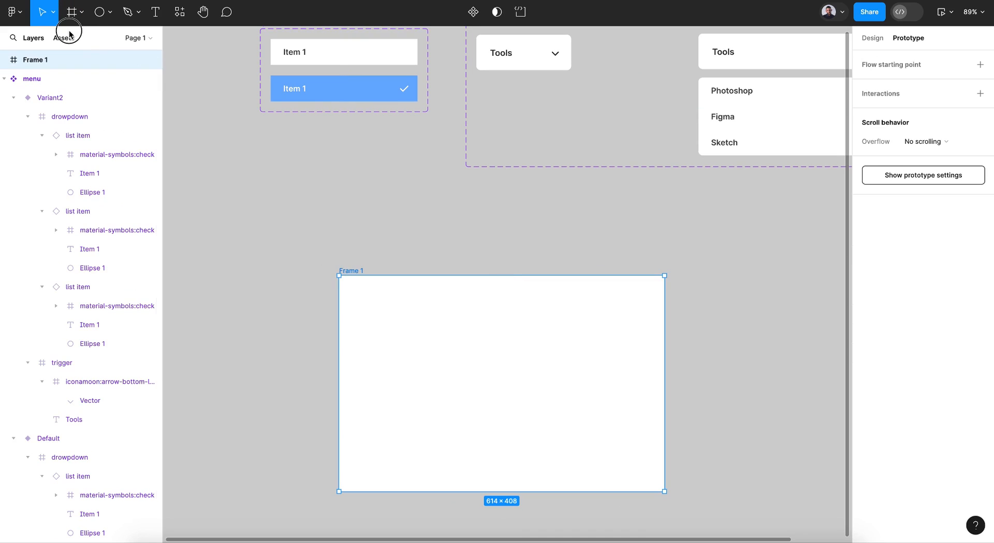
Drop a 'menu' instance from Assets into Frame 1 near its centre and select the frame
left_click(63, 38)
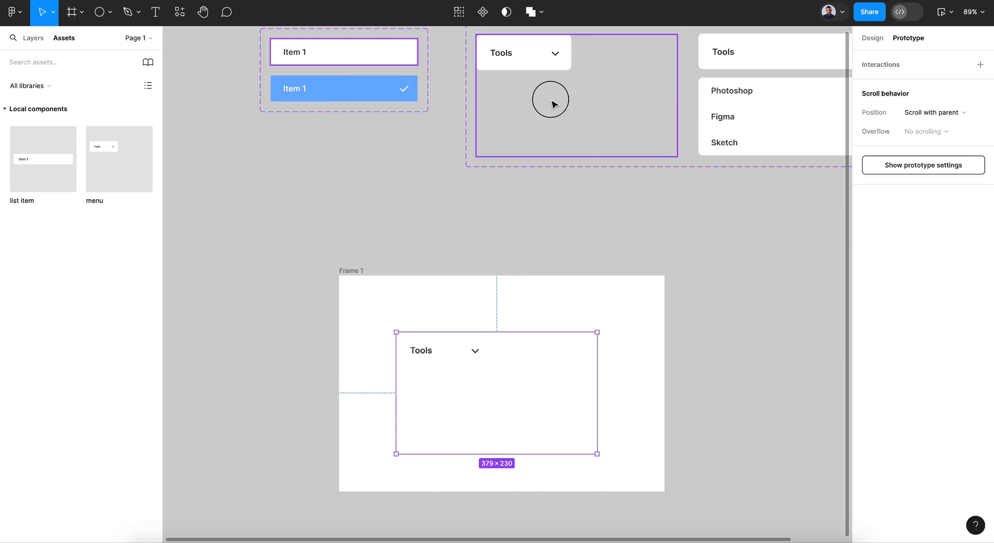
left_click(870, 38)
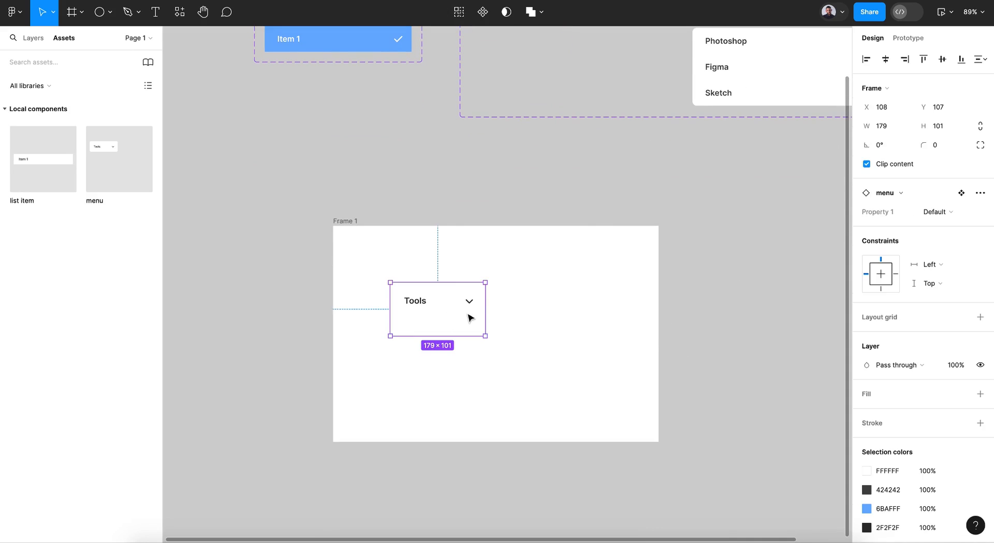
left_click_drag(437, 309, 465, 311)
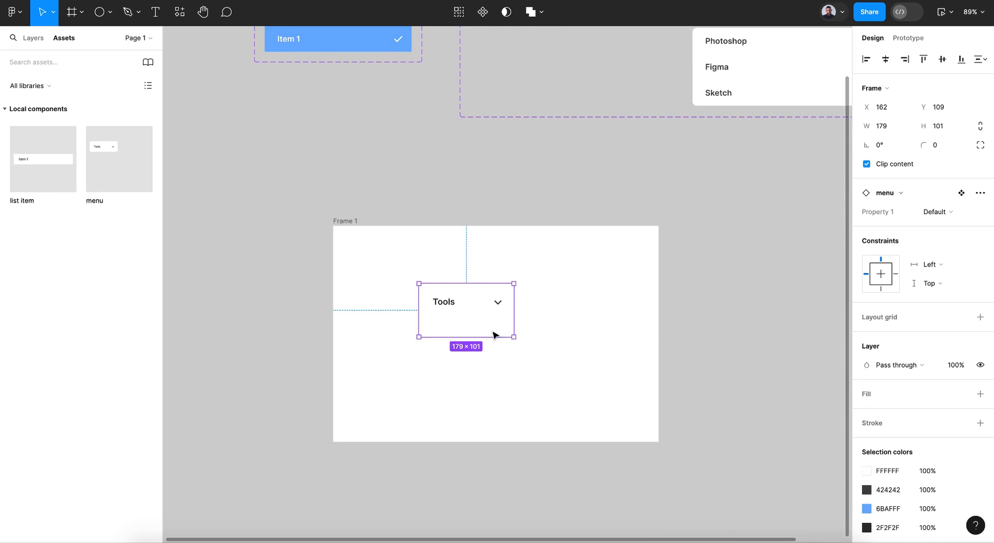
left_click(344, 222)
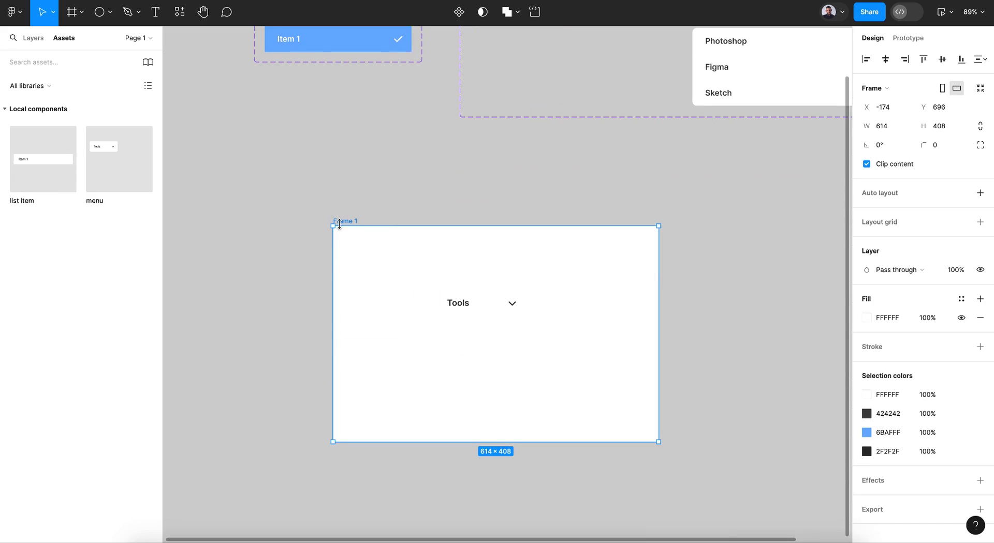
Fill Frame 1 with the purple document colour (9747FF)
left_click(867, 318)
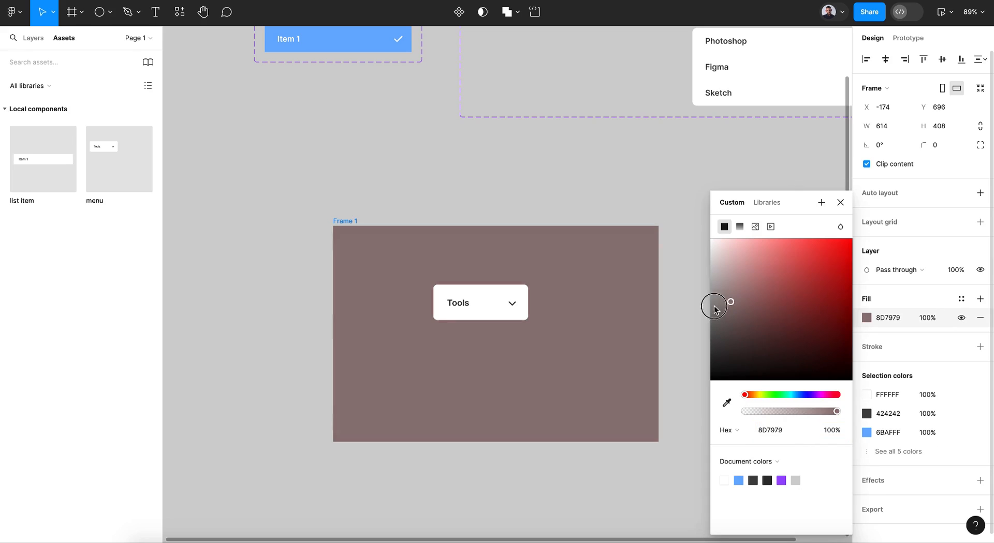
left_click_drag(714, 307, 710, 317)
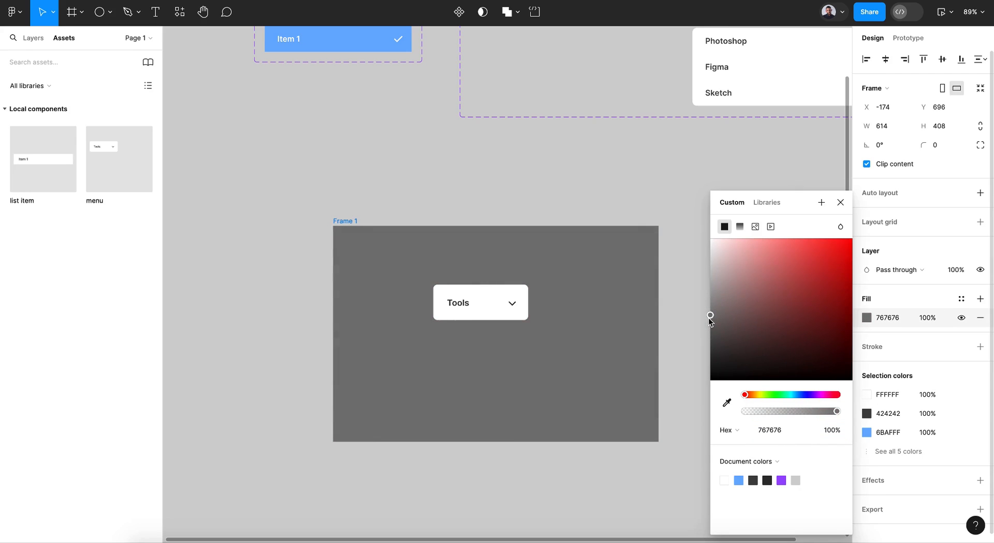
left_click(738, 480)
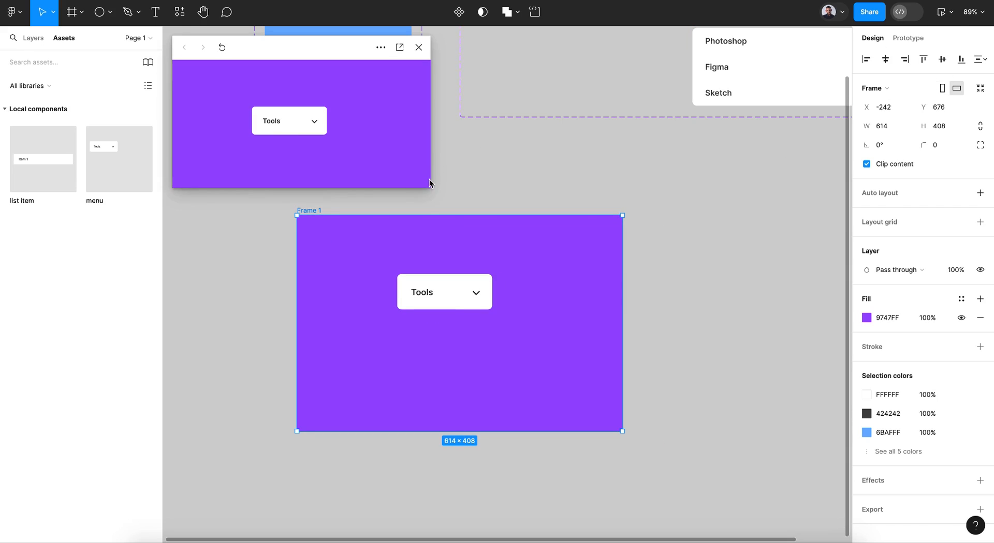
Enlarge the prototype preview and repeatedly open and close the Tools dropdown to test it
left_click_drag(433, 183, 575, 338)
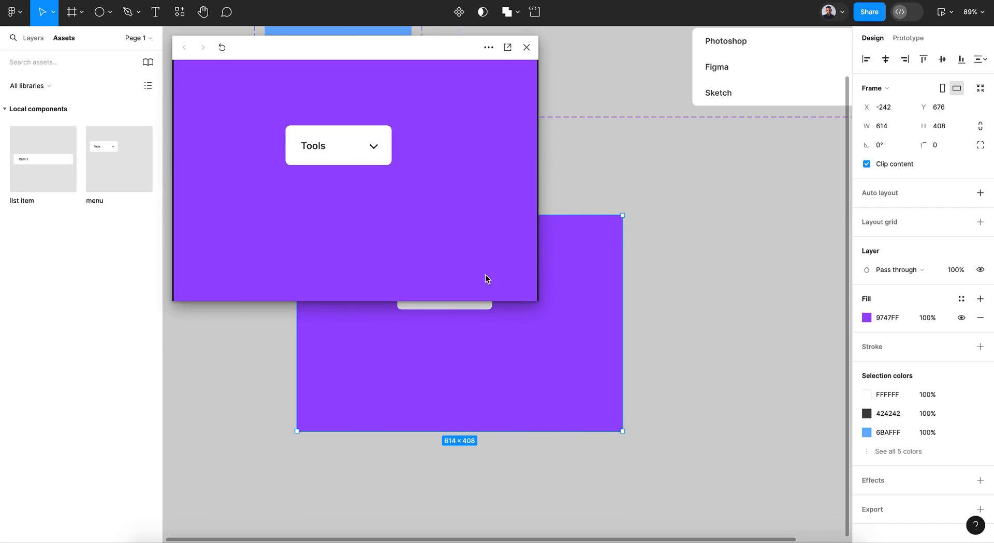
mouse_move(377, 148)
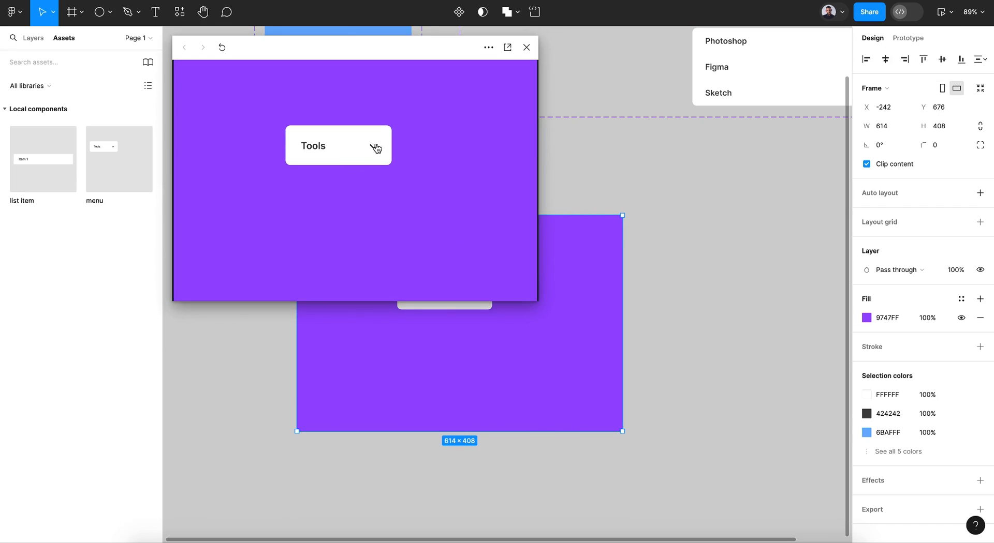
left_click(338, 145)
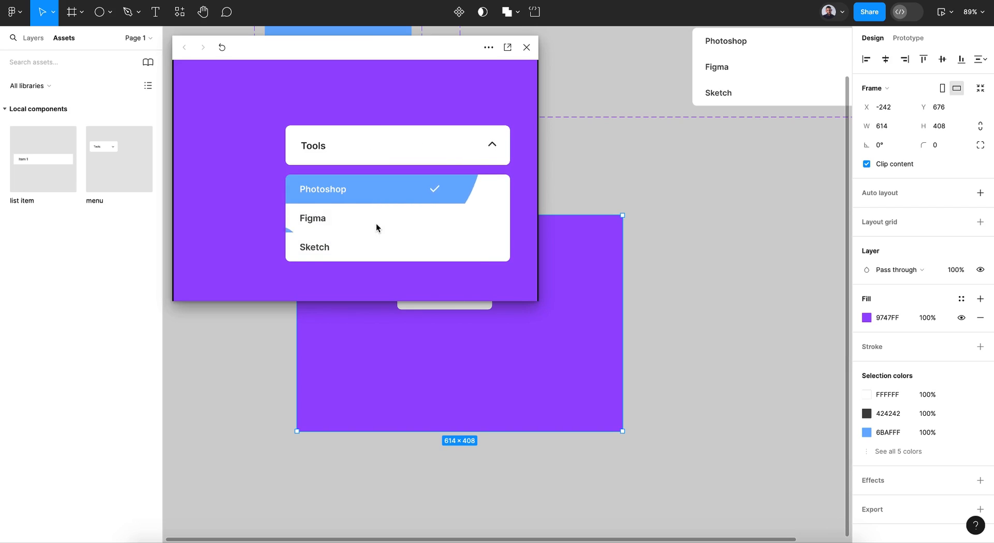
mouse_move(385, 202)
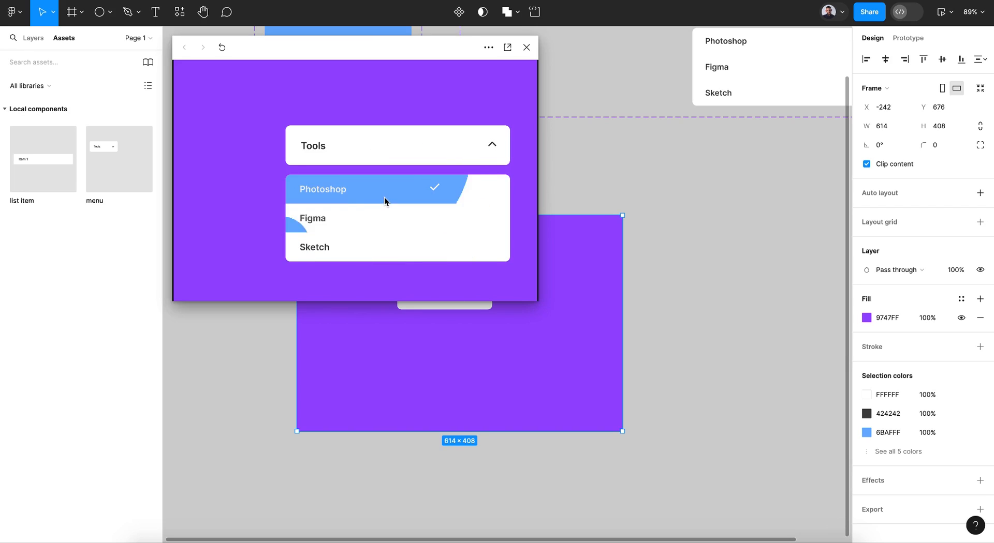
mouse_move(449, 223)
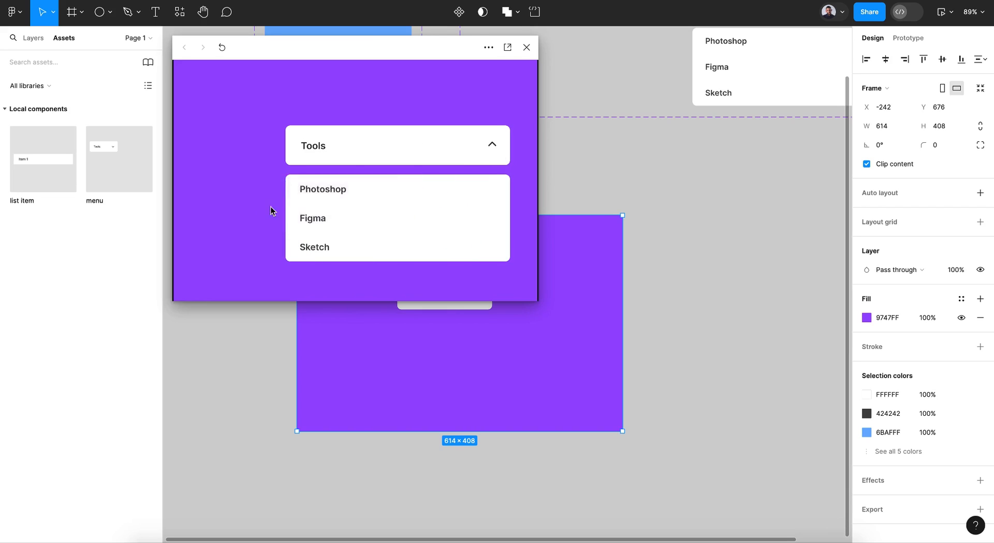
left_click(398, 145)
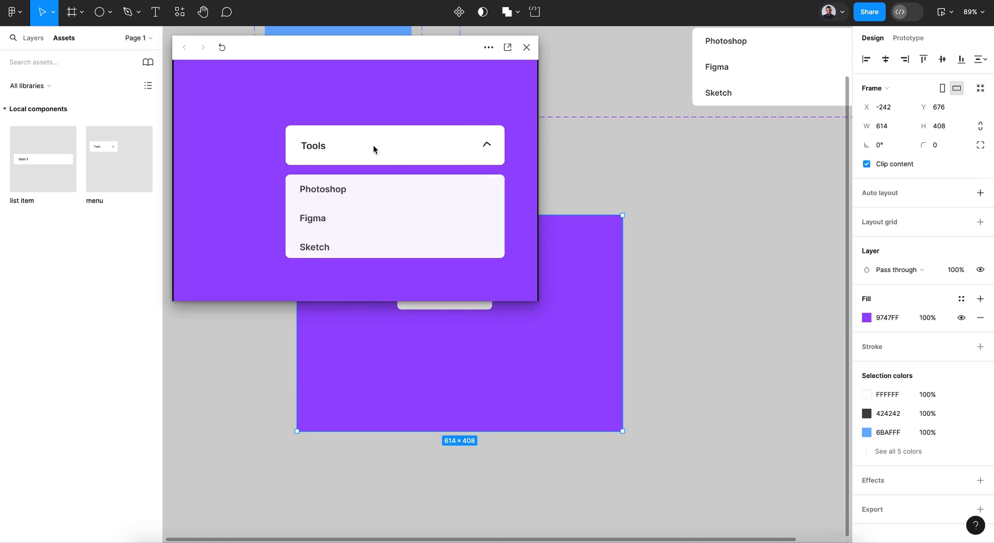
left_click(375, 146)
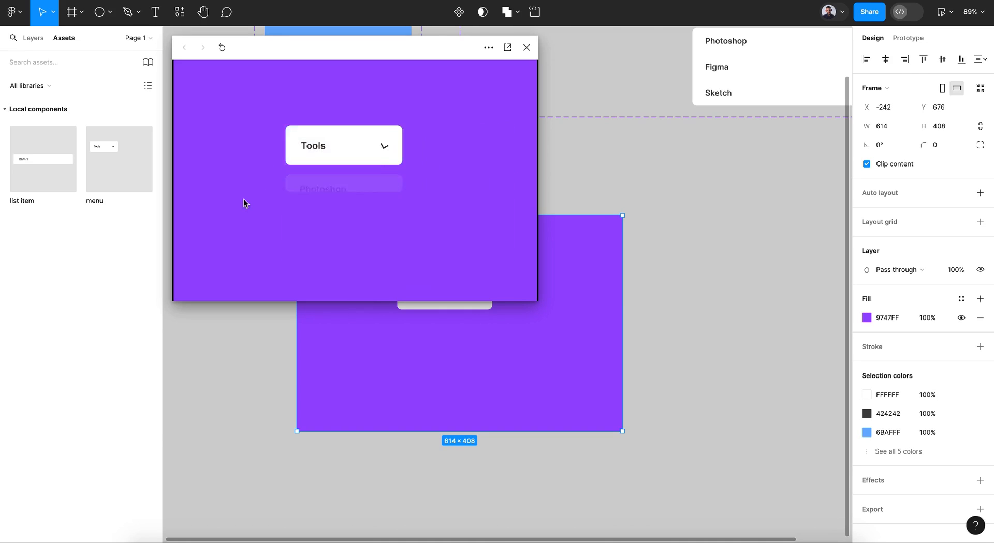
left_click(342, 145)
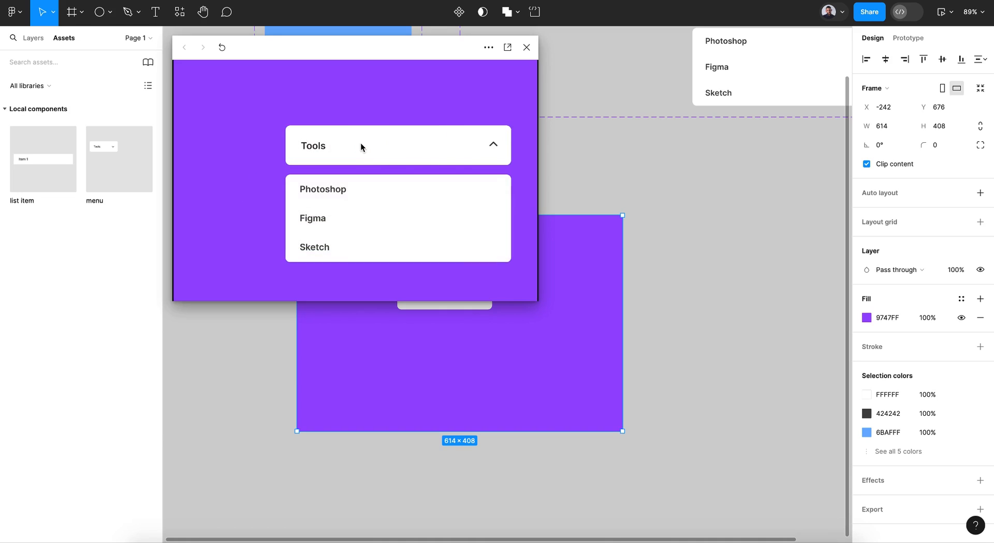
left_click(398, 145)
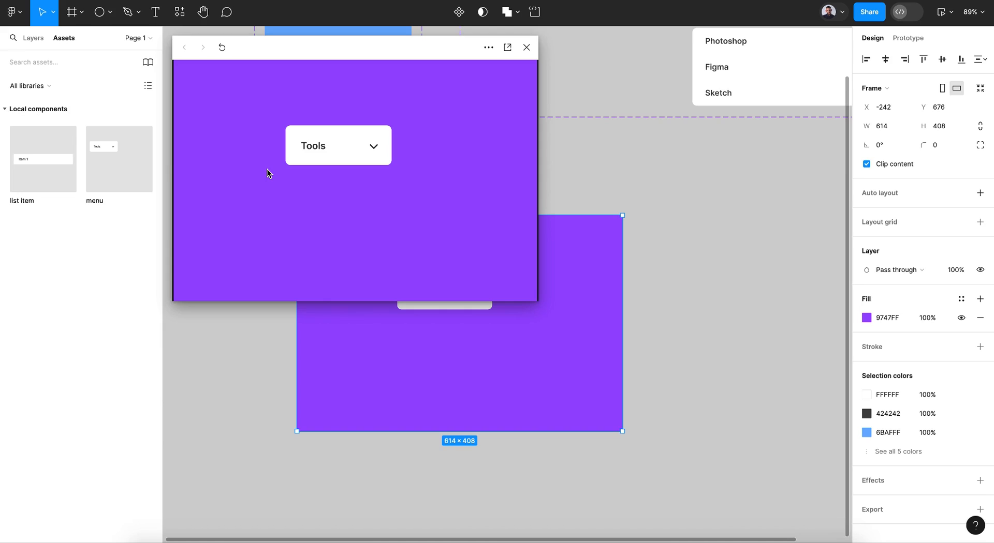
mouse_move(359, 142)
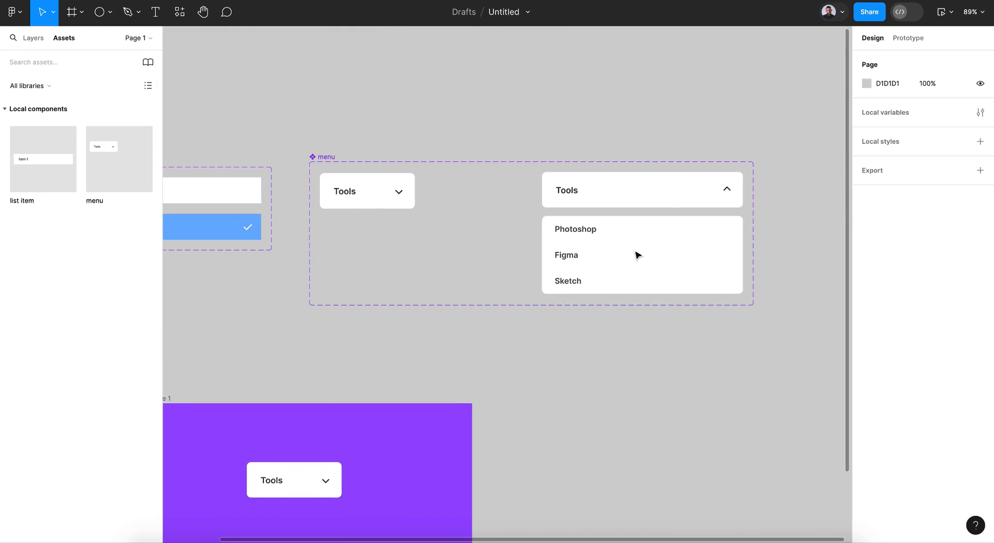
Give the closed Tools trigger an On click → Variant2 interaction with Smart animate Gentle 800ms
left_click(366, 190)
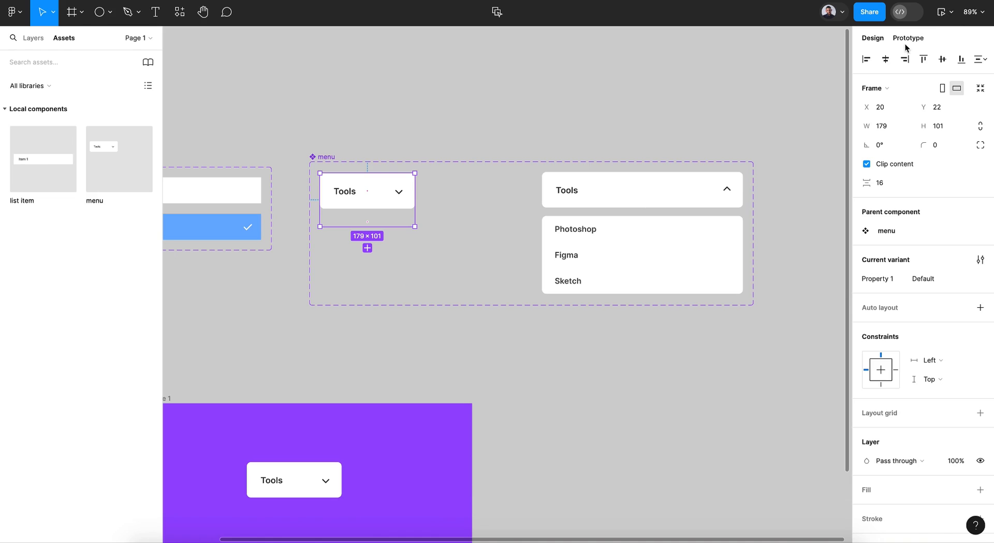
left_click(906, 39)
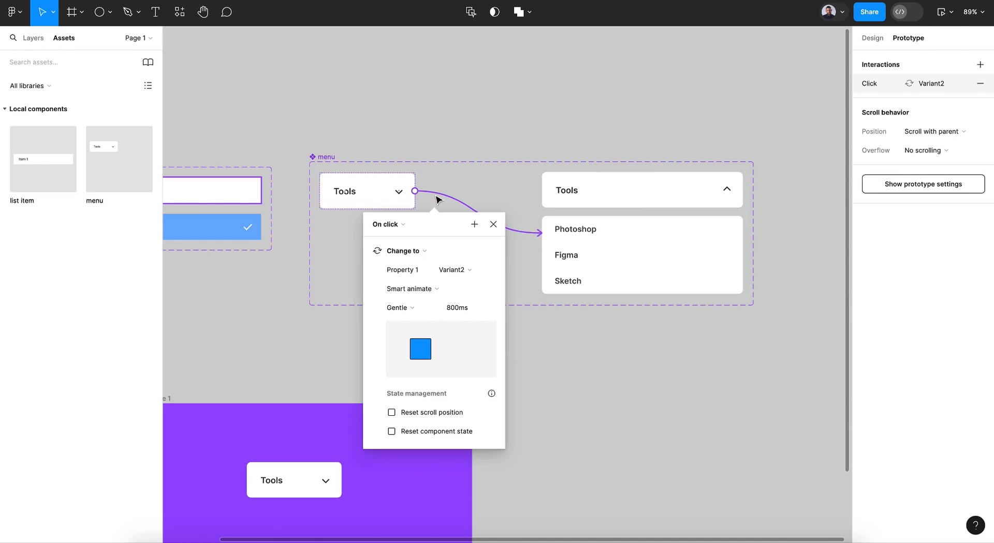
mouse_move(402, 242)
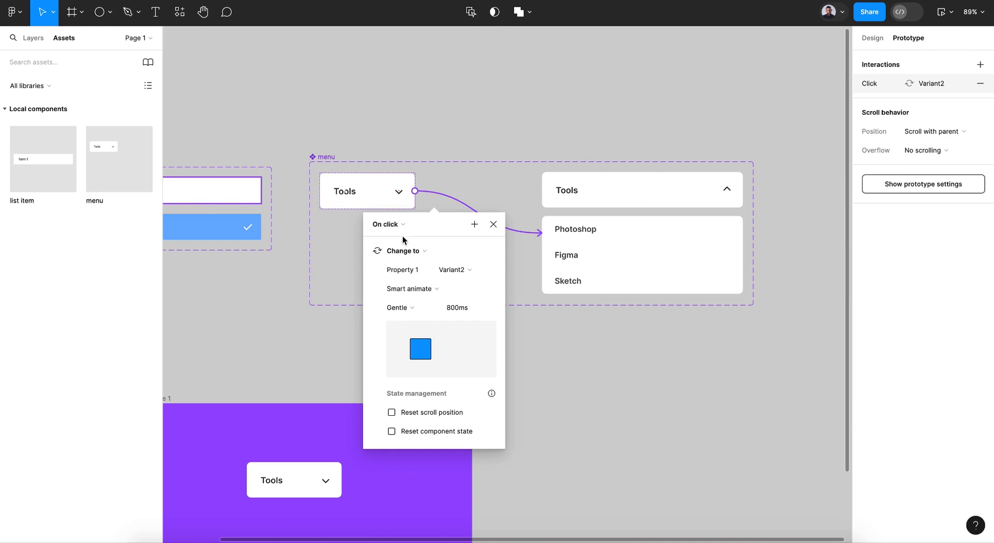
left_click(387, 225)
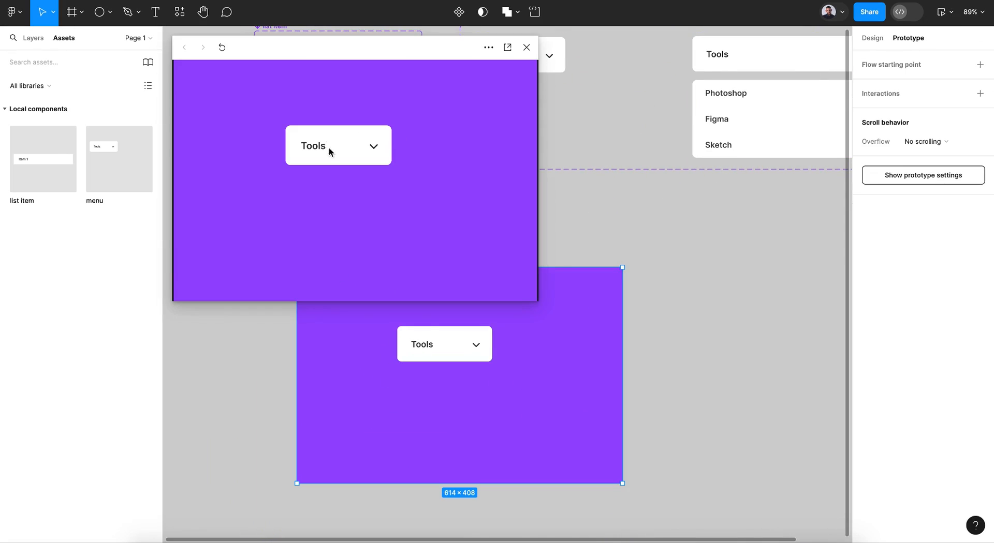
left_click(338, 145)
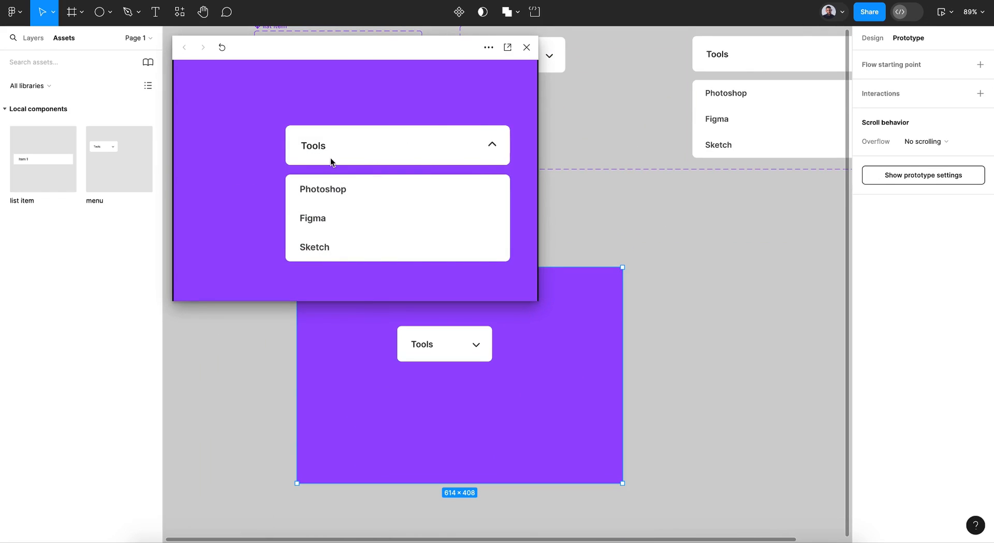
left_click(398, 145)
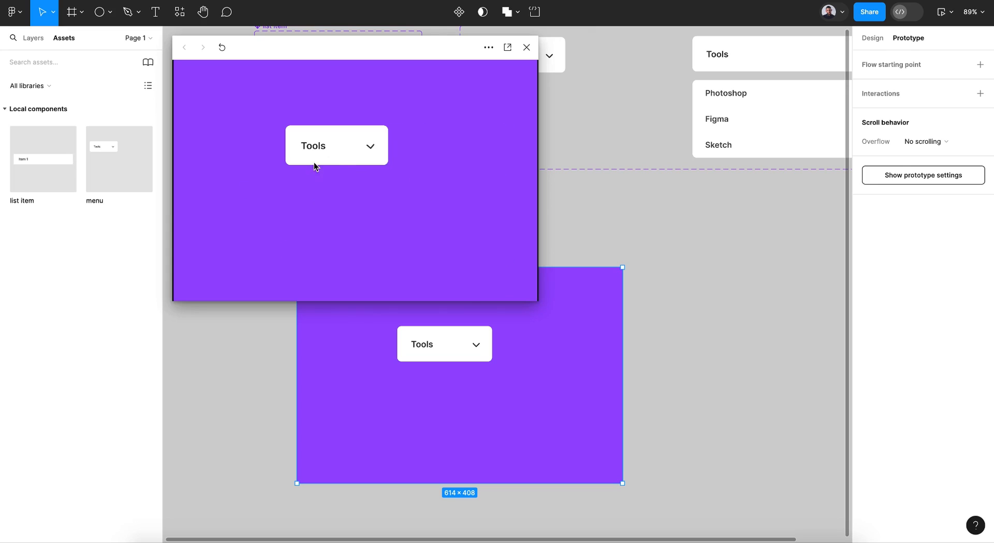
mouse_move(338, 187)
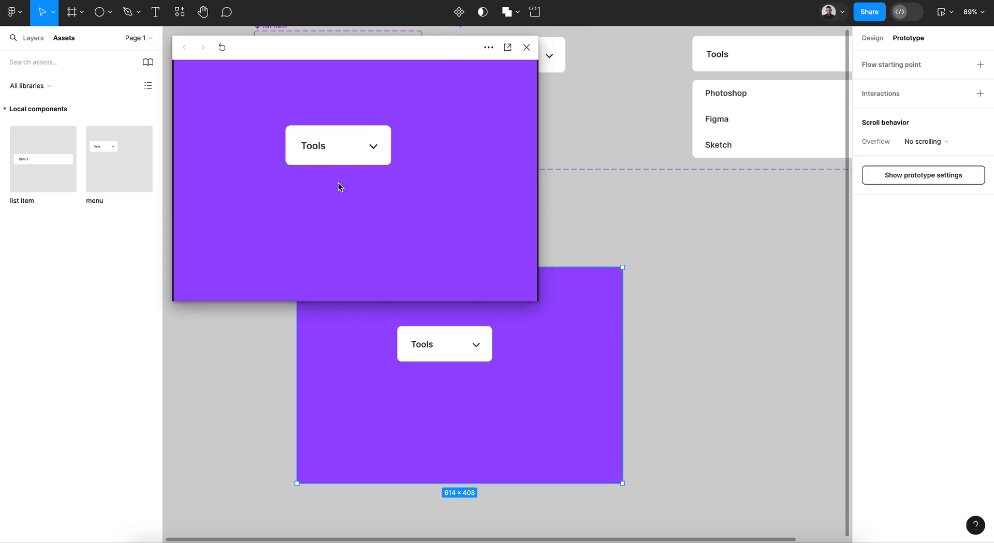
left_click(338, 145)
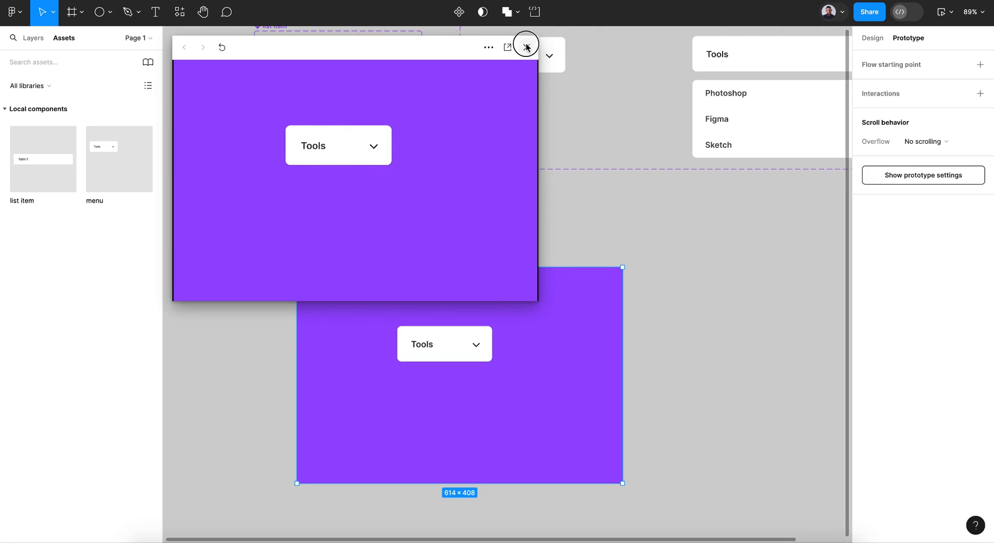
Close the preview and switch the dropdown's opening trigger to Mouse enter
left_click(525, 47)
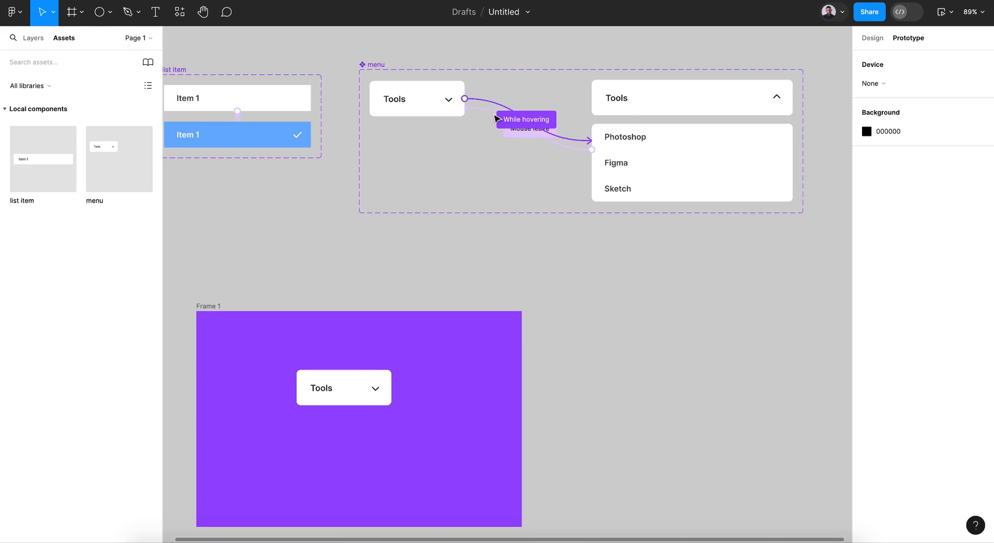
left_click(525, 120)
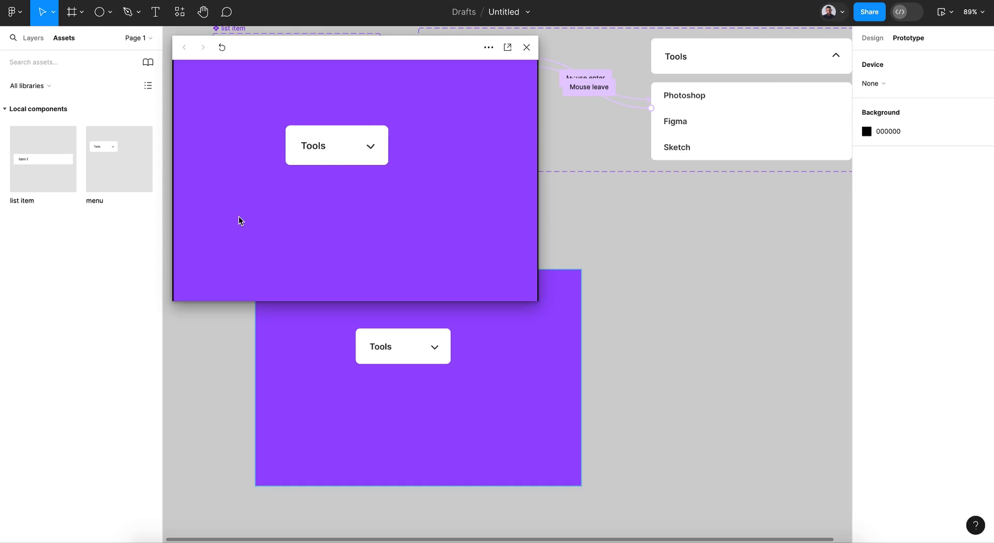
left_click(336, 145)
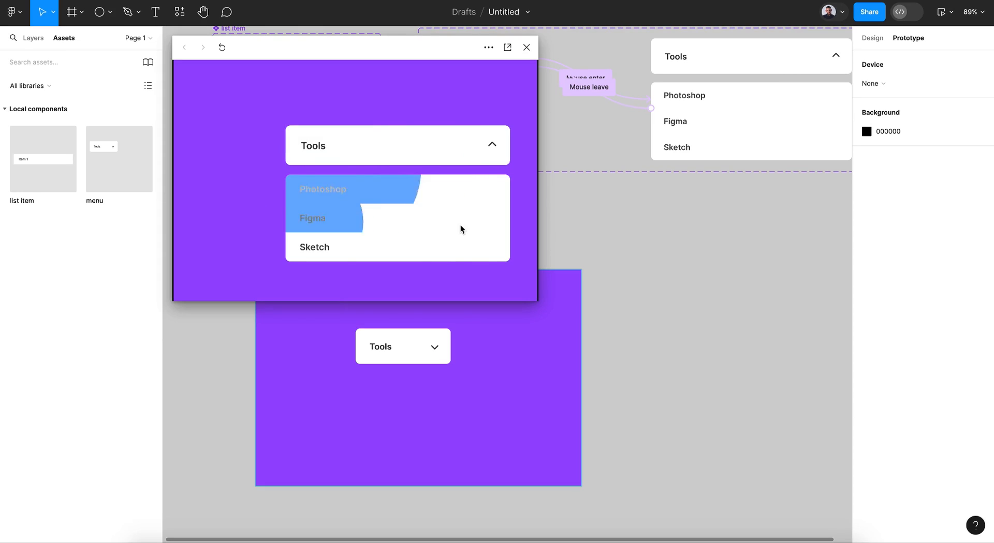
left_click(526, 46)
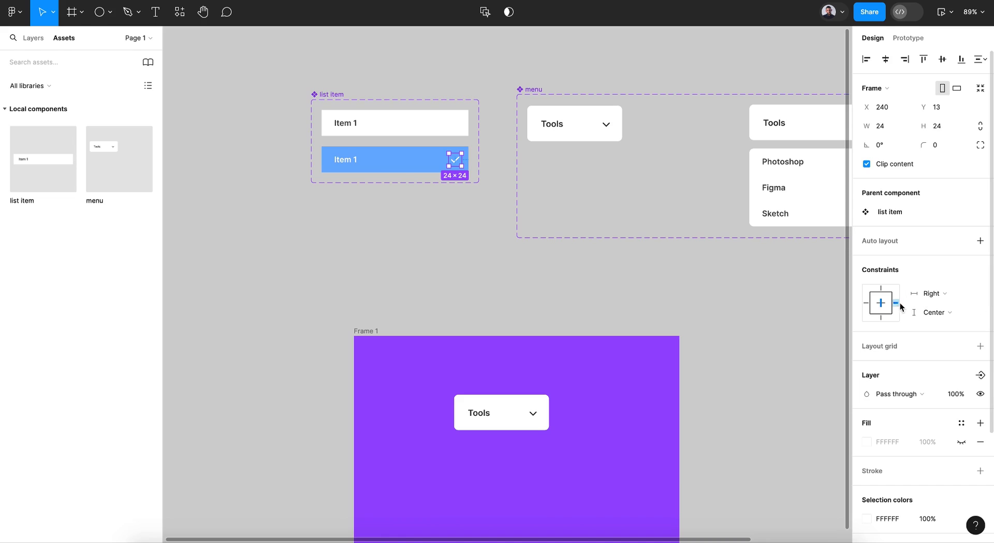
mouse_move(437, 181)
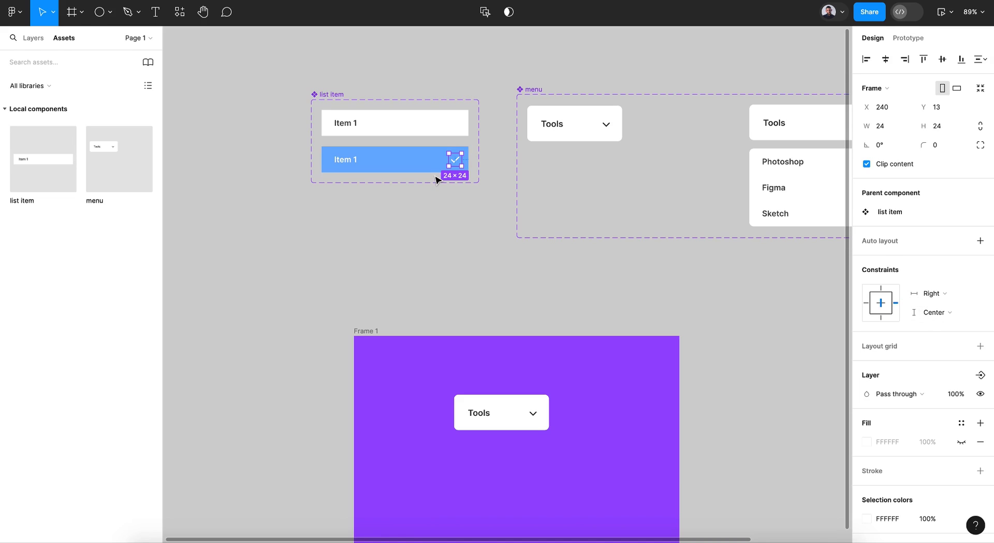
mouse_move(456, 166)
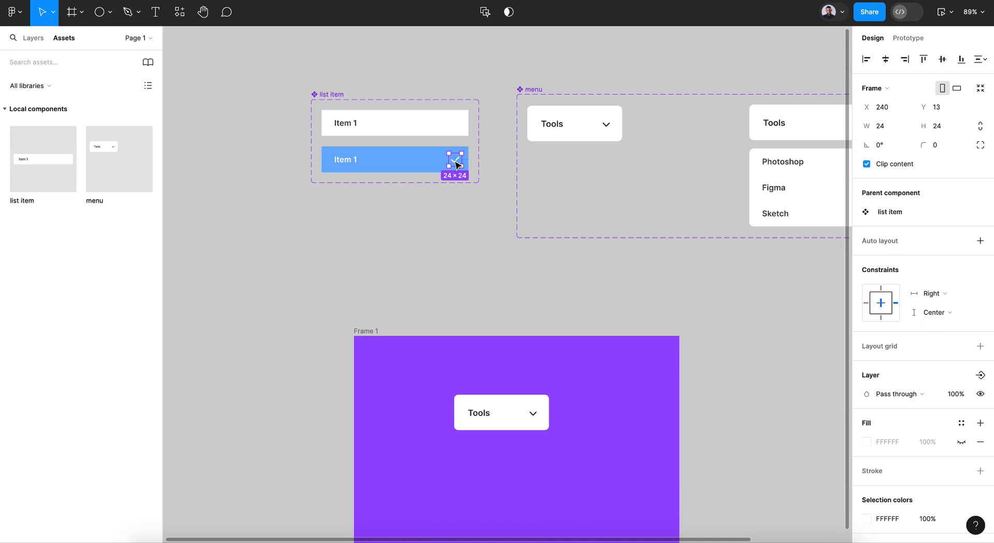
mouse_move(708, 273)
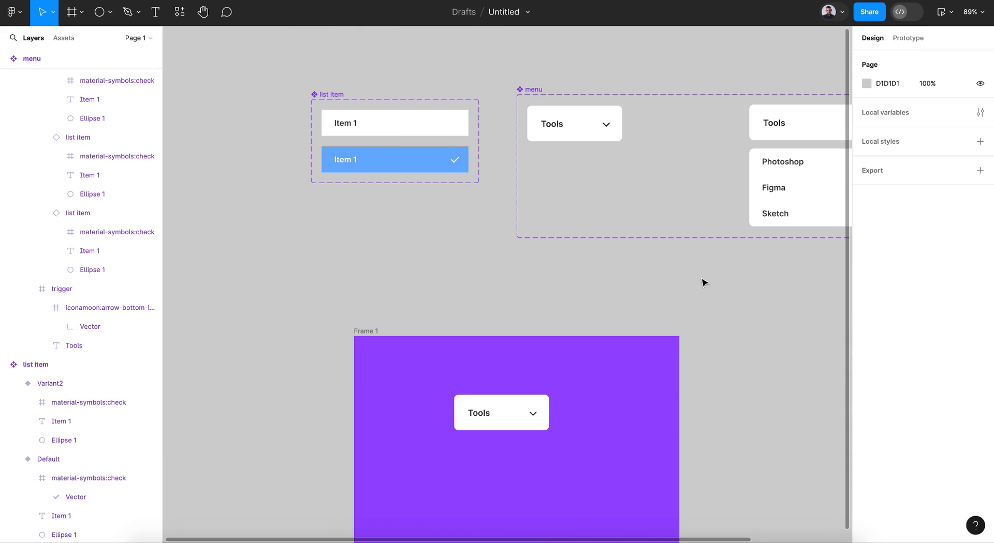
Constrain the list item's check icon to Right and Center, then select Frame 1 to present
left_click(672, 107)
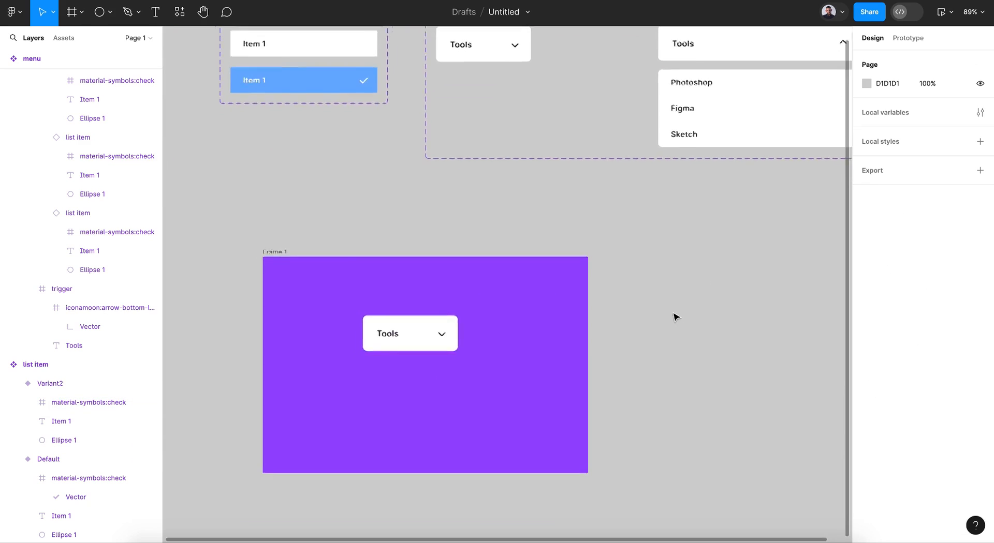
left_click(425, 365)
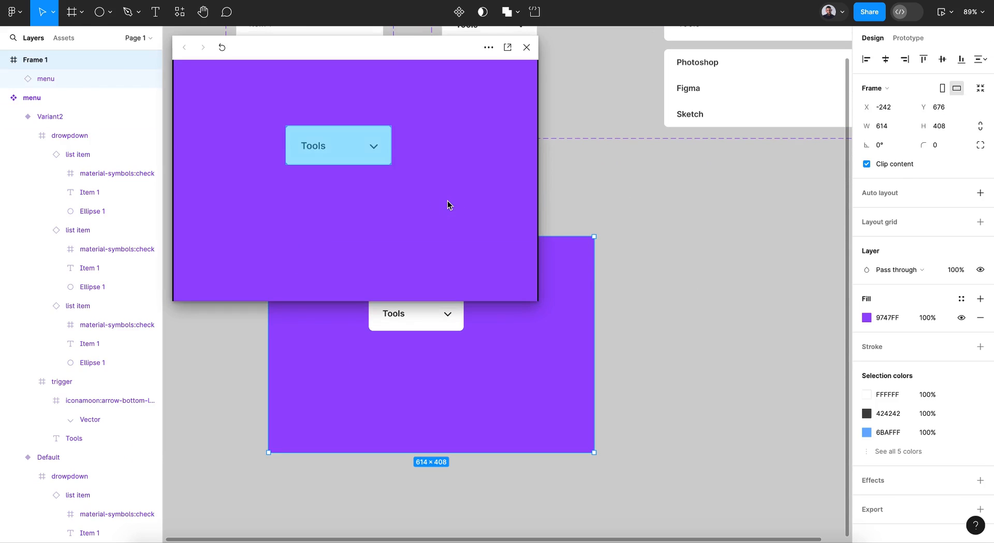
left_click(337, 145)
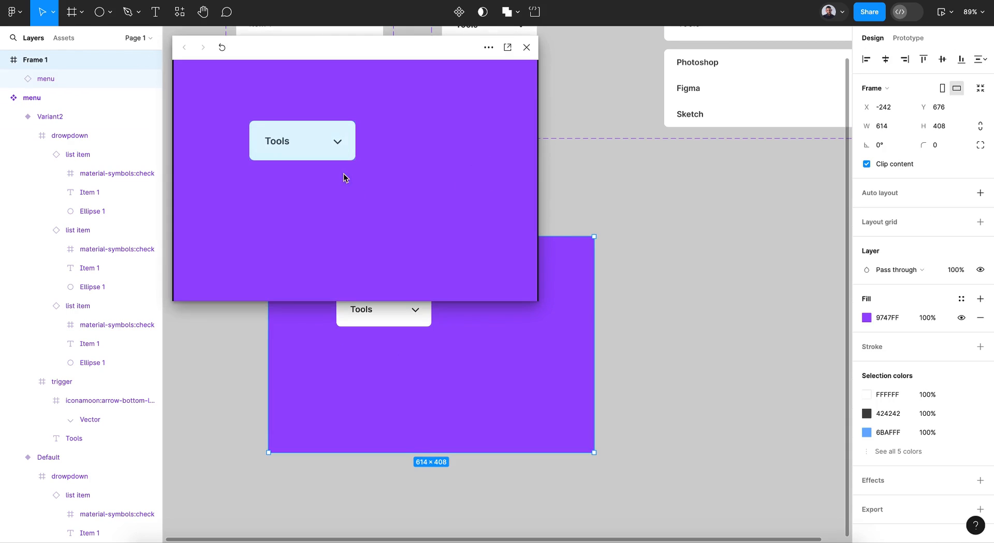
left_click(302, 139)
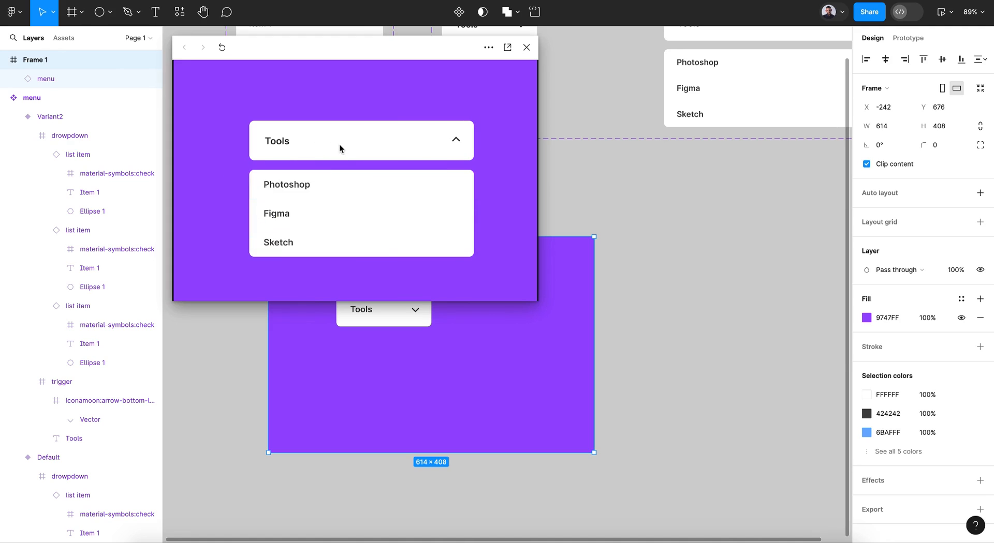
left_click(360, 141)
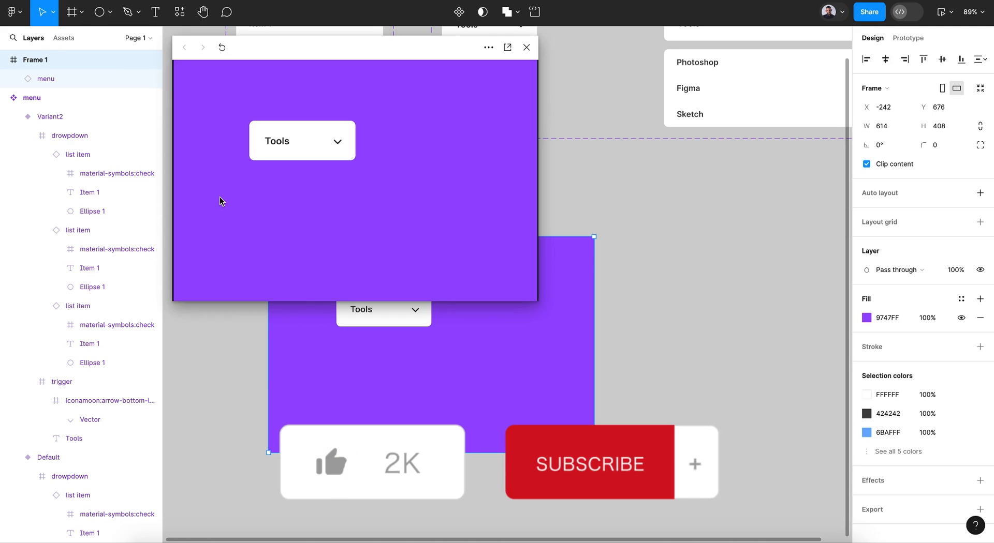
left_click(330, 463)
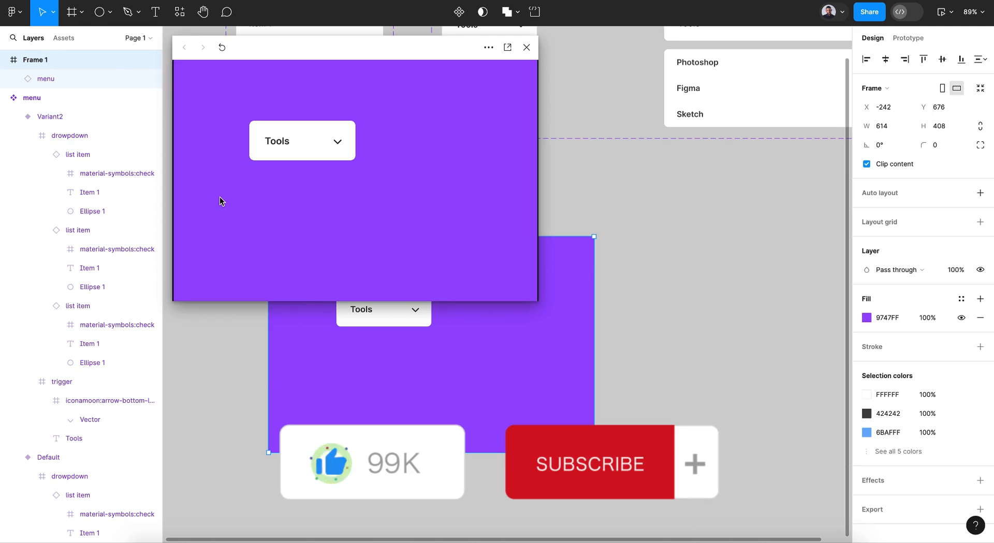